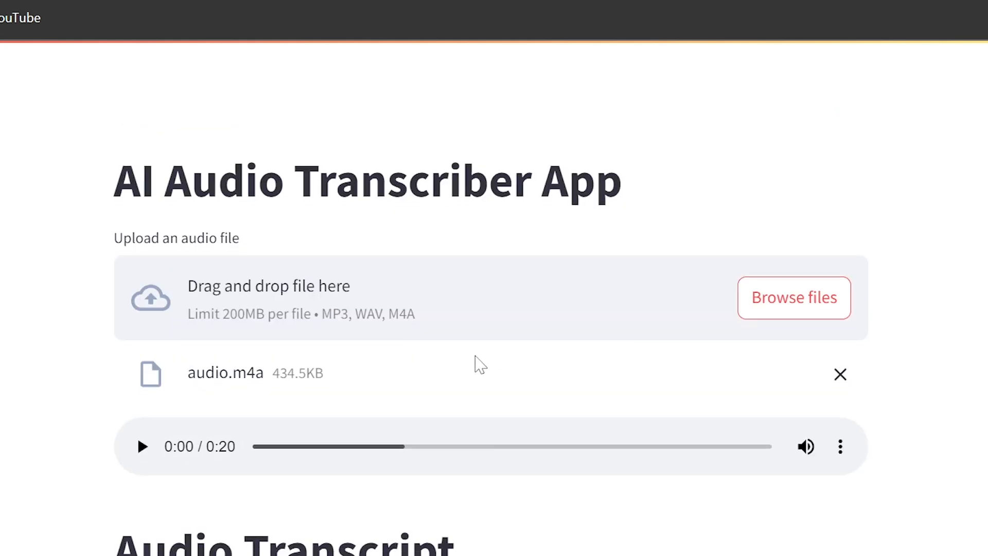
Step: Scroll the app from the audio.m4a uploader and player down to the Audio Transcript section
scroll(down, 3)
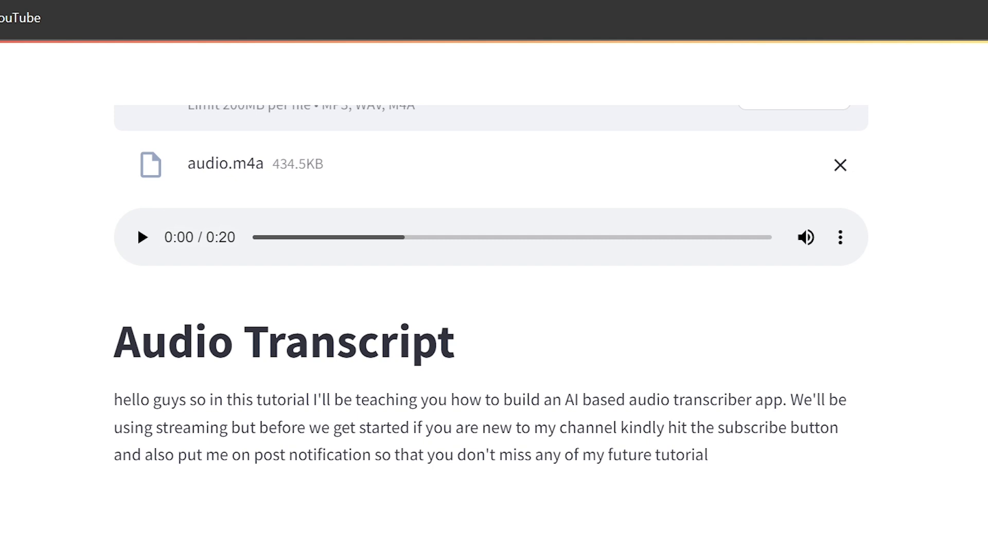
mouse_move(379, 497)
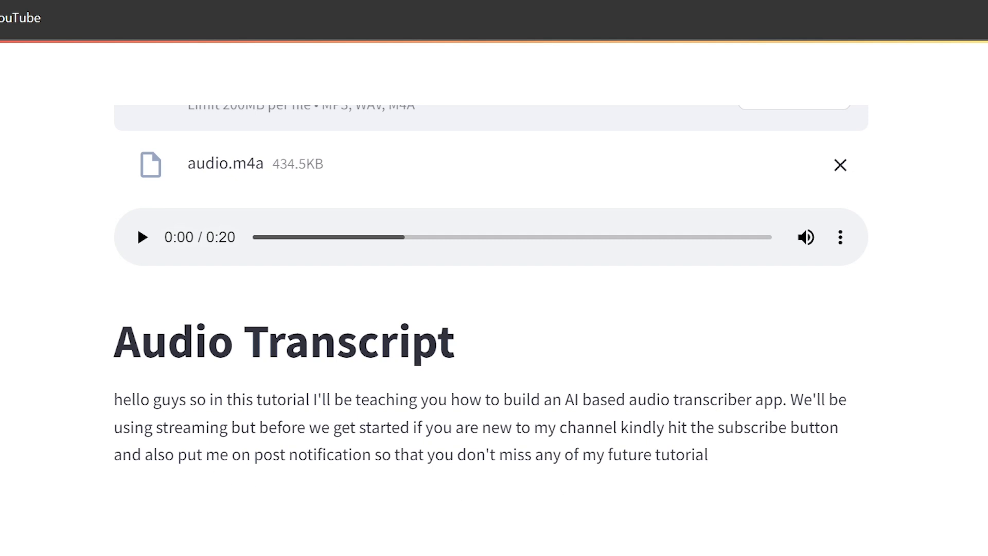
mouse_move(710, 446)
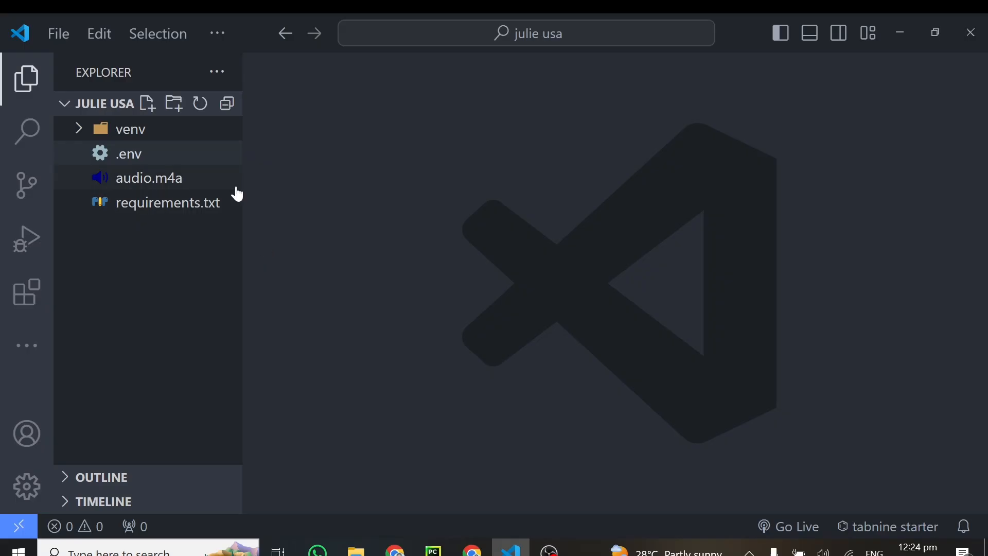
Step: Check the OPENAI_API_KEY entry in .env, then close the file
click(129, 153)
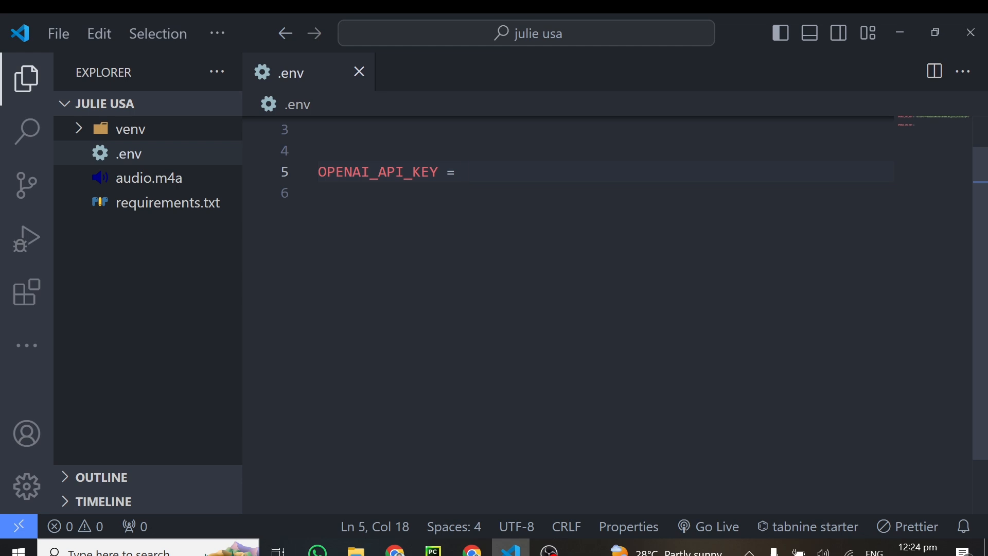
click(464, 172)
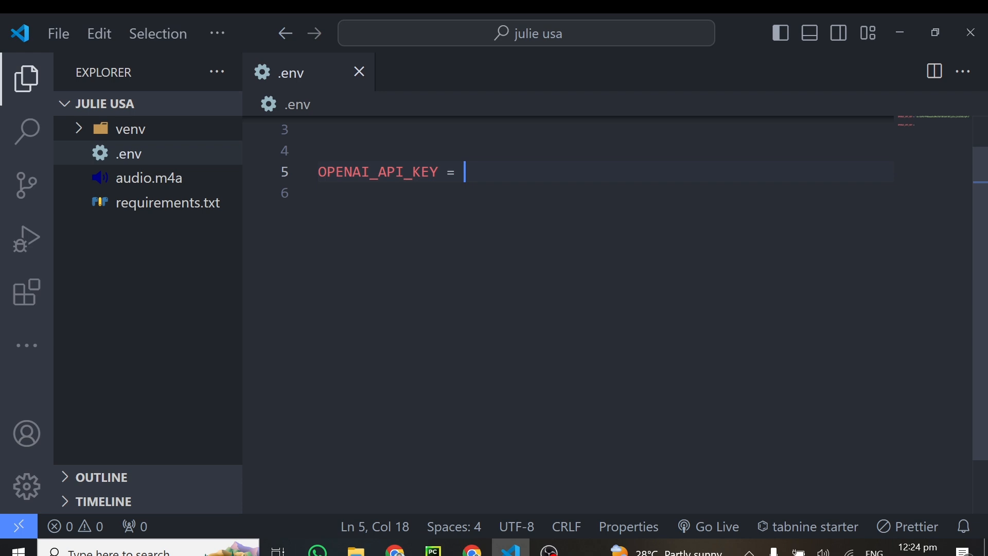
click(359, 71)
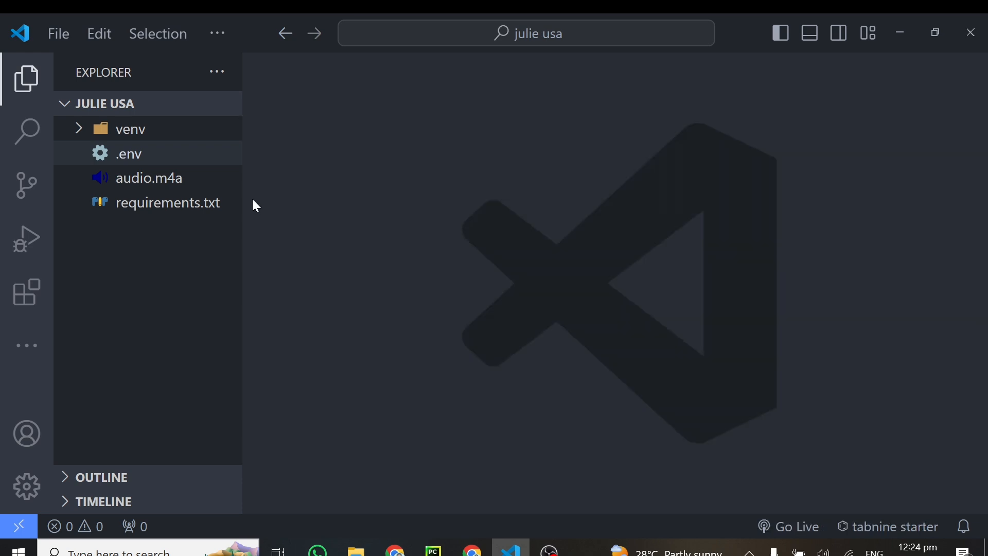
mouse_move(186, 188)
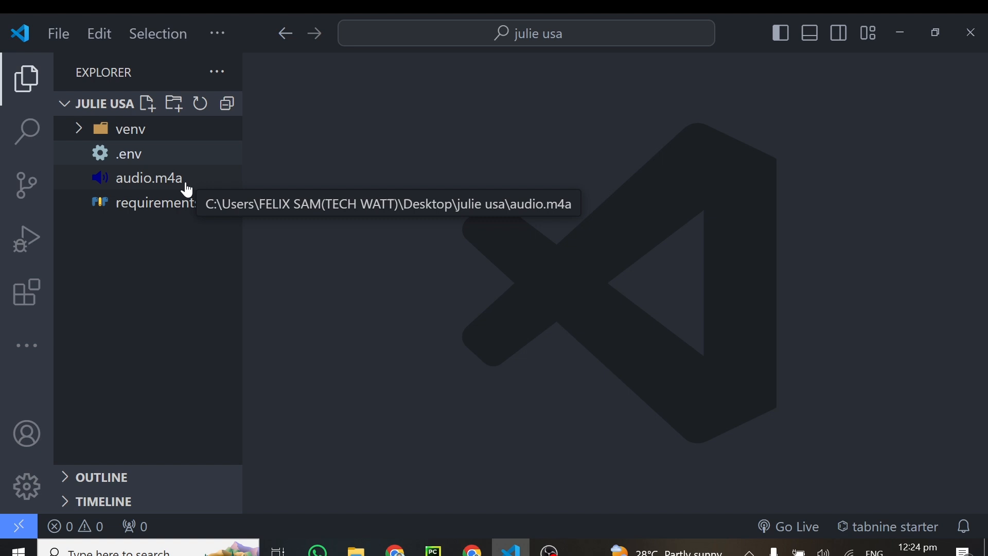
Step: Select audio.m4a and open requirements.txt listing openai, python-dotenv and streamlit
click(150, 178)
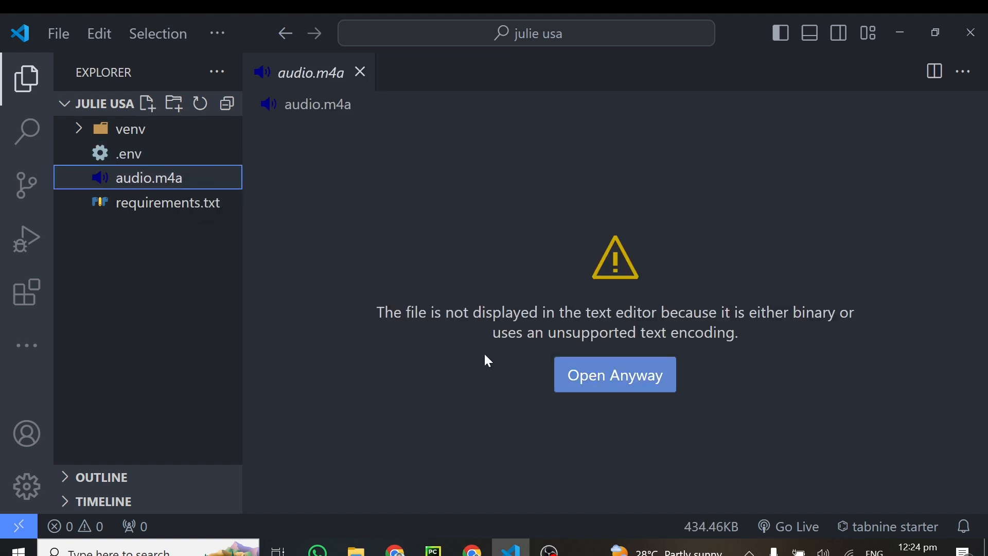
mouse_move(353, 233)
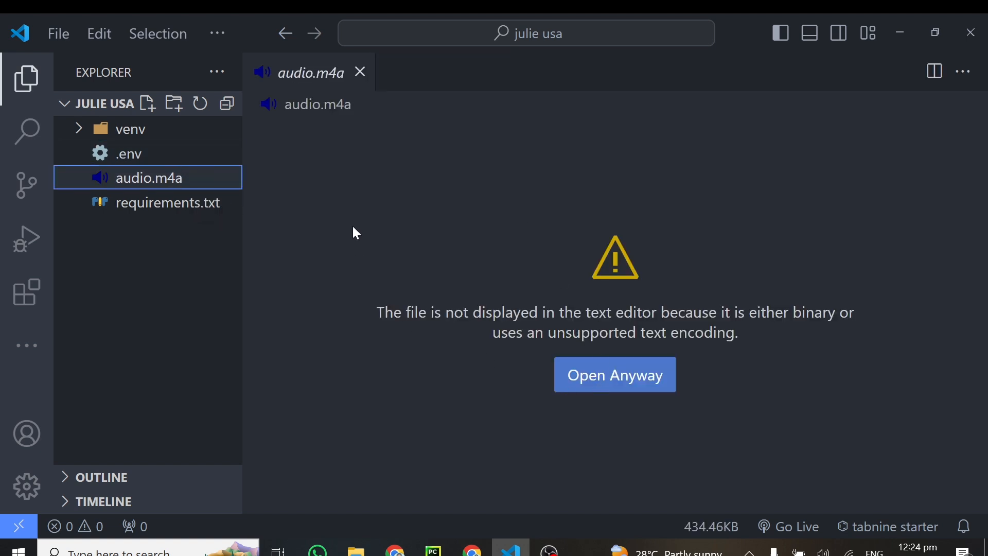
mouse_move(283, 256)
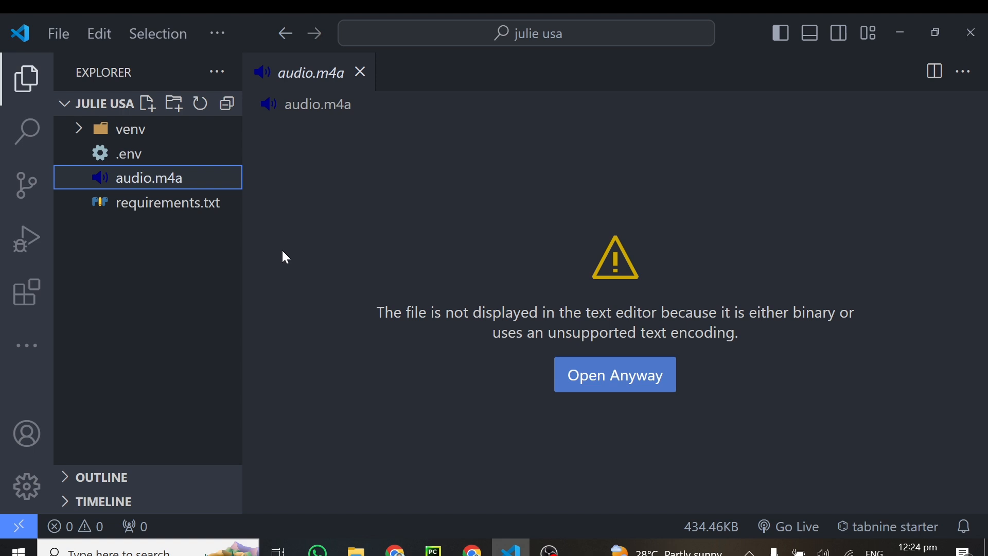
click(360, 72)
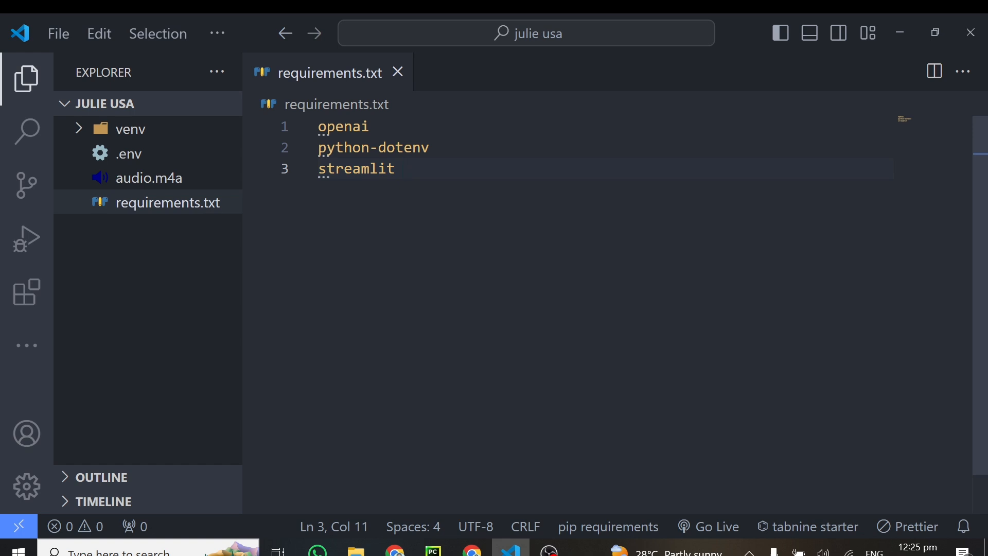
click(405, 168)
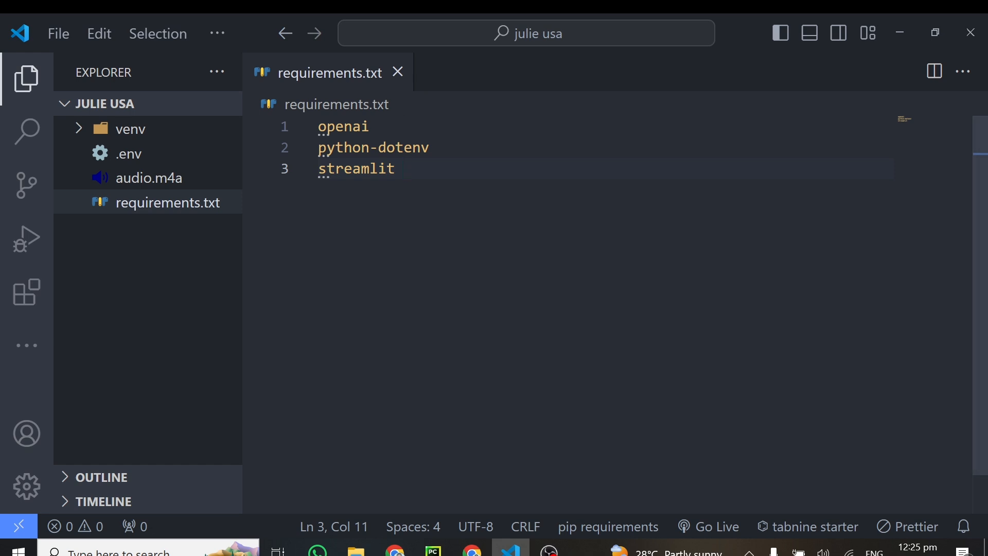
Step: In the terminal, activate the venv and run pip install -r requirements.txt
click(396, 72)
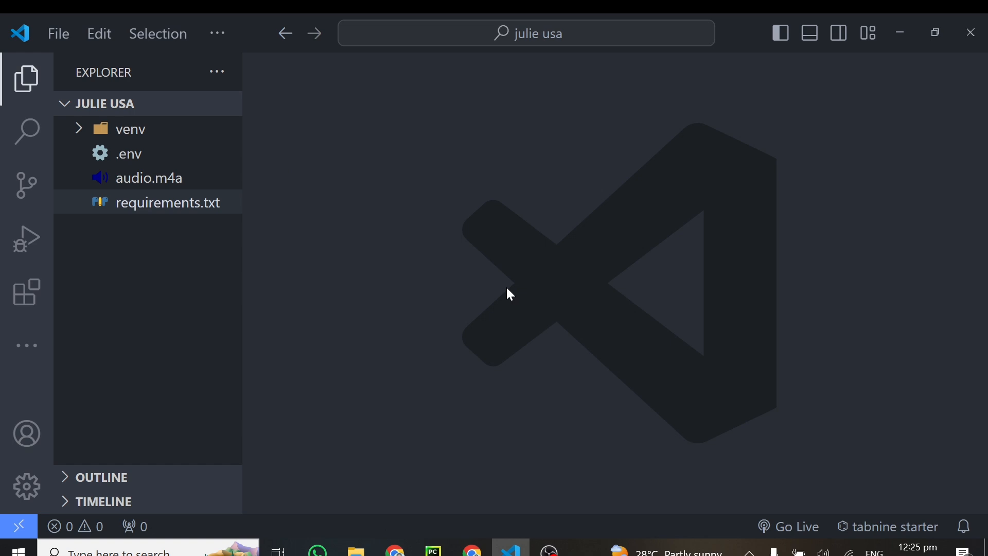
mouse_move(516, 307)
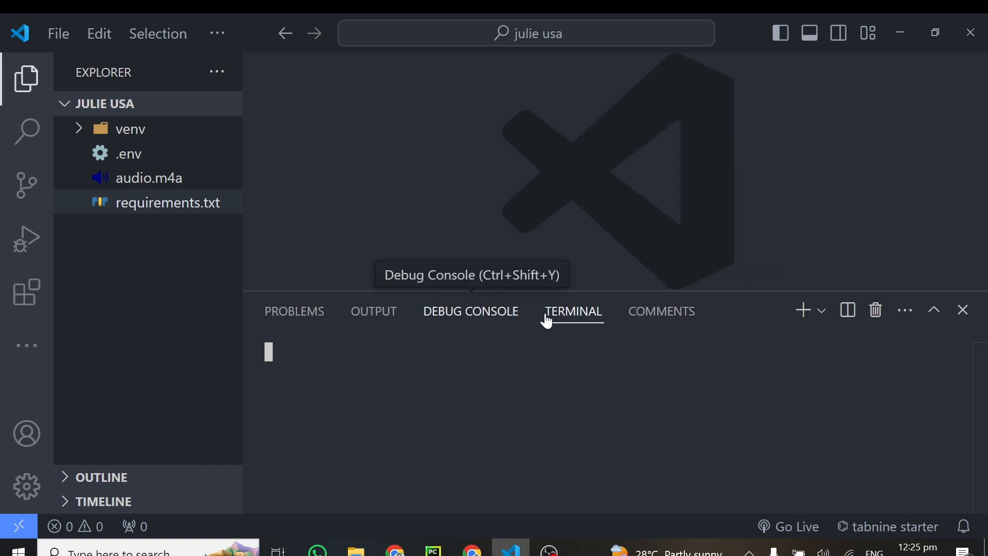
click(572, 310)
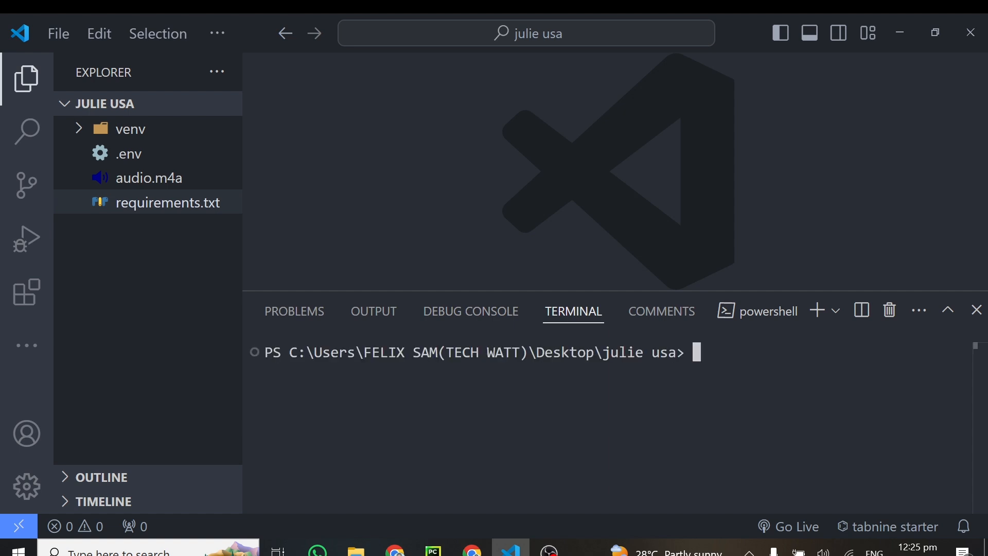
text(streamlit run main.py)
text(.\venv\Scripts\activate)
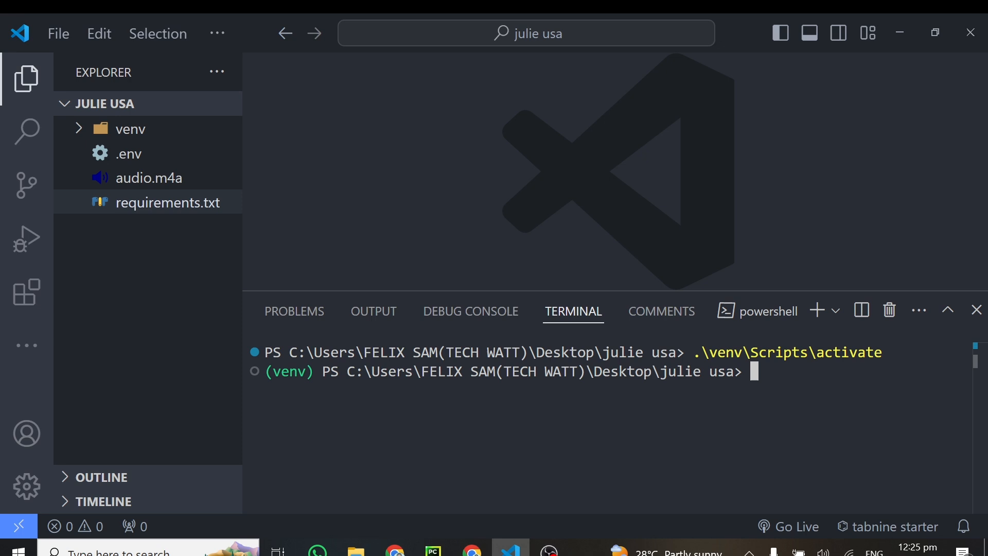
text(pip in)
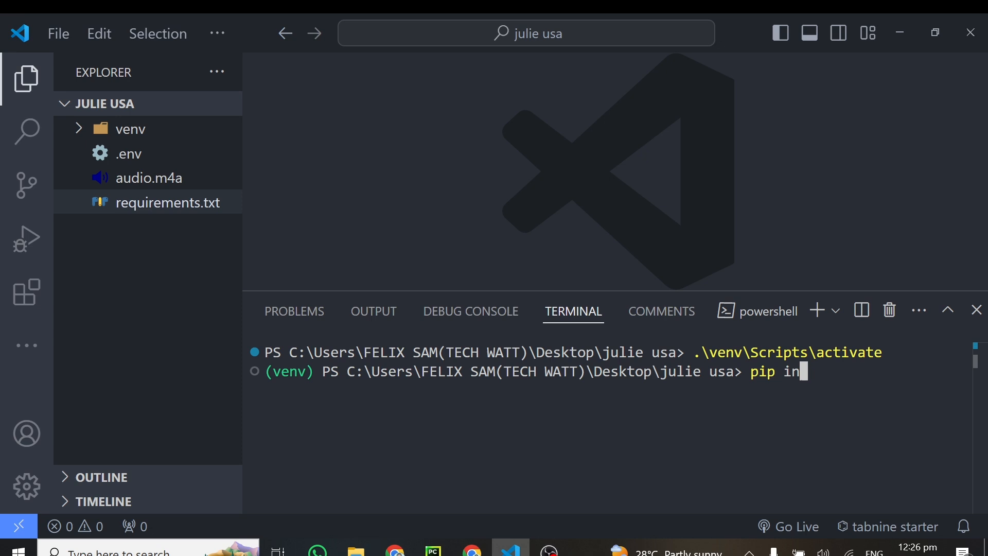
text(stall -r)
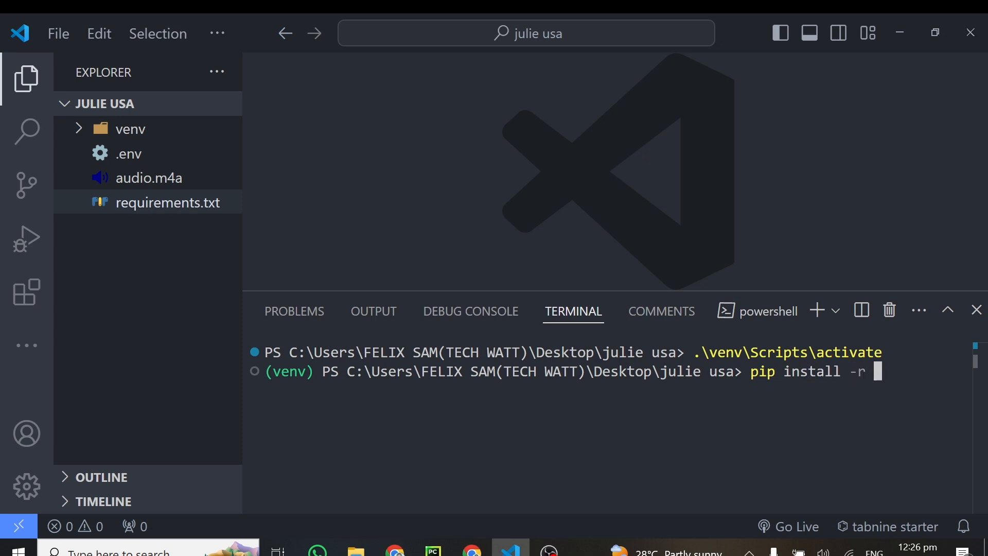
text(requirements.txt)
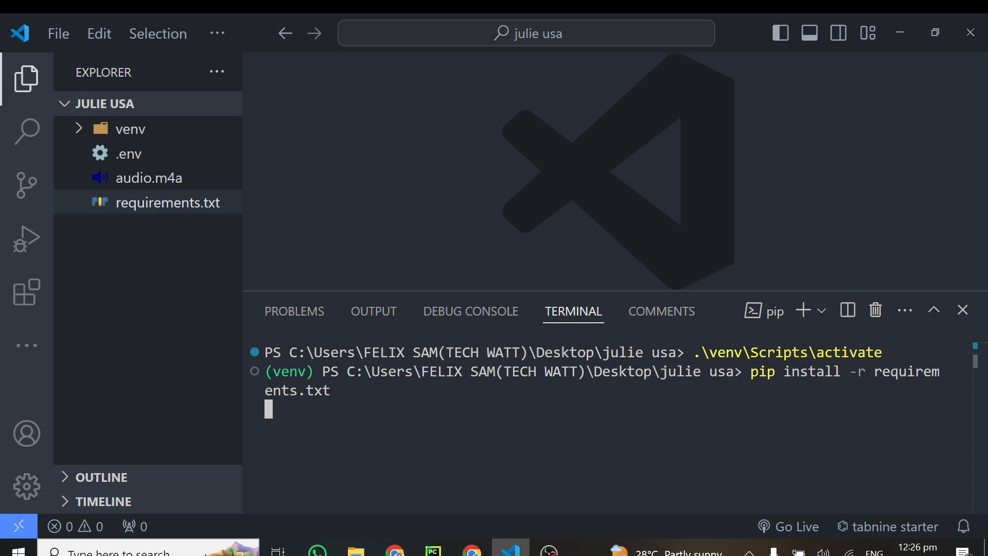
key(Return)
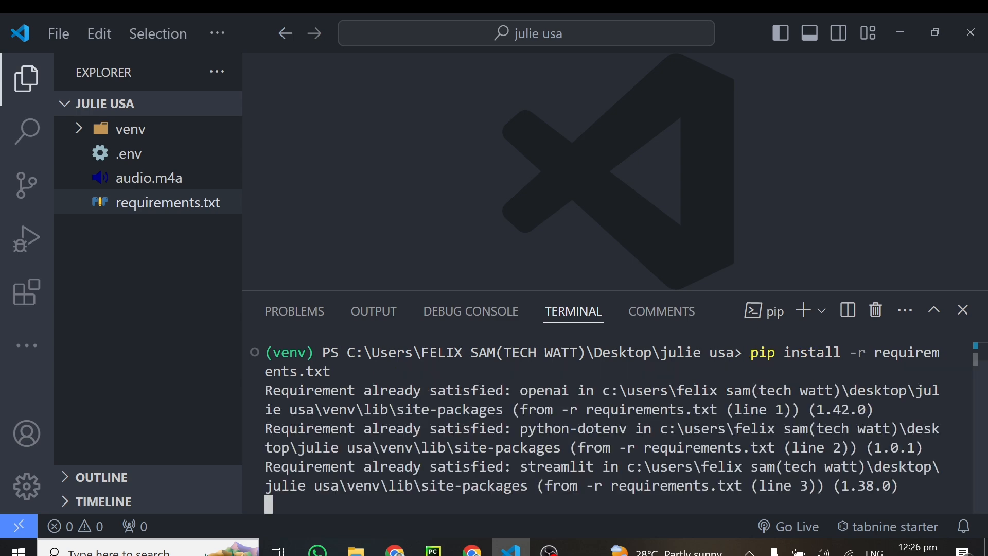
scroll(down, 3)
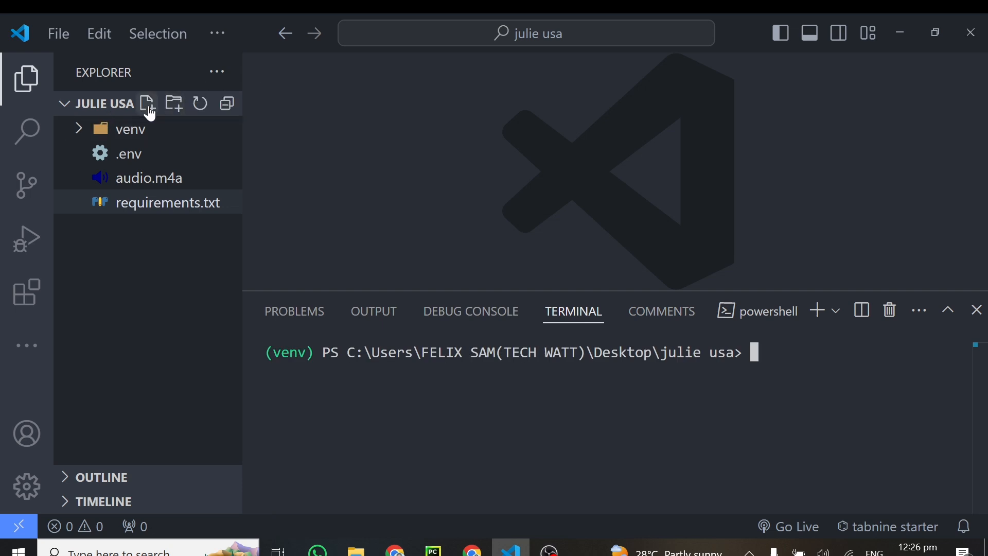
Step: Create main.py with imports for streamlit as st, os, load_dotenv and OpenAI
click(148, 104)
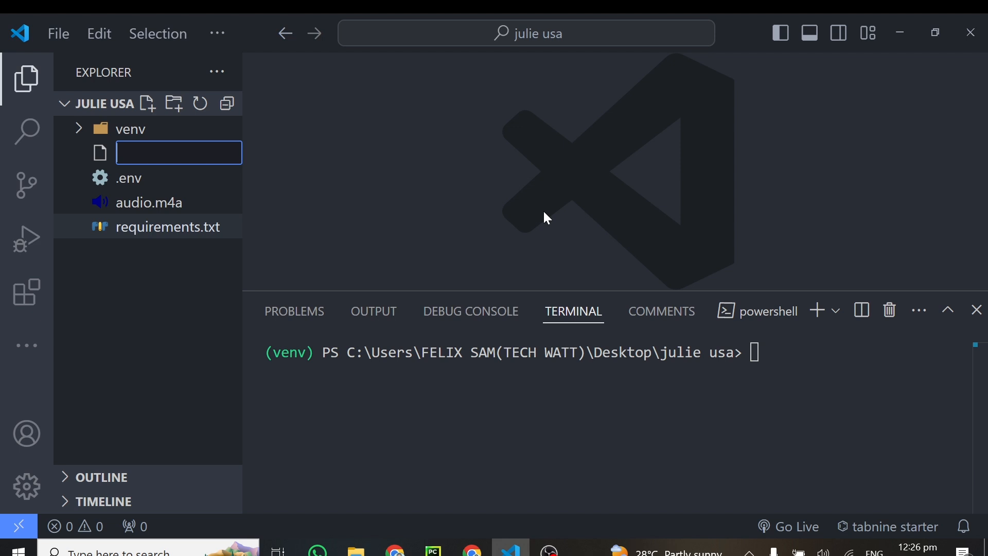
text(main.py)
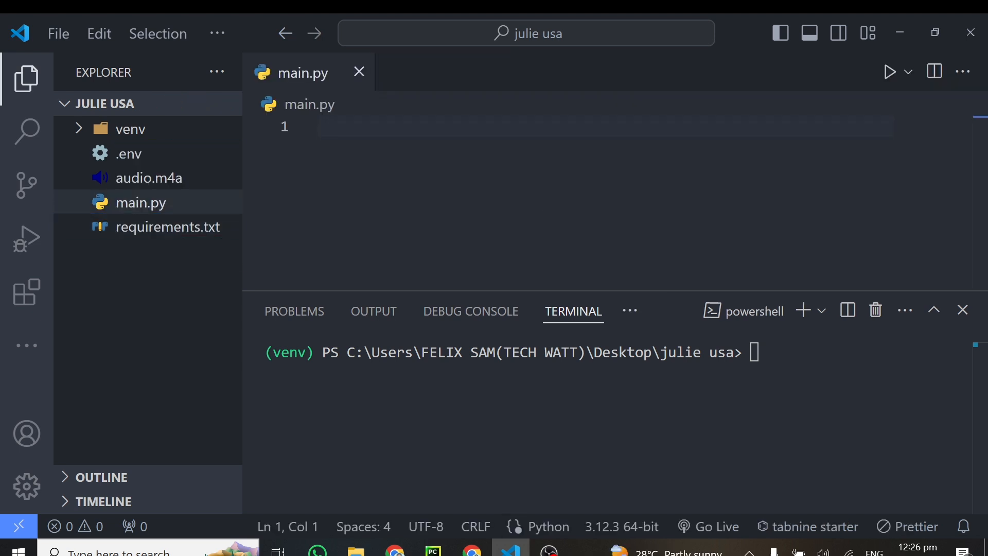
click(441, 126)
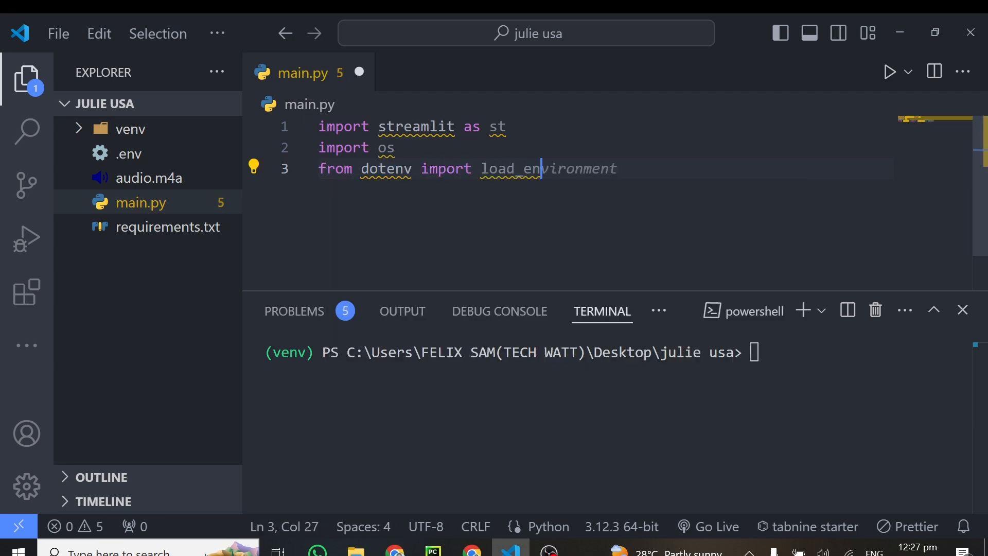
text(from openai import OpenAI)
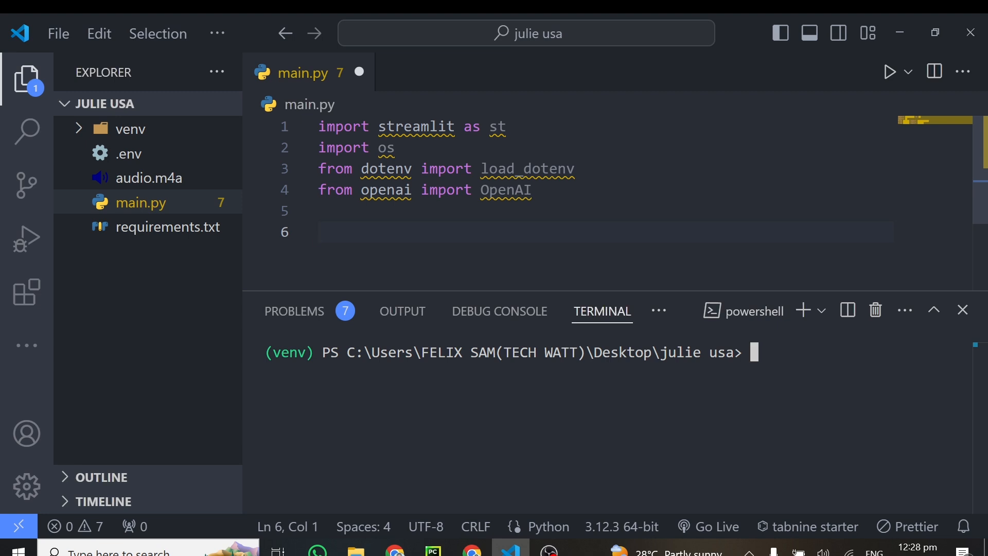
click(963, 309)
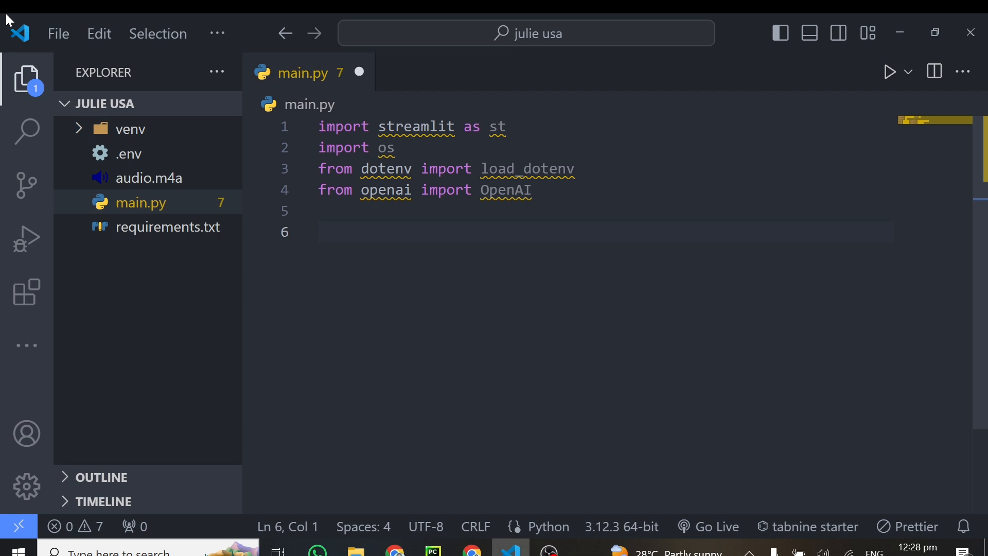
Step: Add load_dotenv() and key = os.getenv('OPENAI_API_KEY') below the imports
click(27, 78)
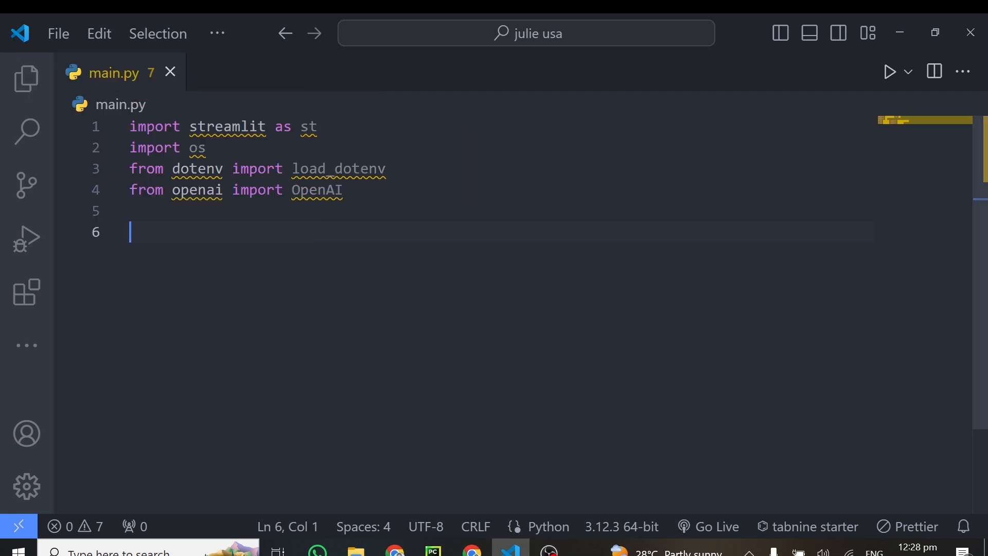
key(enter)
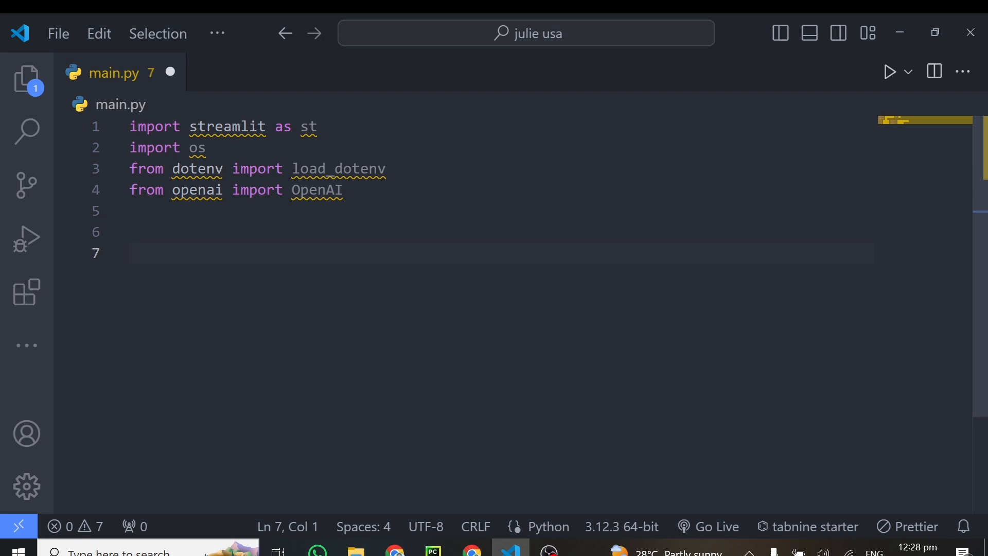
text(load_dotenv)
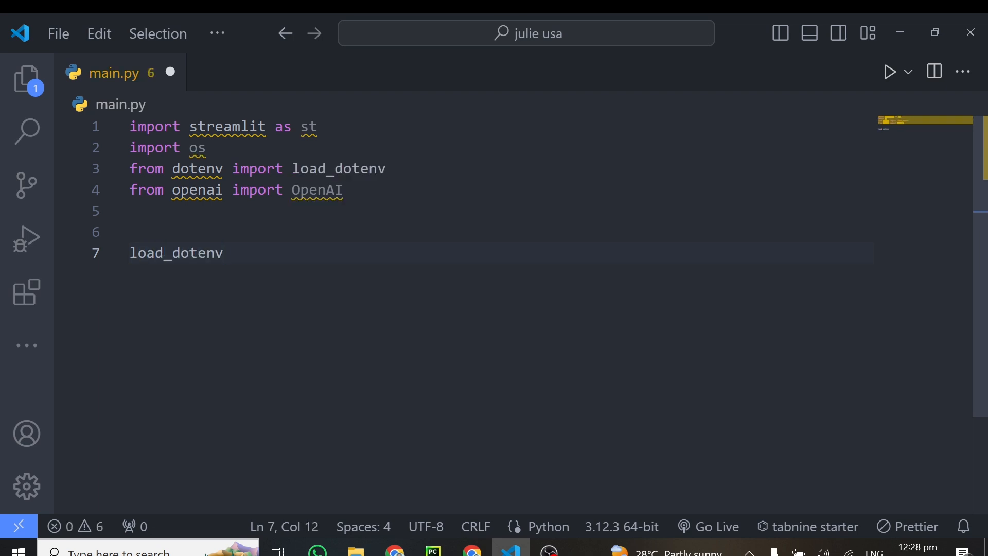
text(())
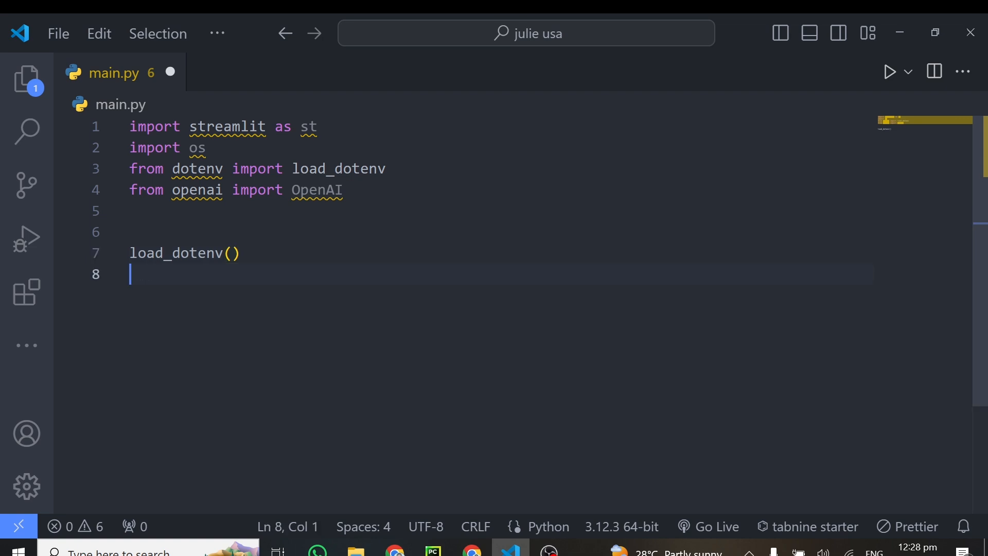
text(key =)
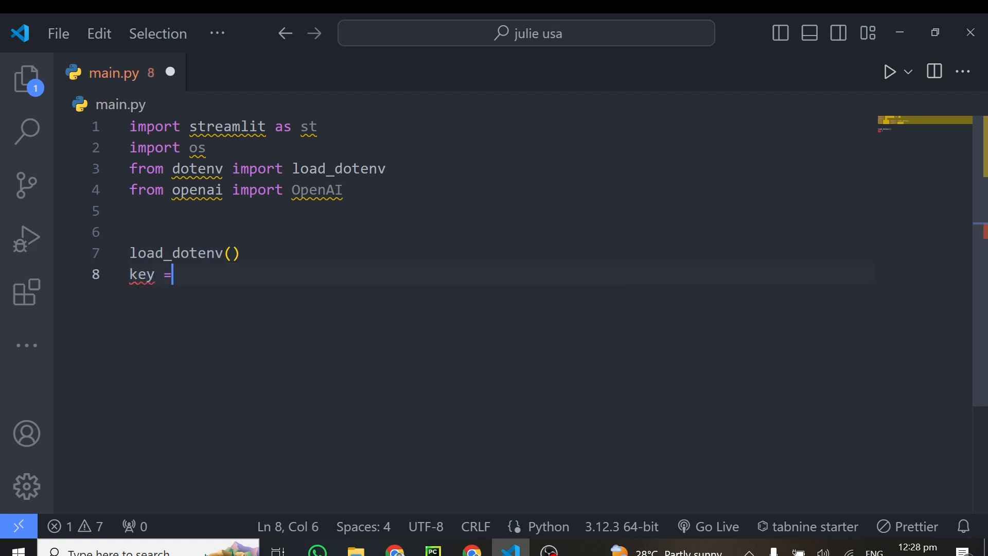
text(os.gen)
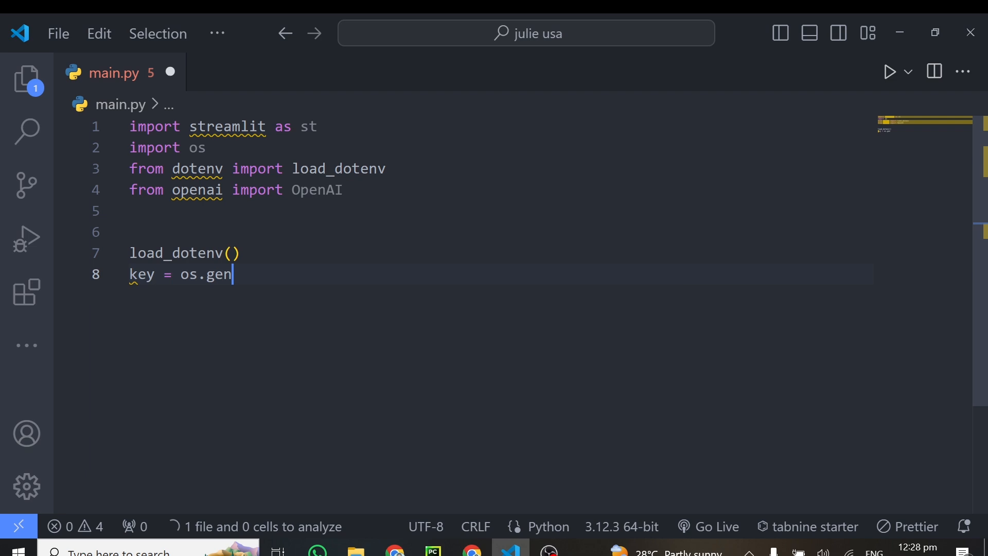
text(tenv)
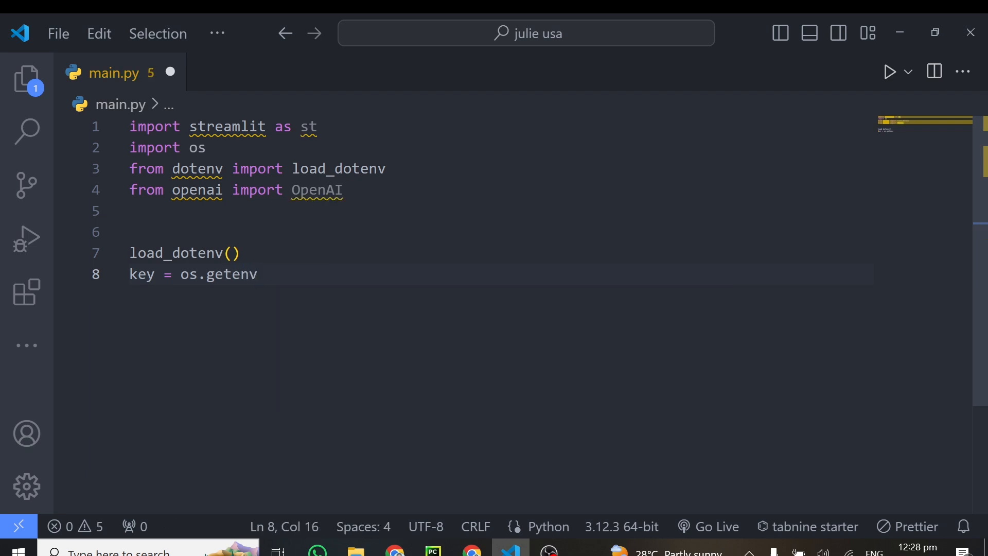
text((''))
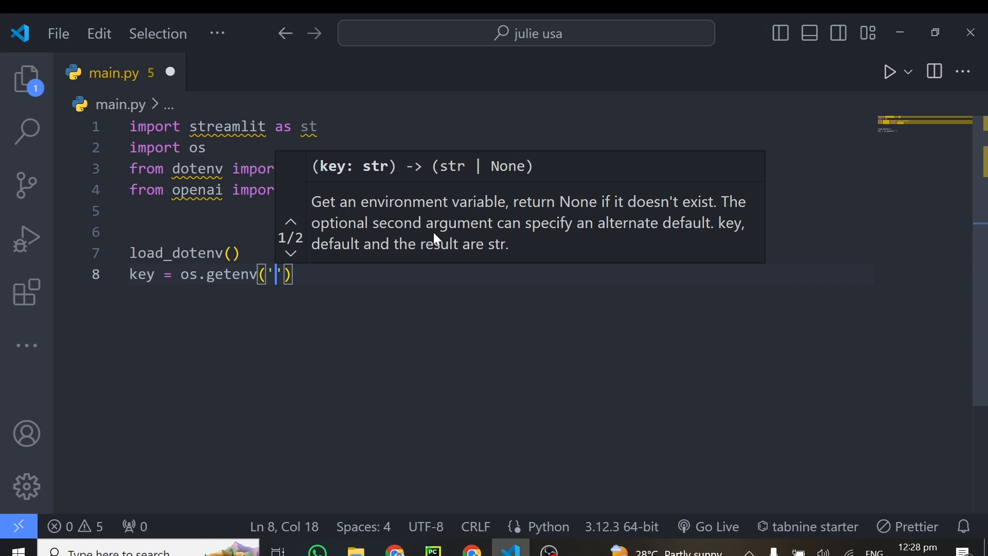
text(OPENAI_KEY)
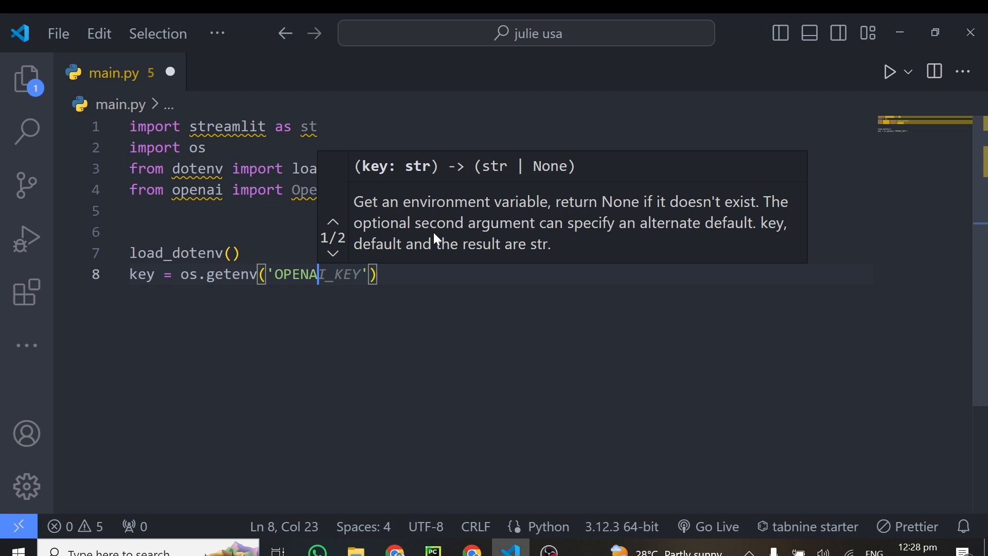
text(_API)
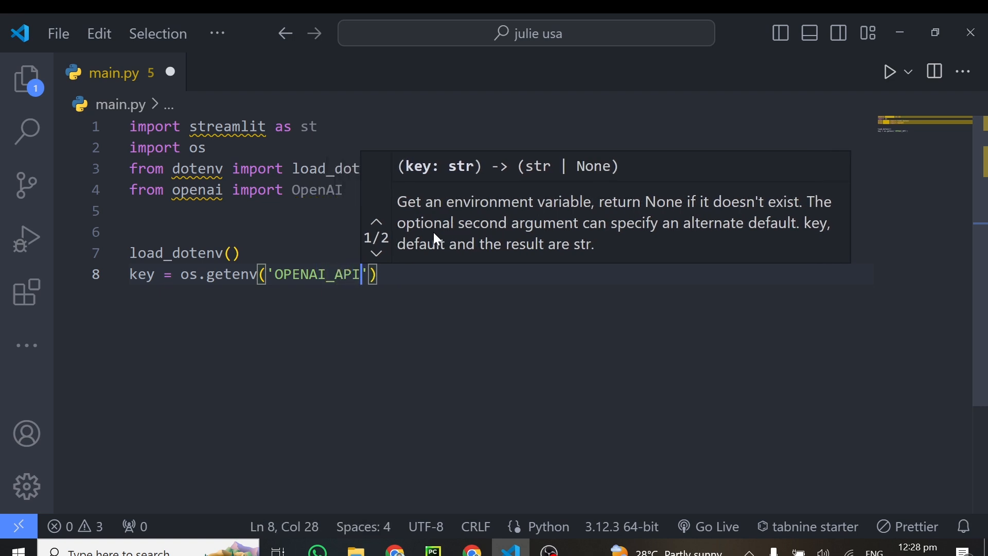
text(_KEY)
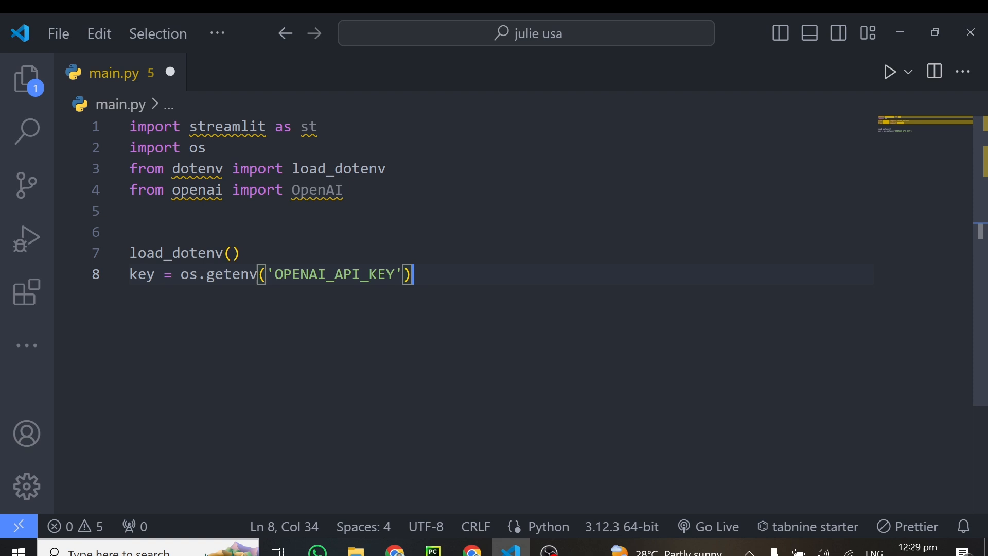
Step: Add client = OpenAI(api_key=key) on the next line
text(client =)
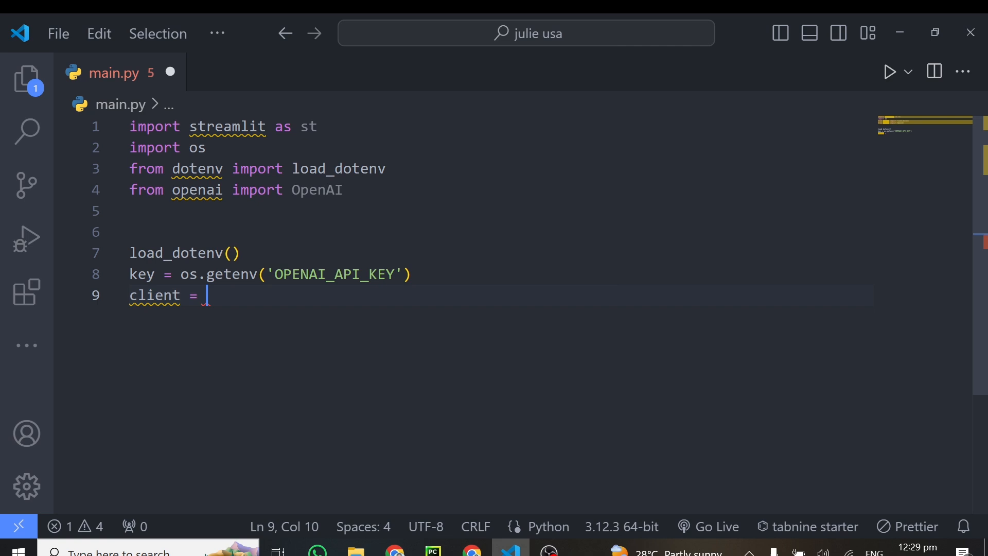
text(OpenAI)
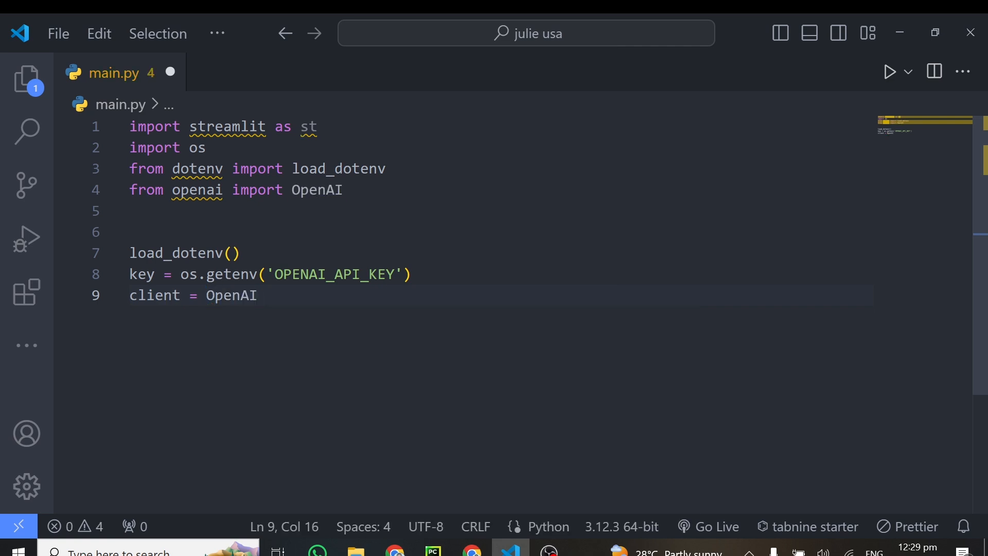
text((ap)
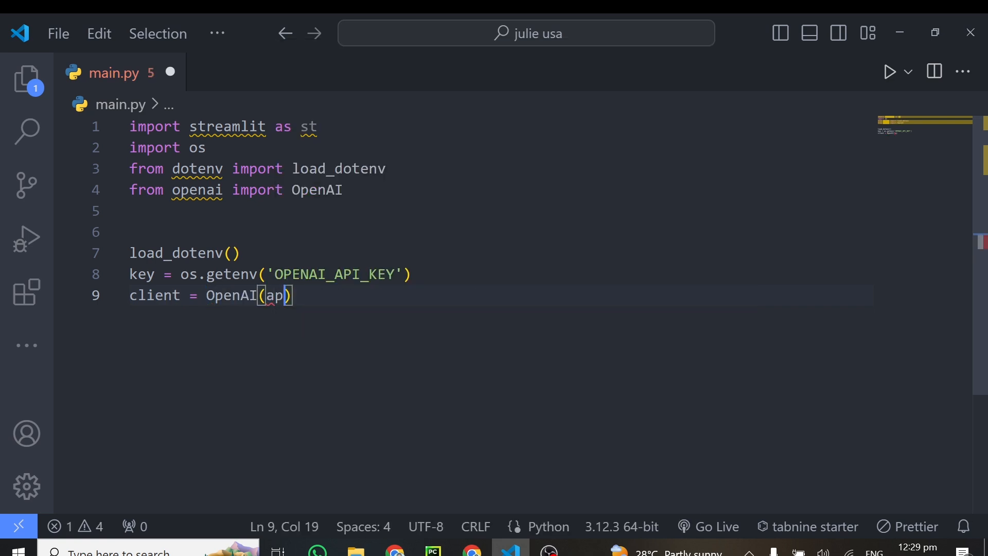
text(i_key = key)
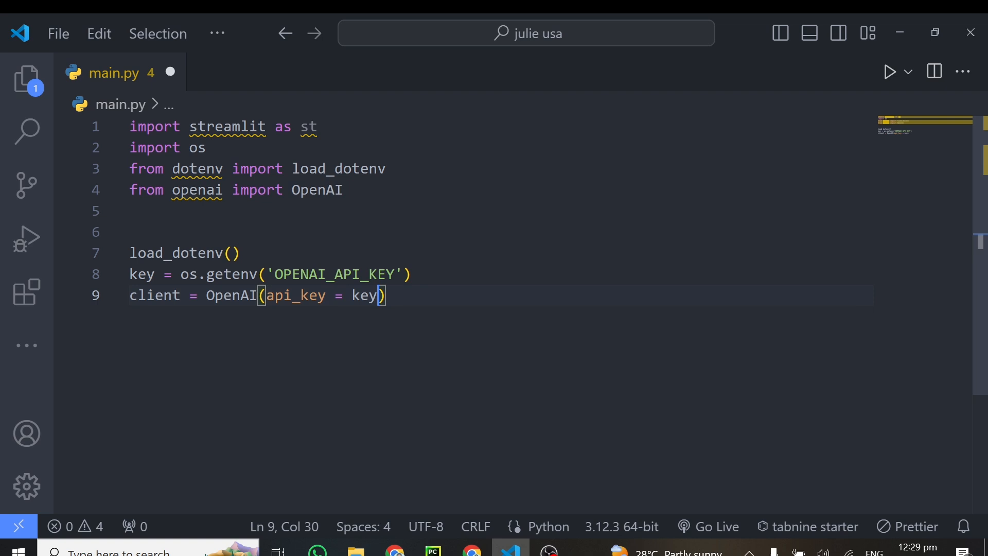
key(Right)
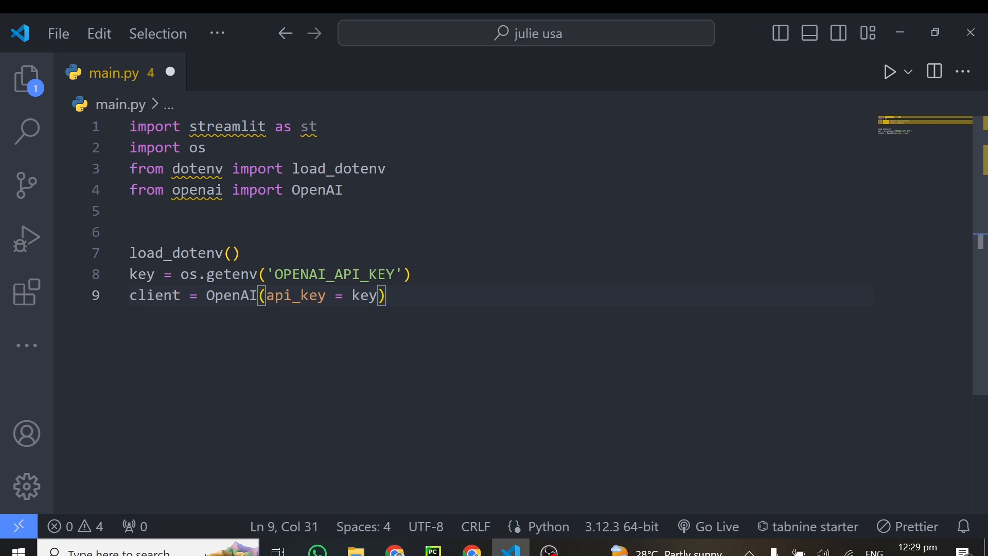
key(Enter)
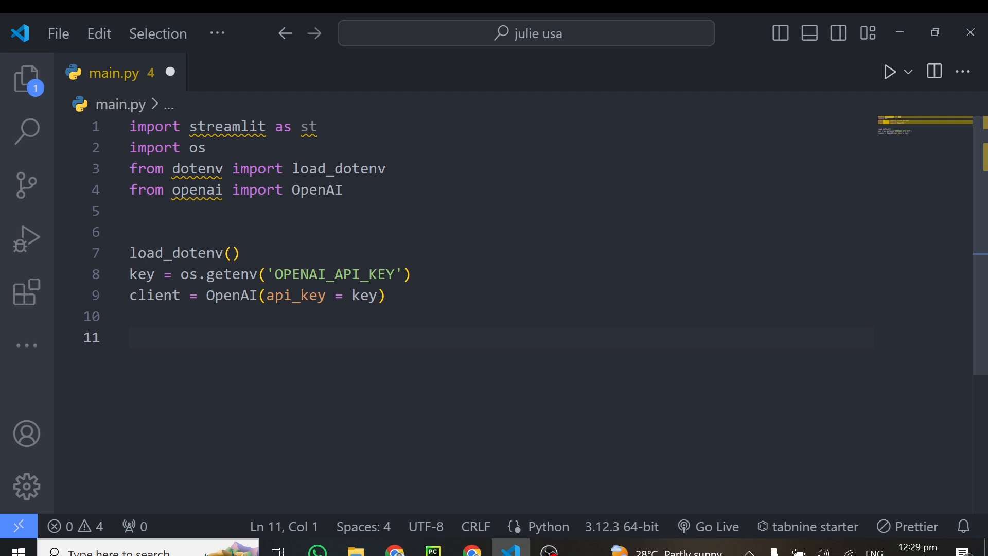
Step: Add st.title('AI Audio Transcriber App') to main.py
text(st.title()
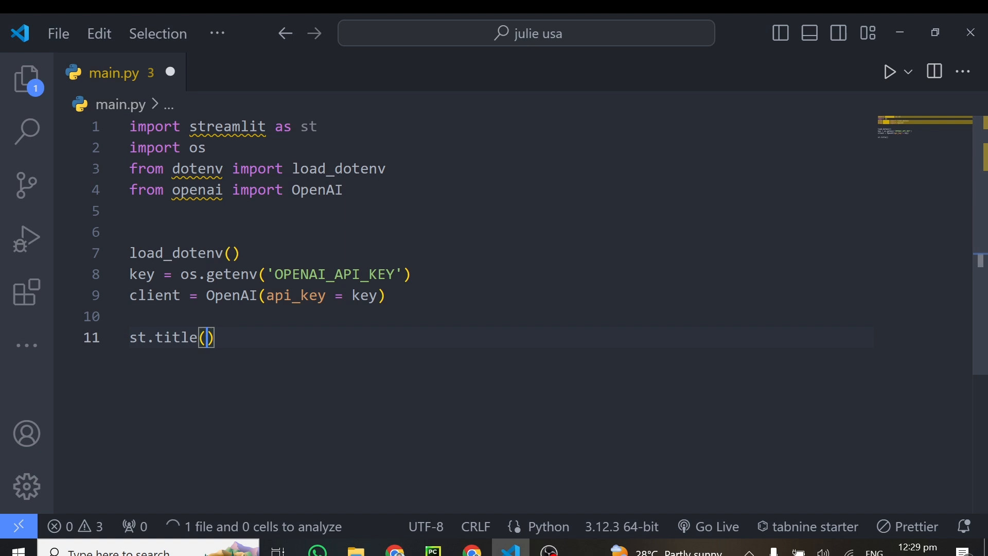
text(')
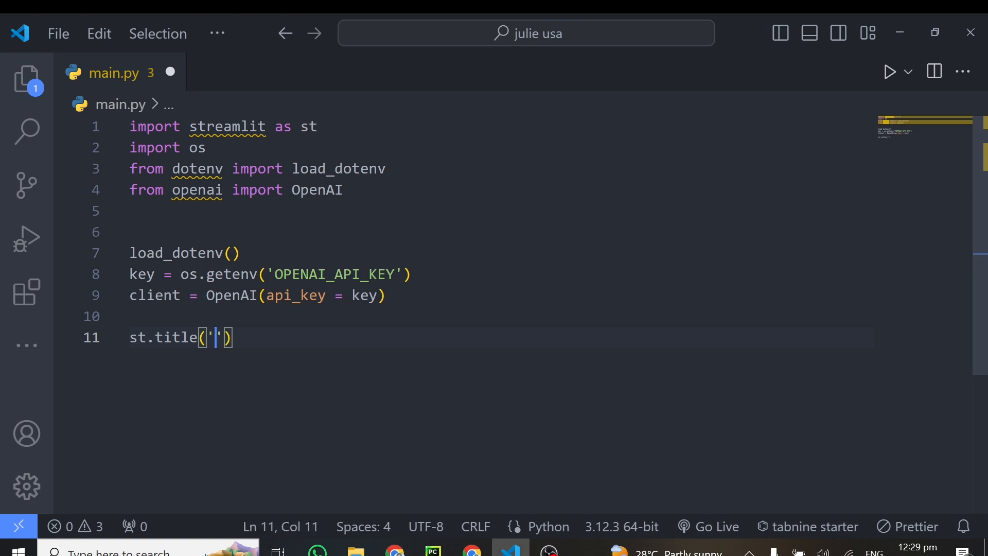
text(AI)
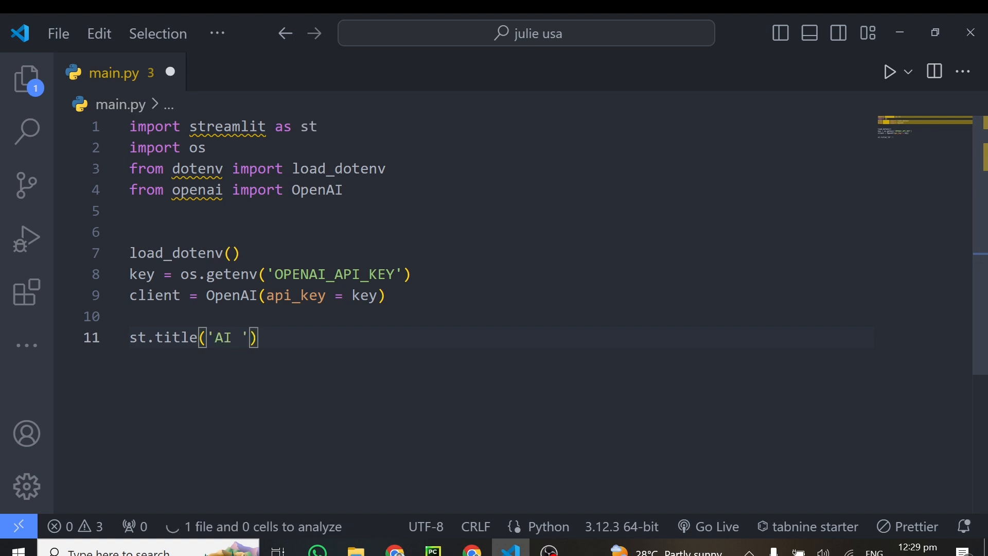
text(Audio)
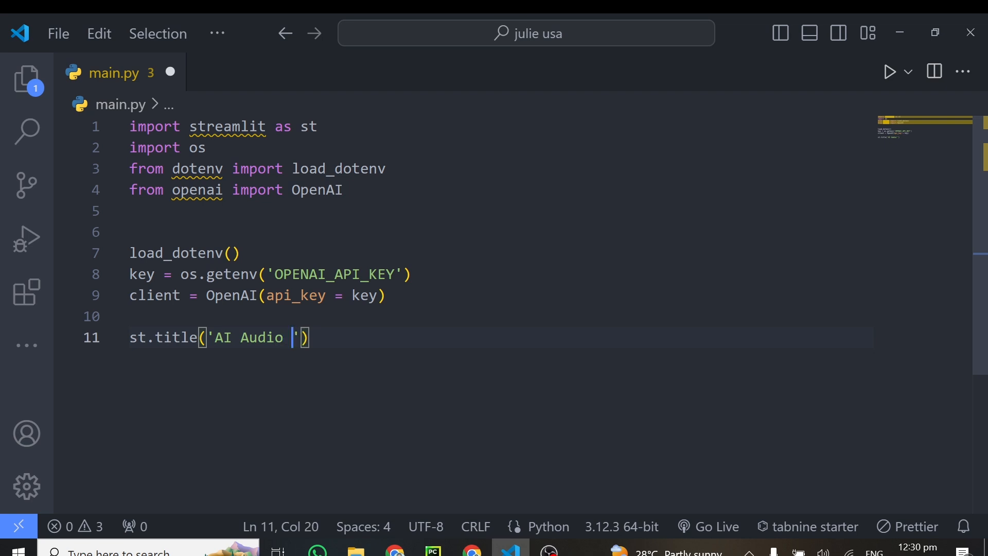
text(Transcriber App)
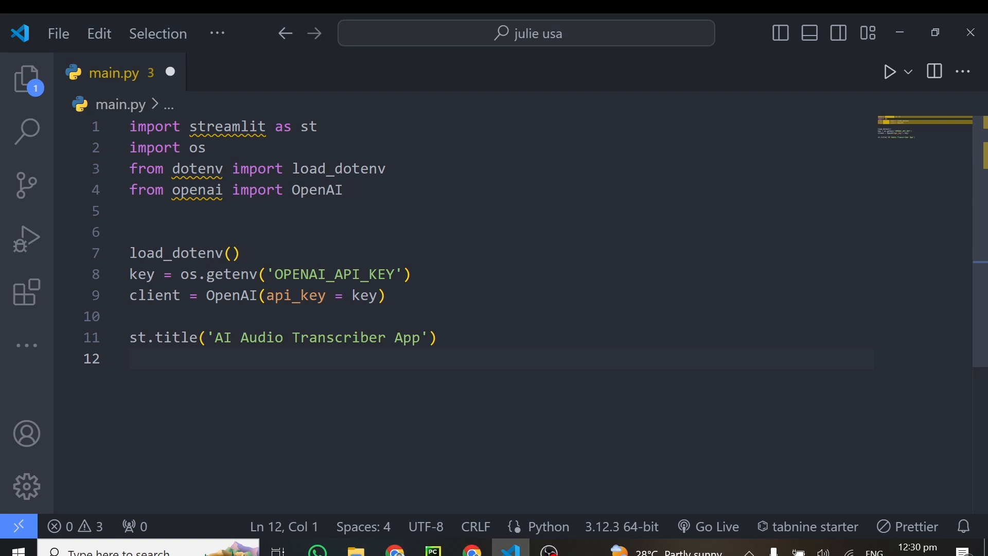
Step: Add audio_file = st.file_uploader('Upload an audio file')
text(audio)
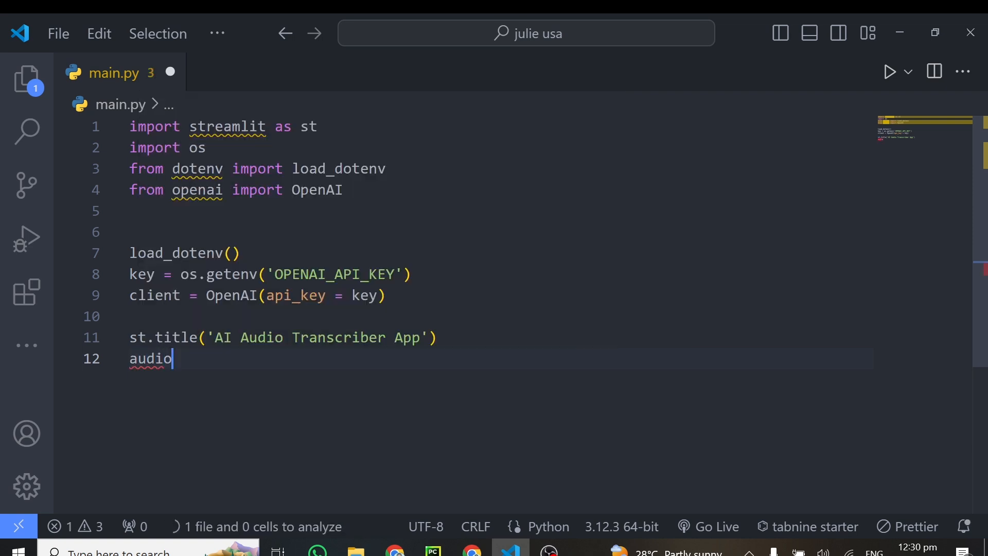
text(_file = s)
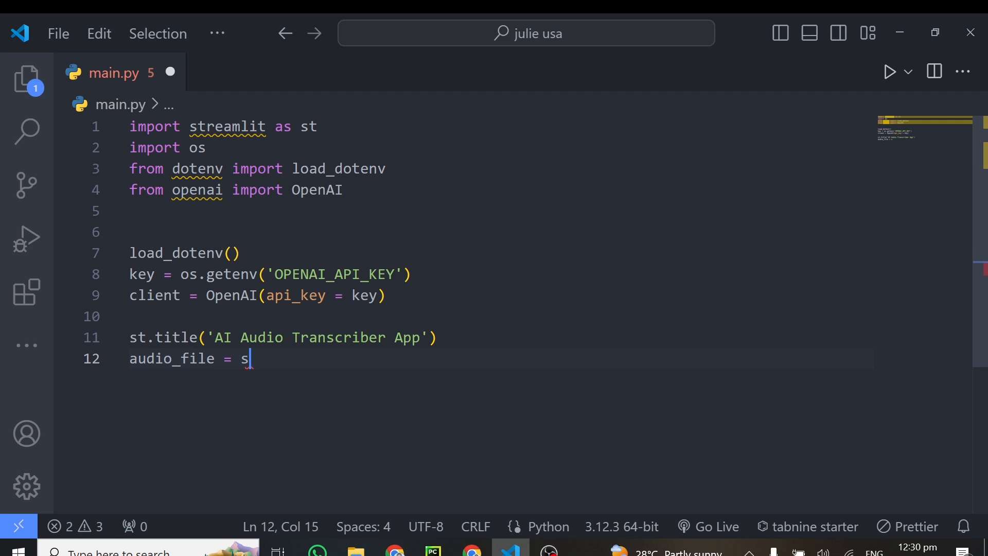
text(t.fil)
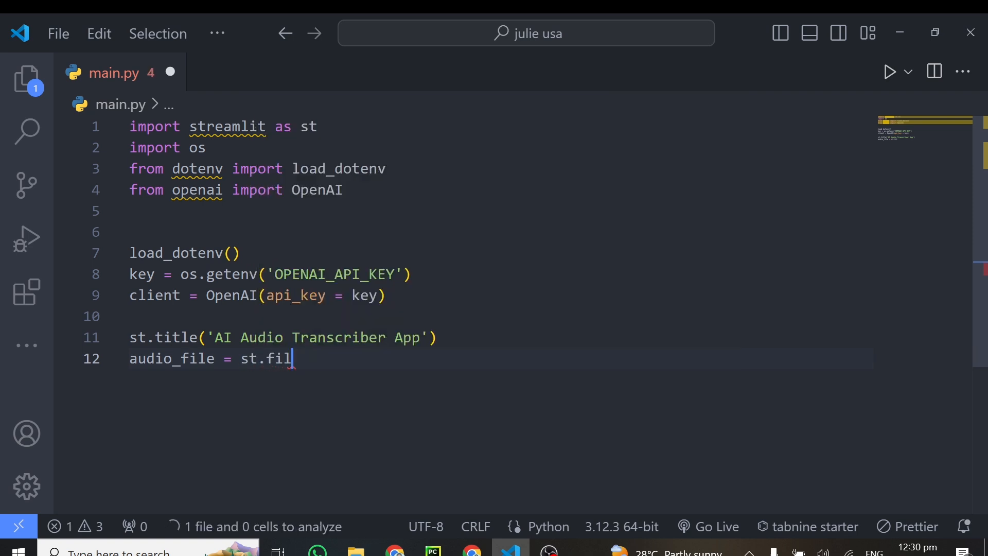
text(e_uploader())
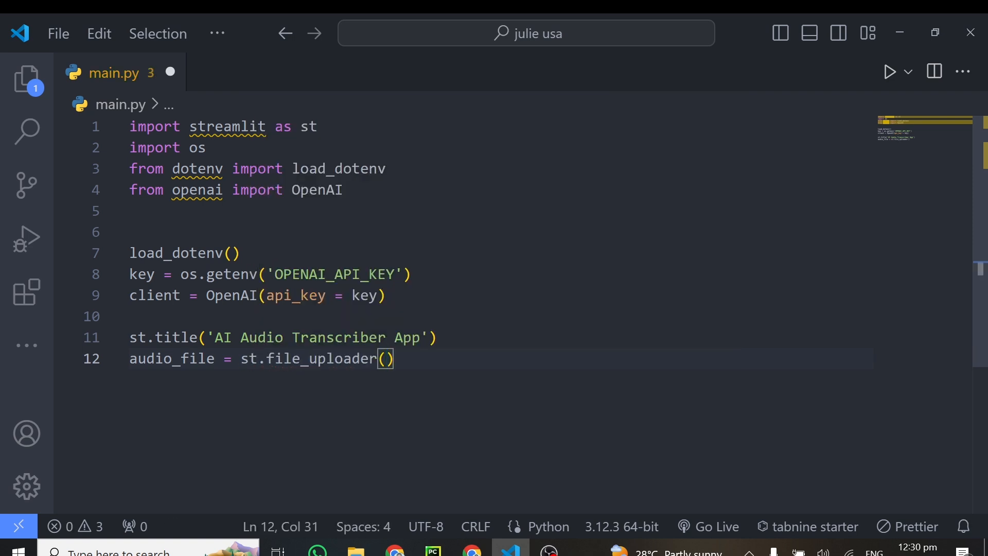
text('U')
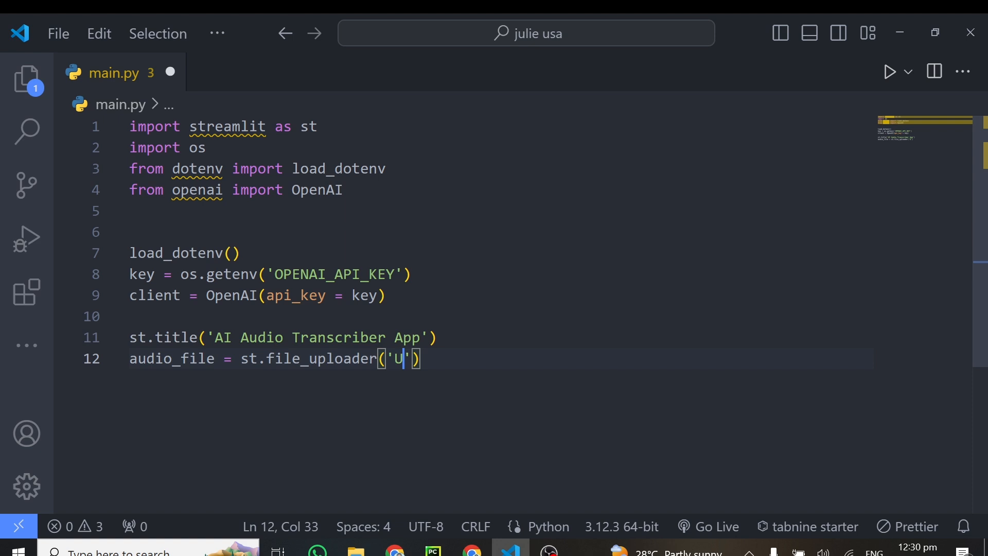
text(pload an audio file)
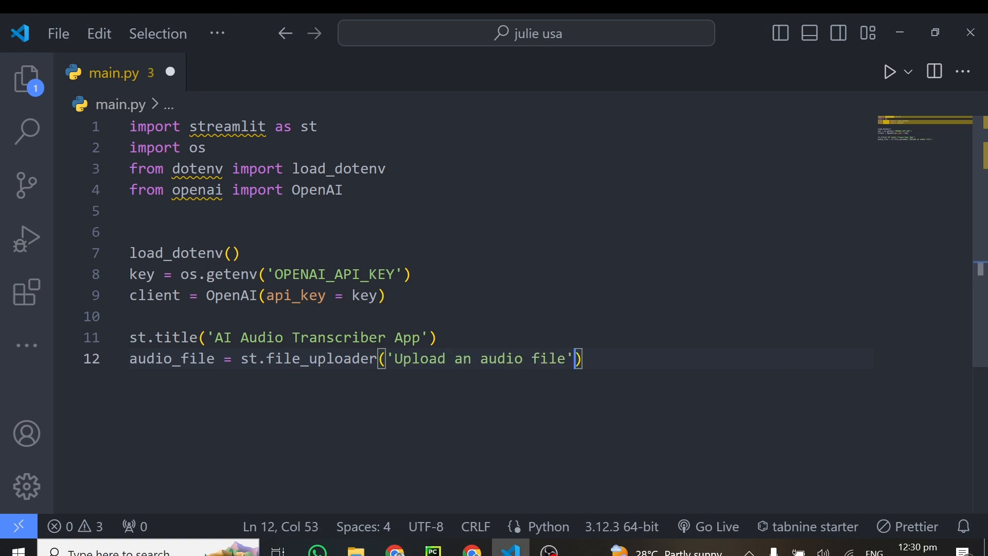
Step: Restrict the uploader's type argument to mp3, wav and m4a
text(,)
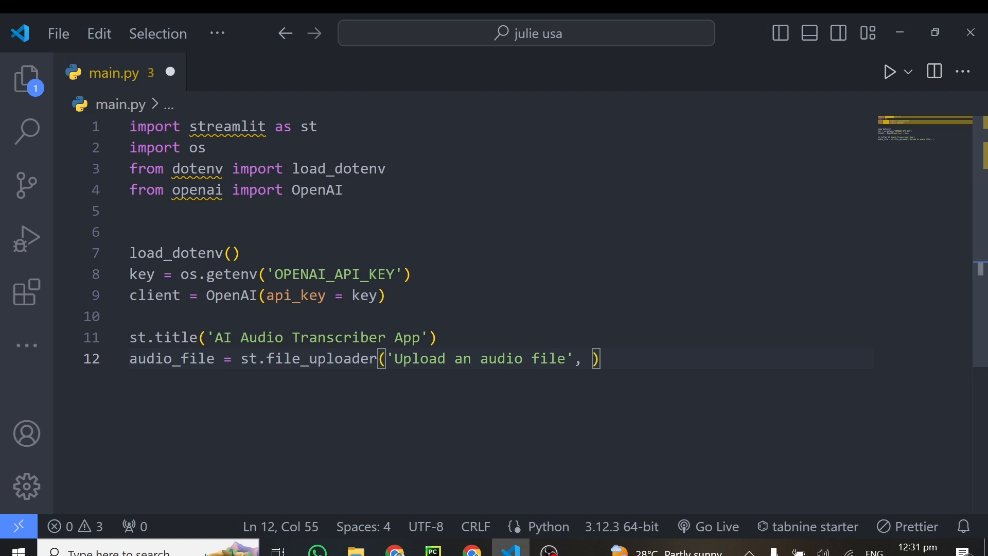
text(type = [)
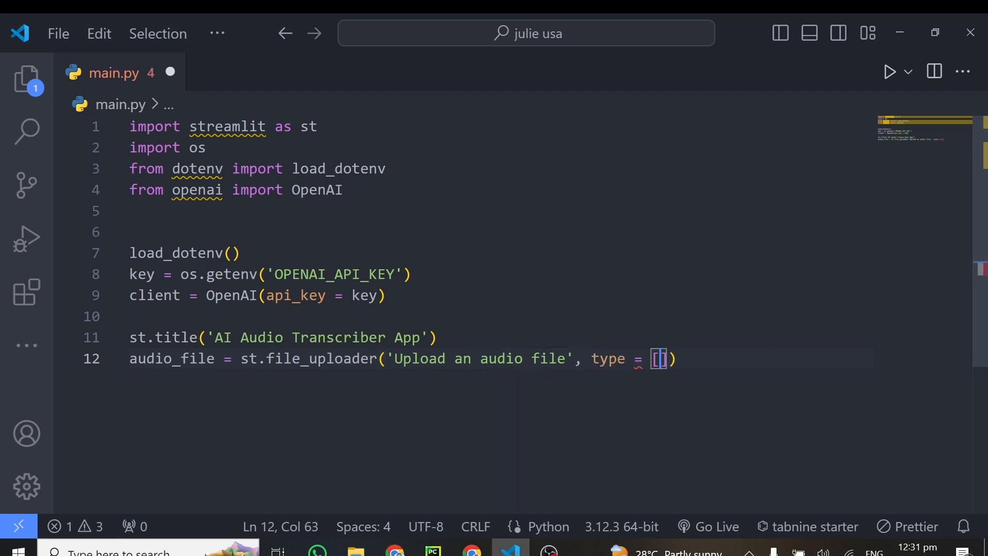
text('audio')
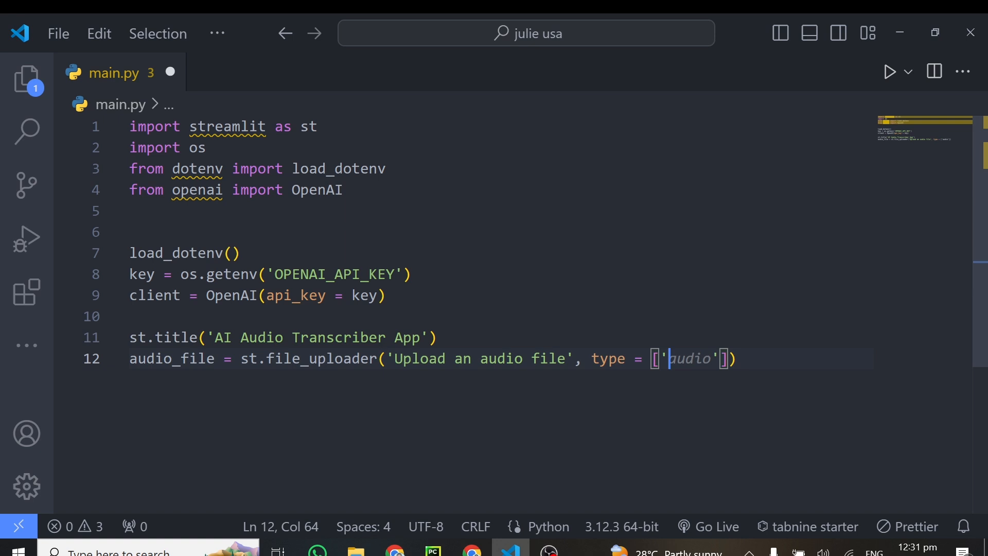
text(mp4)
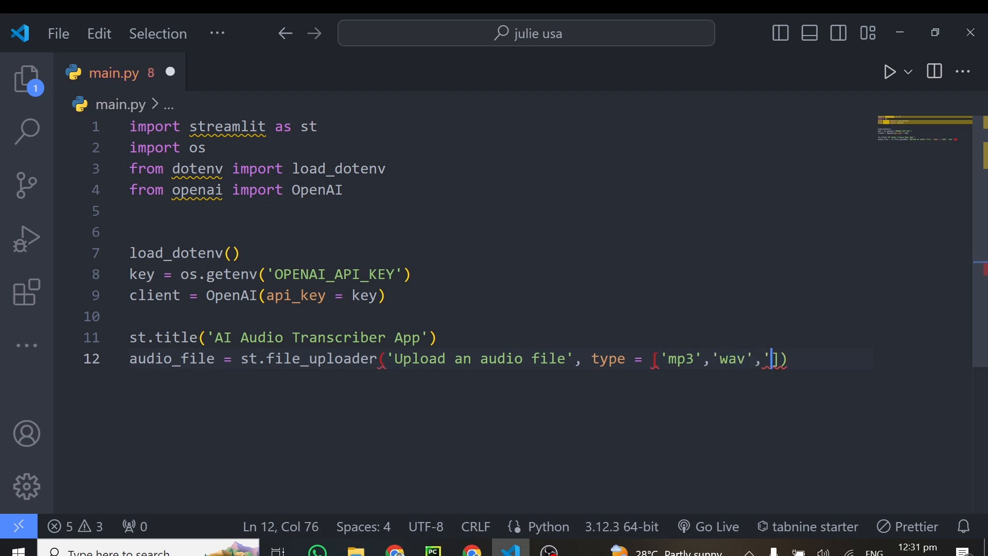
text(mp)
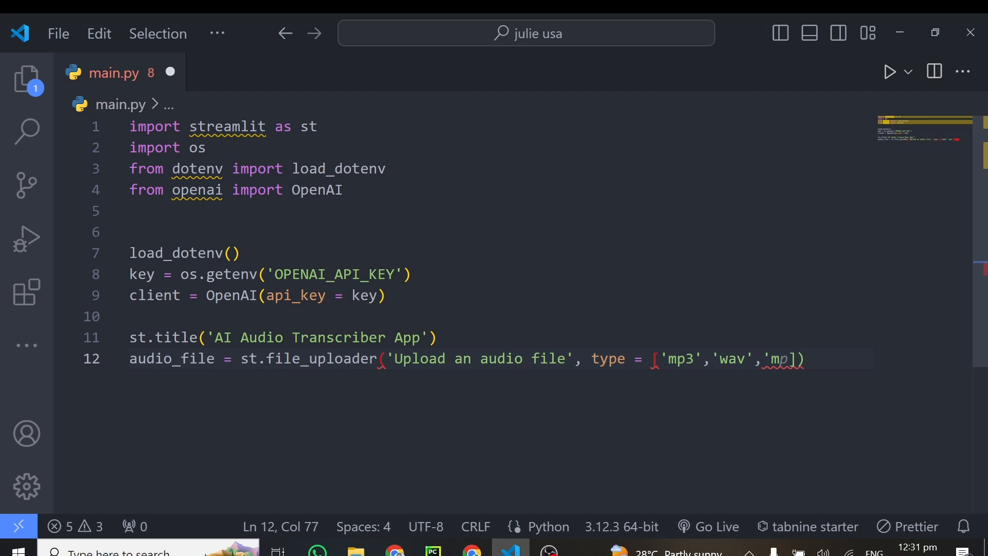
text(4a')
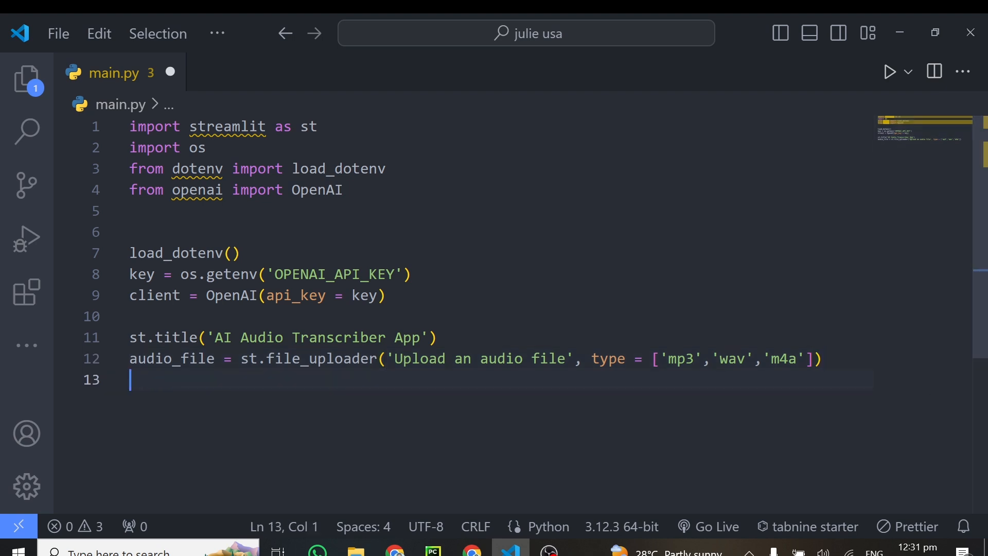
Step: Add 'if audio_file:' with st.audio(audio_file) beneath it, and save main.py
text(if a)
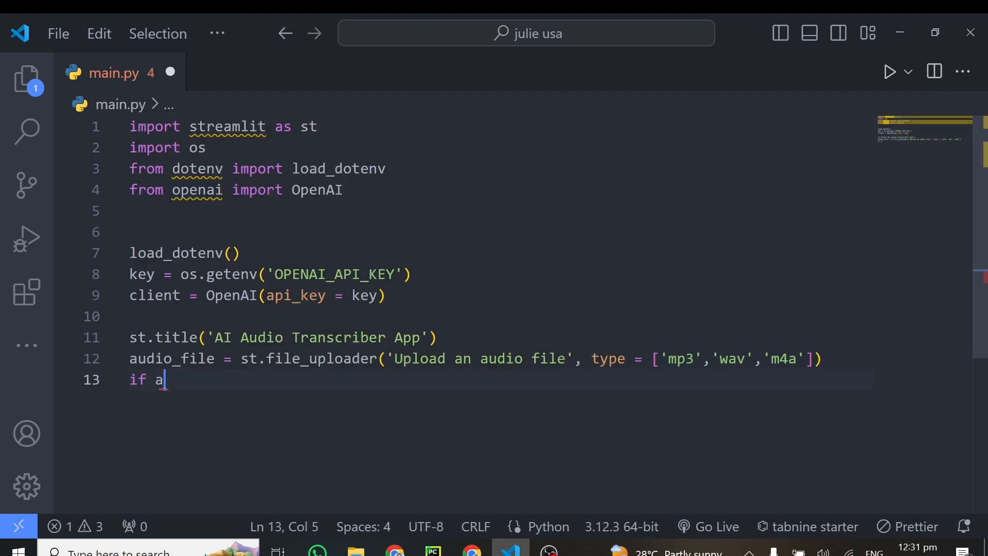
text(udio_file:)
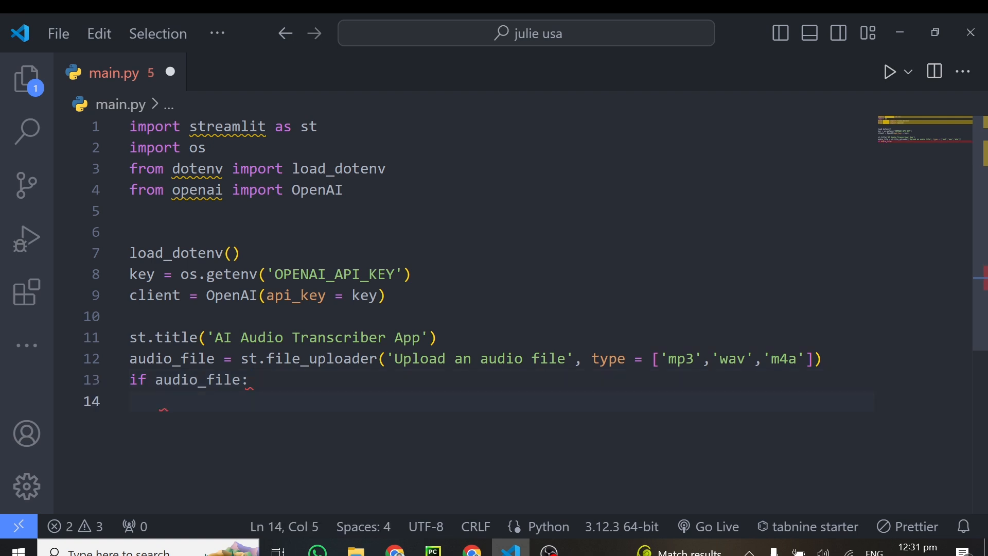
text(st.title('Audio Transcriber)
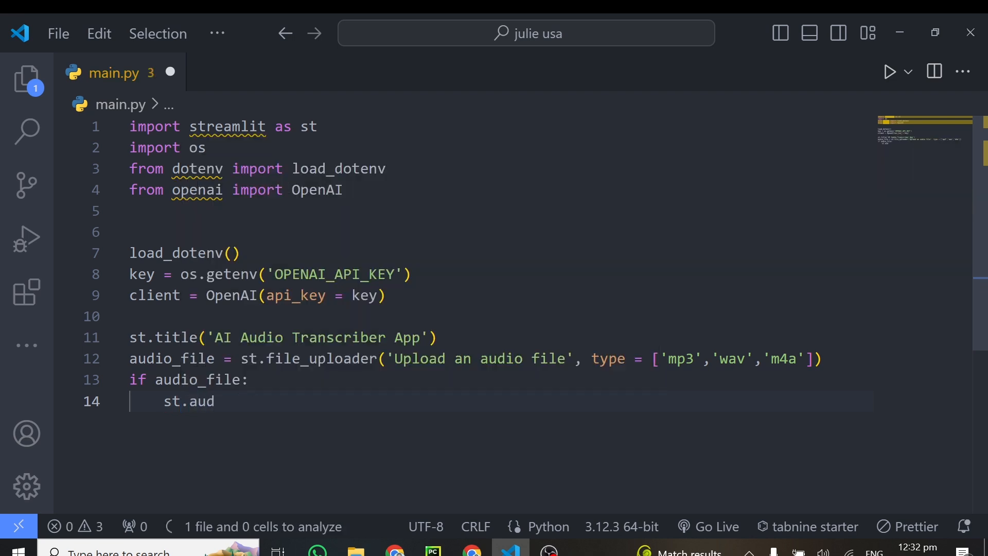
text(io('upload'))
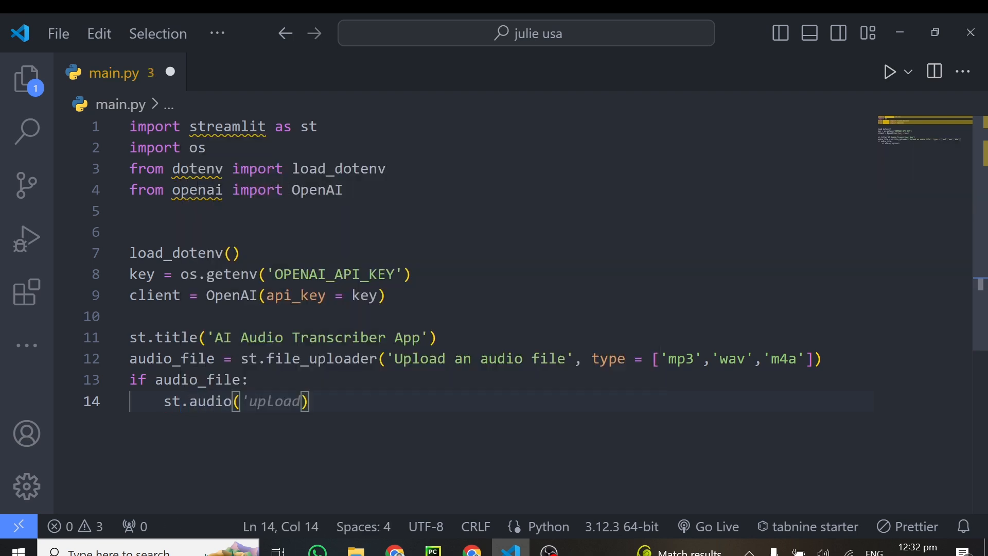
text(audio_file)
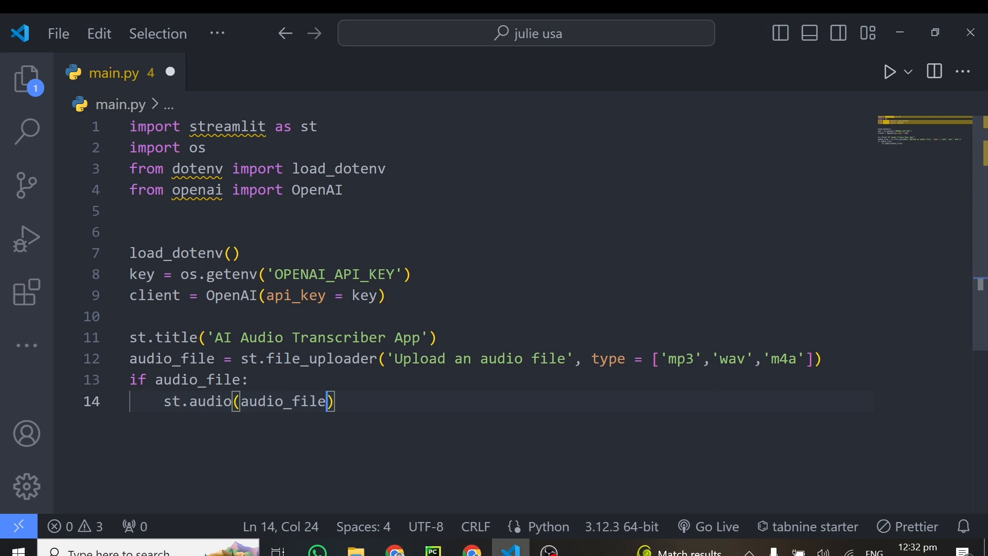
key(Right)
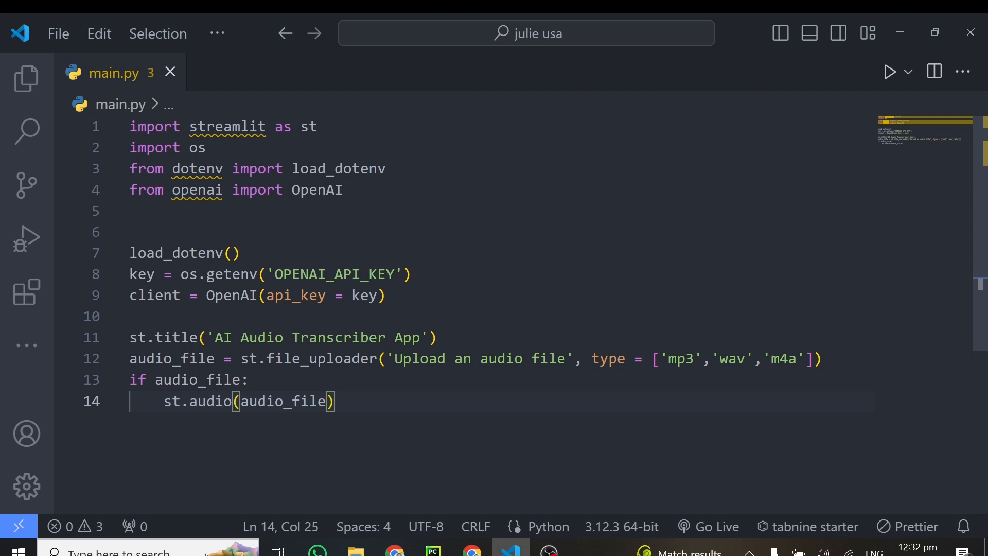
Step: Run 'streamlit run main.py' in the integrated terminal
key(ctrl+`)
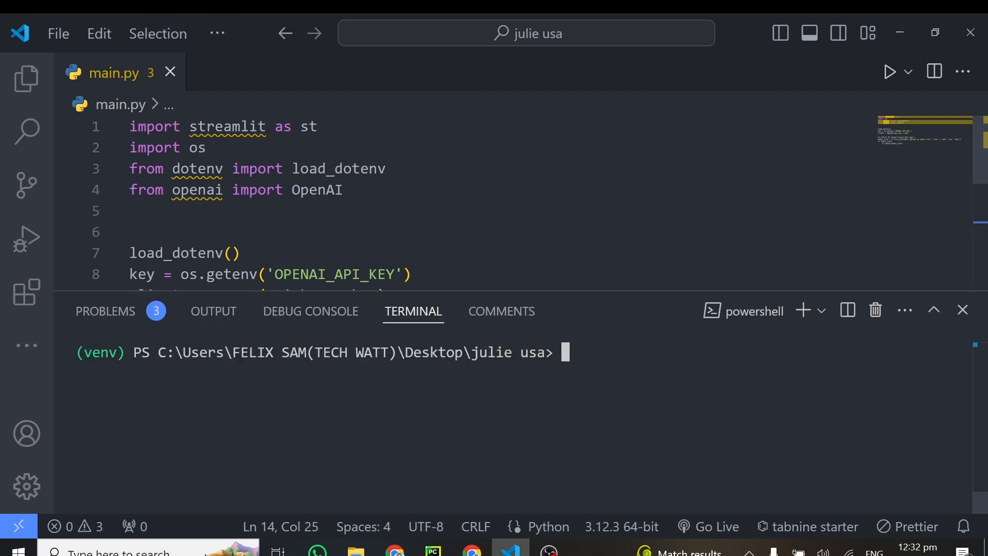
text(s)
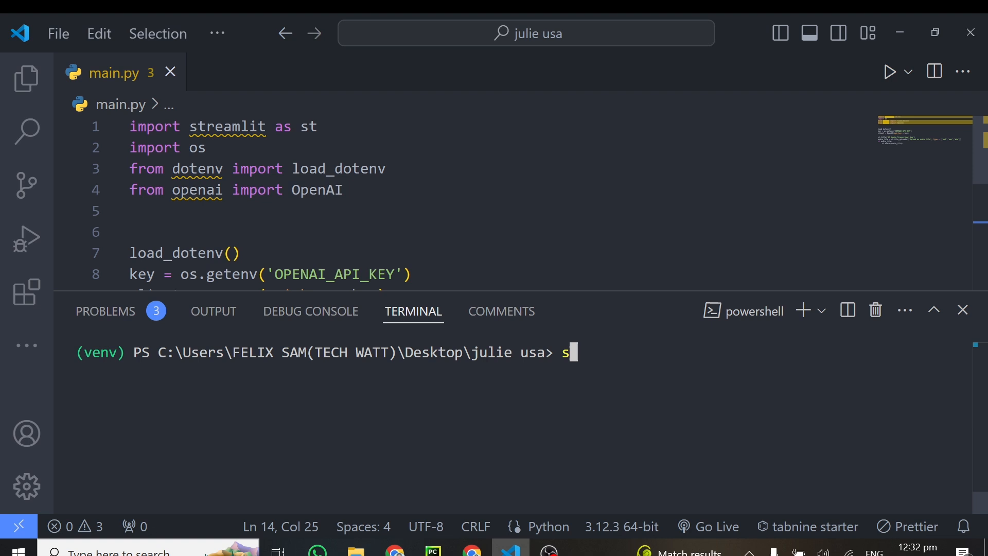
text(treamlit)
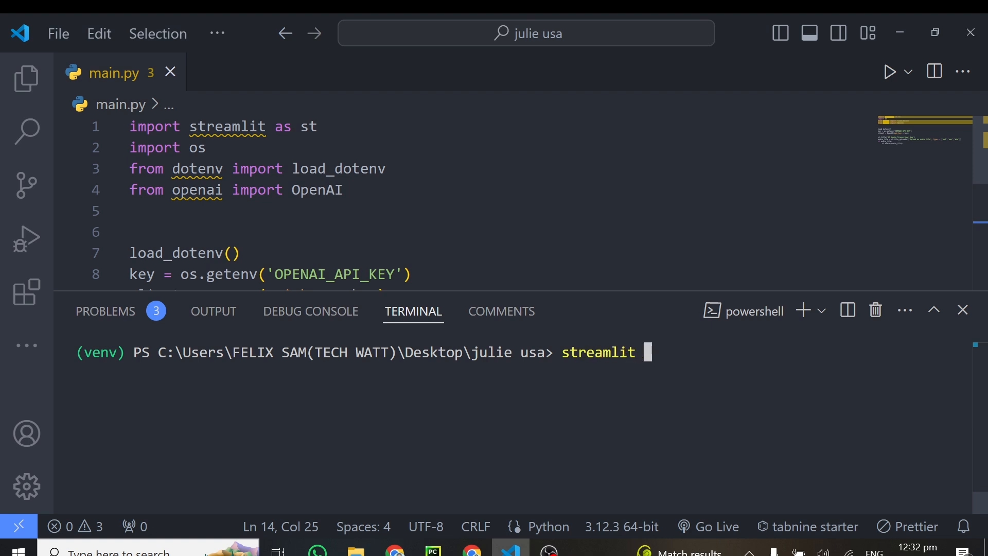
text(run main.)
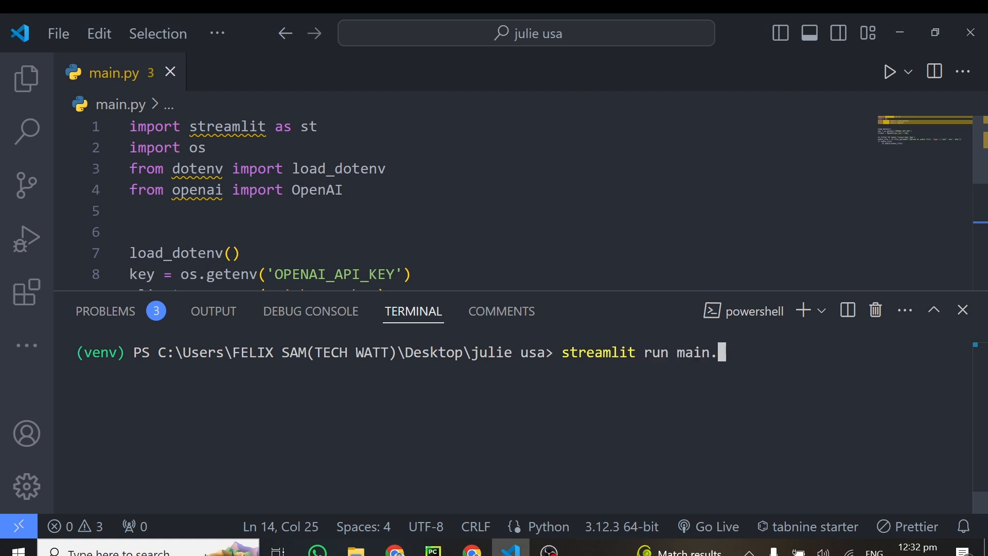
key(Return)
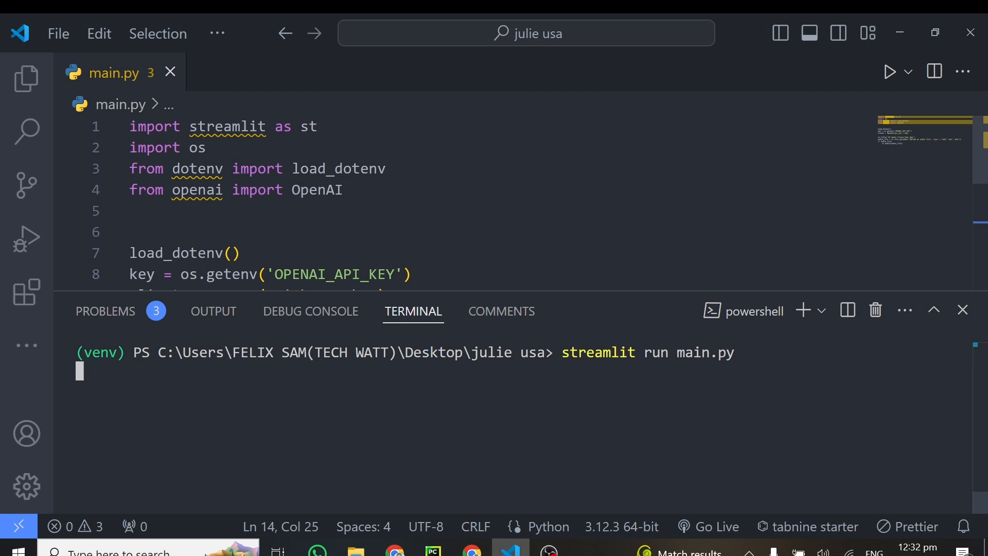
key(Return)
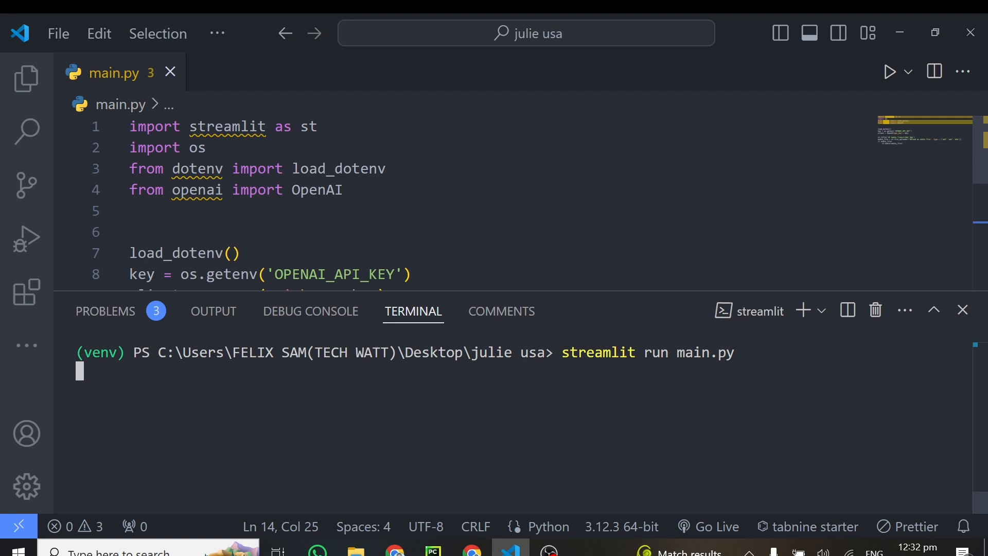
key(Return)
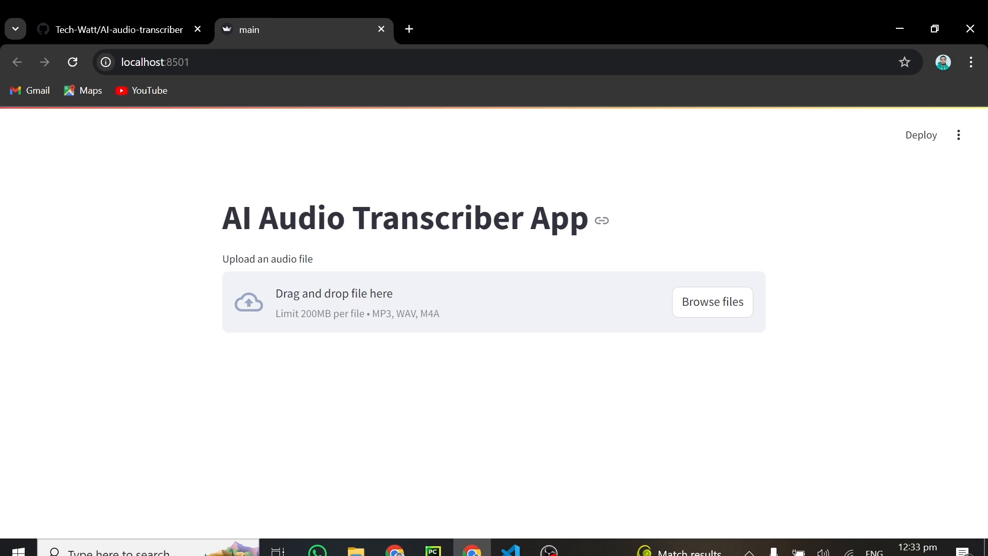
mouse_move(711, 310)
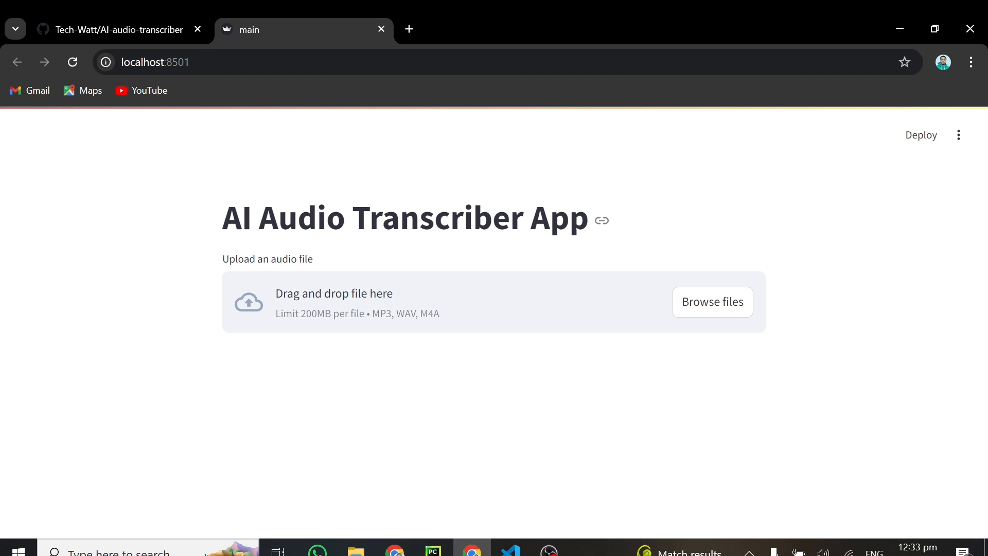
mouse_move(480, 161)
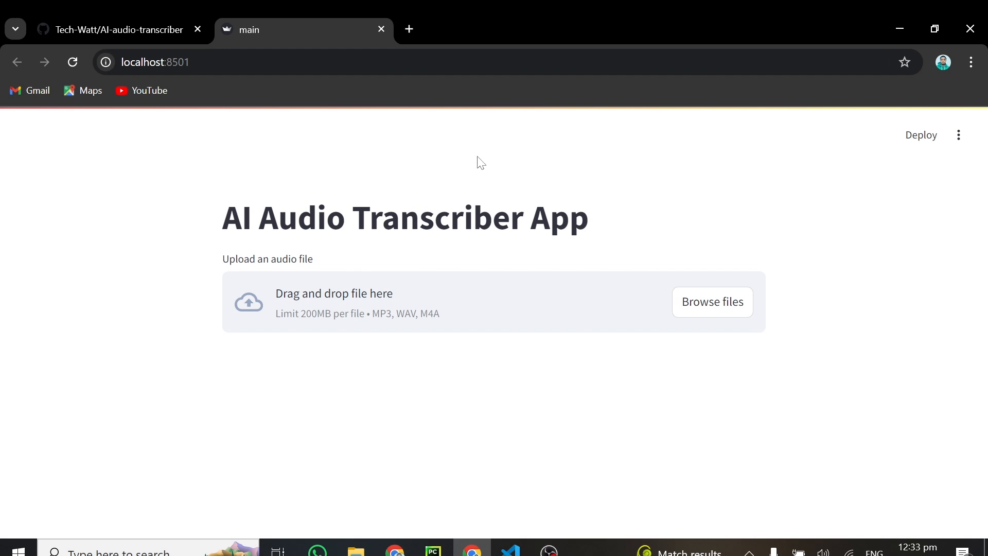
mouse_move(893, 284)
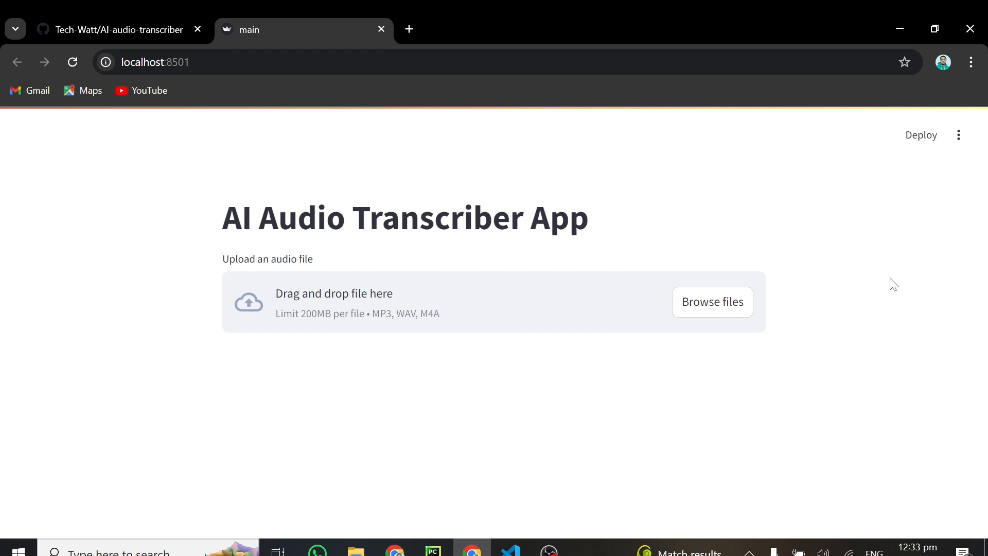
Step: Return from the running app at localhost:8501 to Visual Studio Code
click(509, 550)
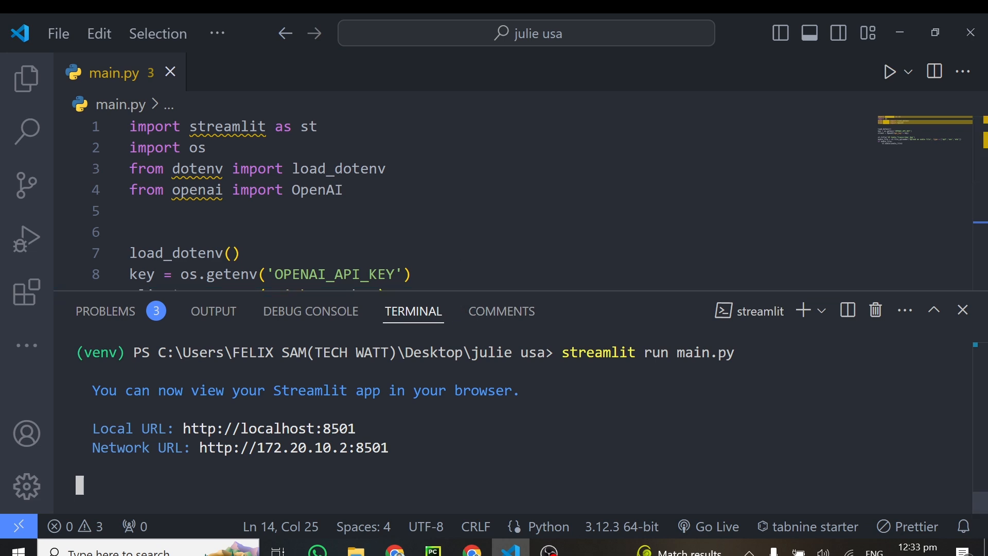
Step: Hide the terminal and add st.title('Audio Transcript') on a new line below st.audio
click(962, 309)
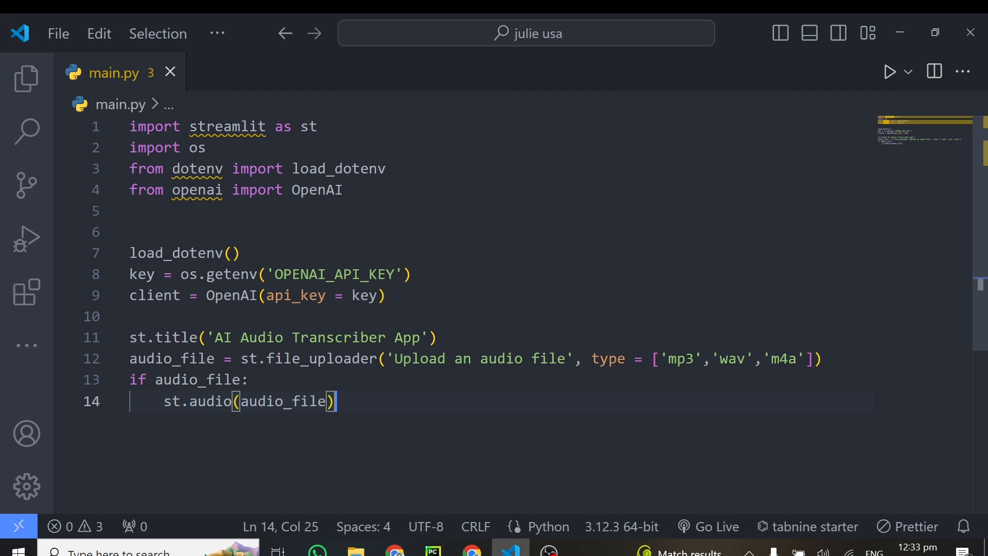
key(Enter)
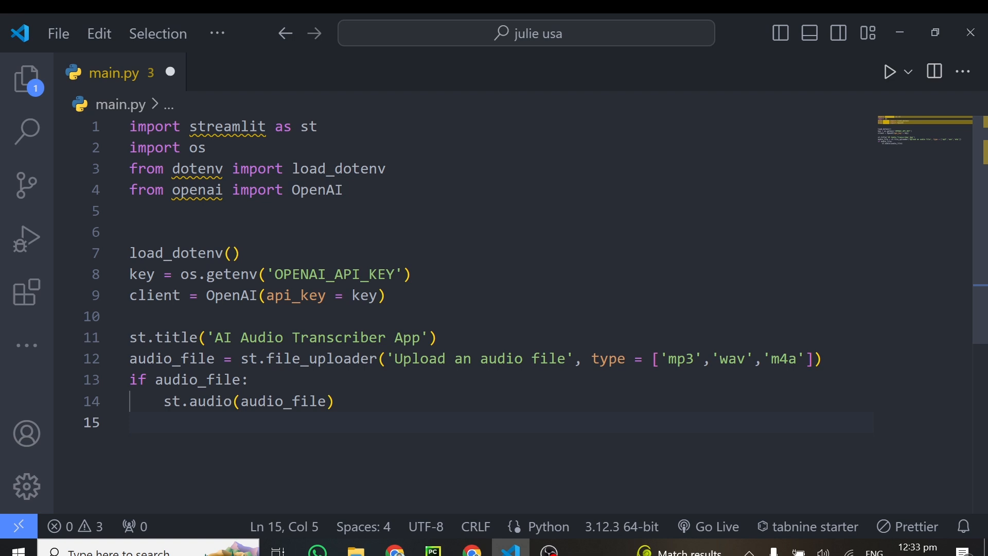
text(st.ti)
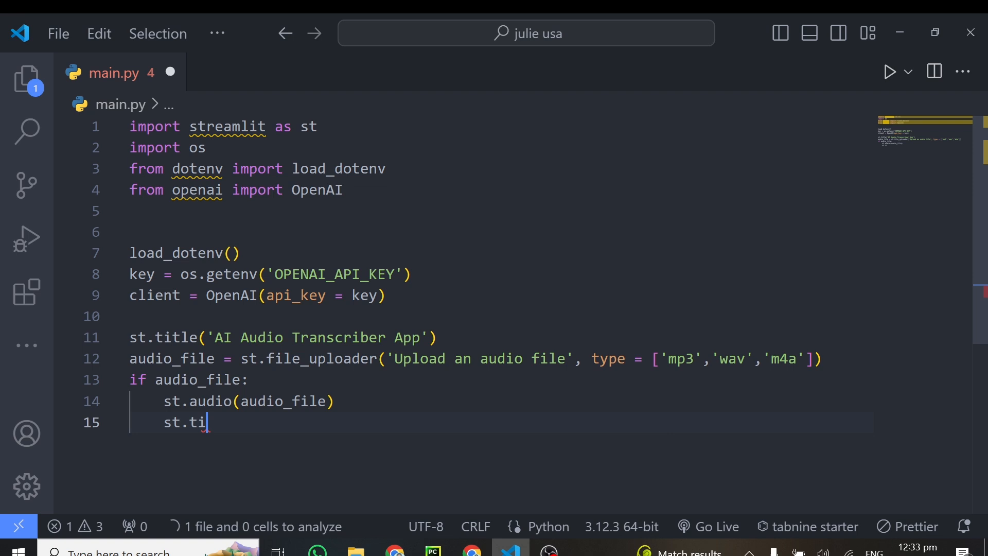
text(tle())
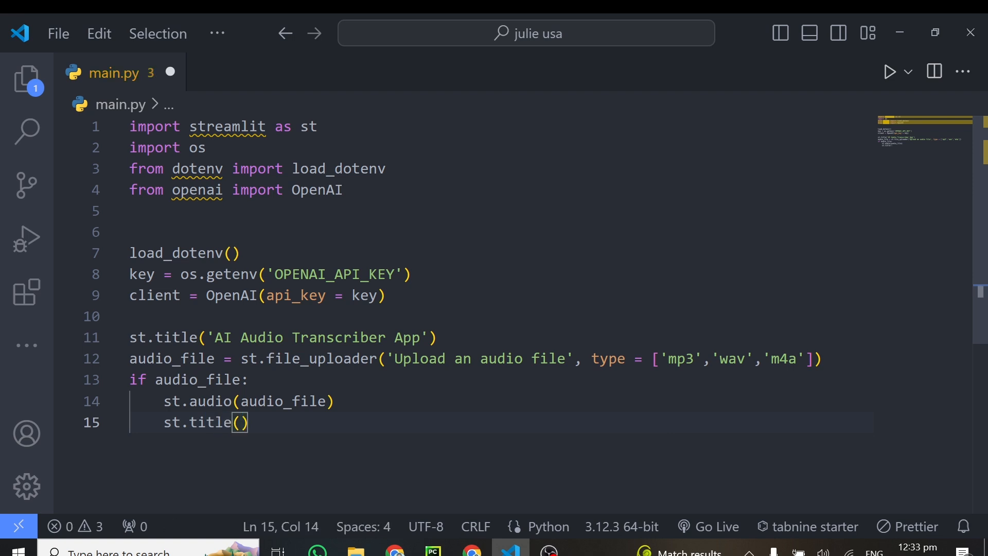
text('Audio Transcriber App)
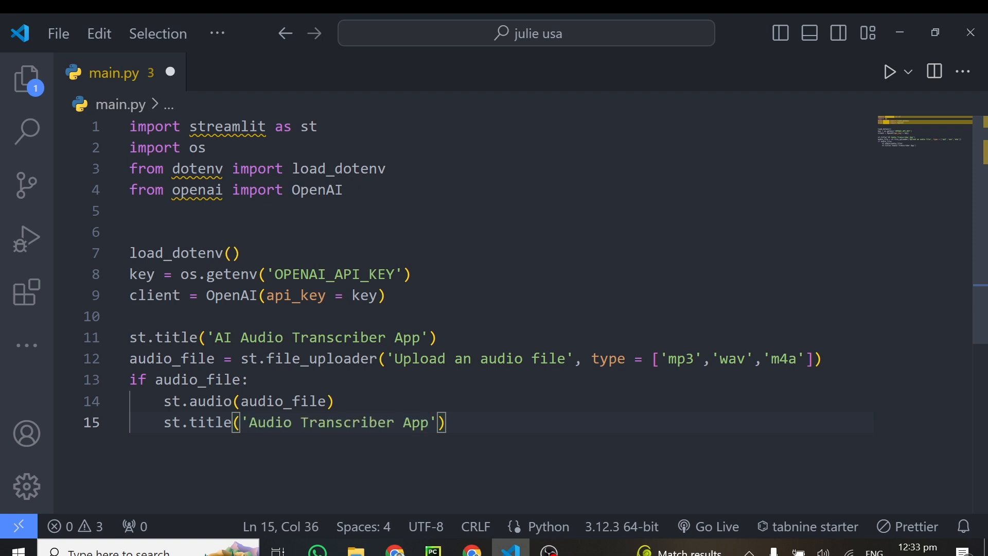
key(Backspace)
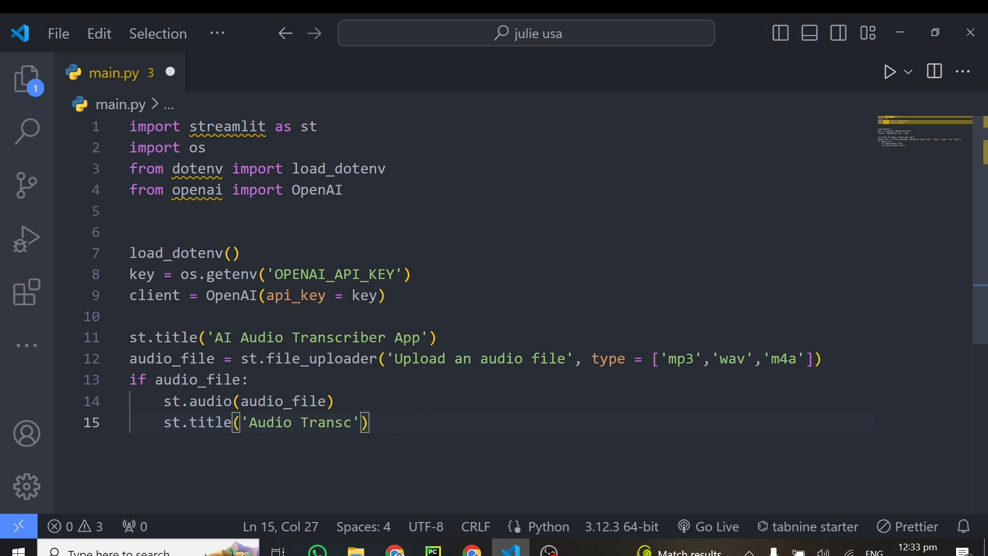
text(ript)
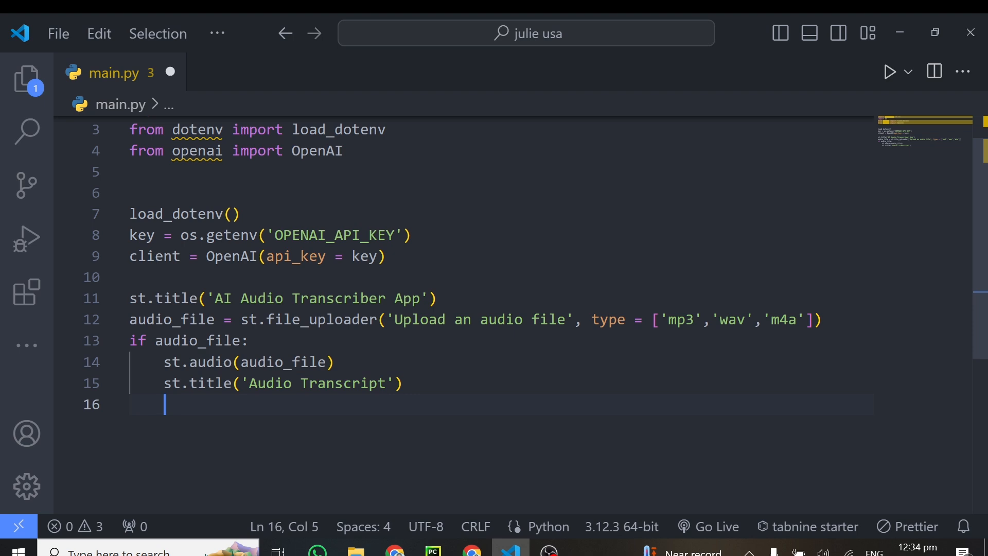
Step: Start transcription = client.audio.transcription.create( with model = 'whisper-1' as first argument
text(trancription = client.a)
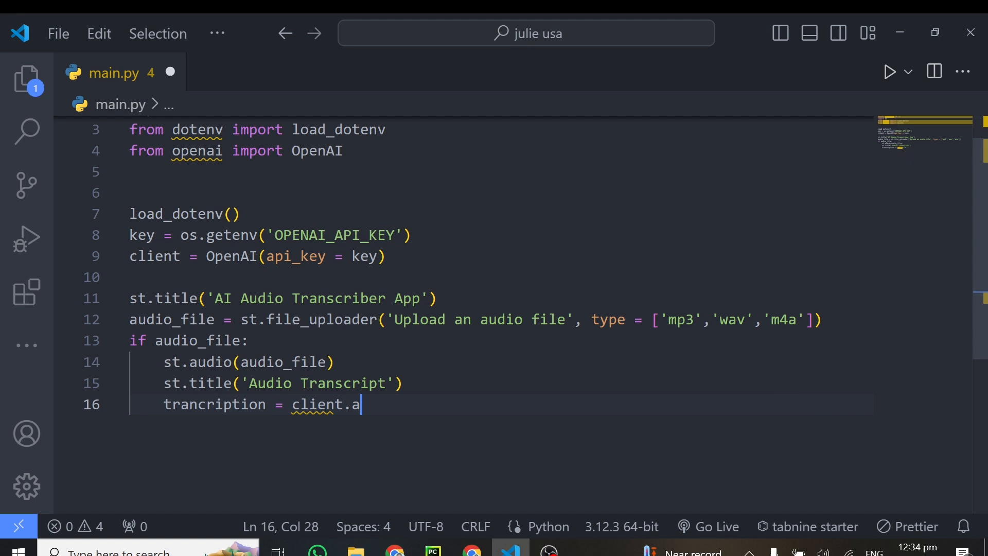
text(udio.)
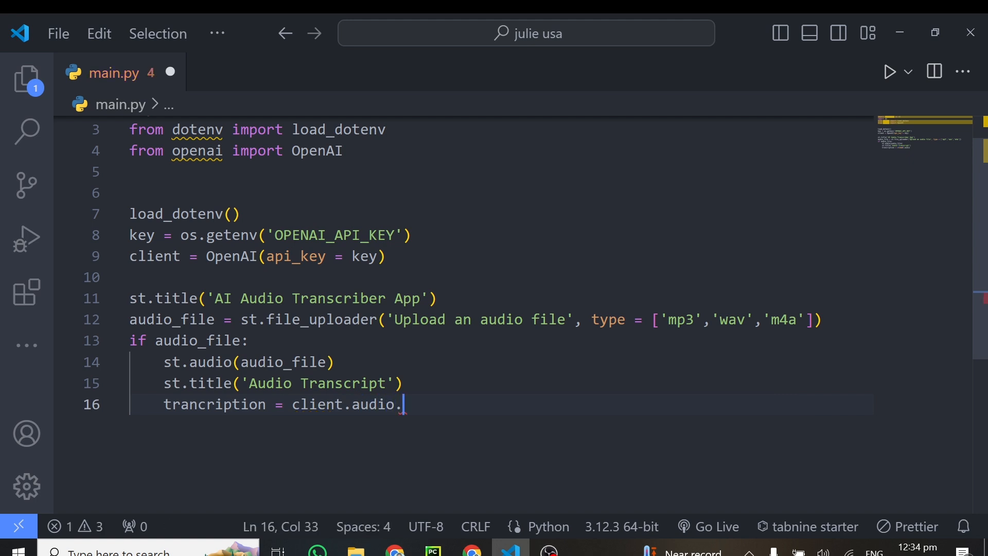
text(transcription.create)
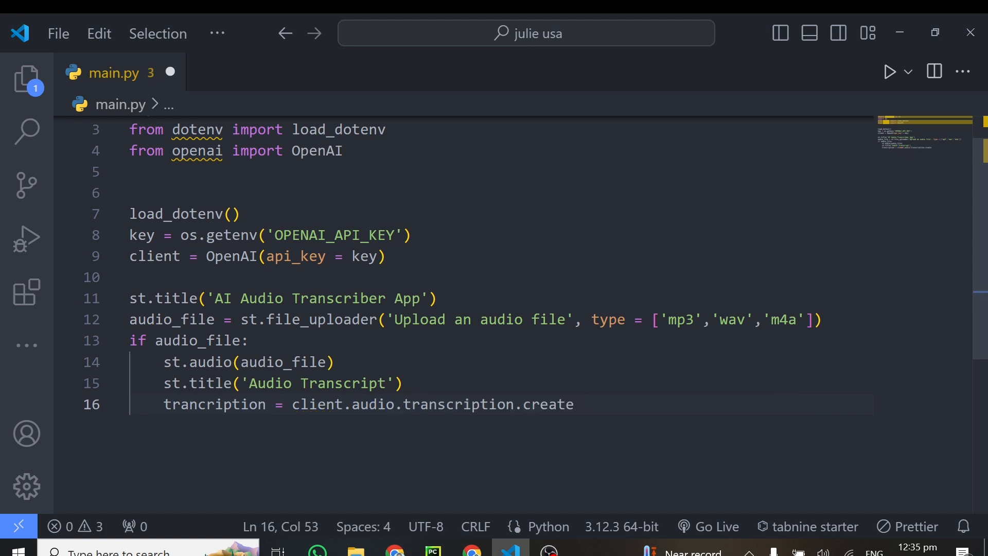
text(()
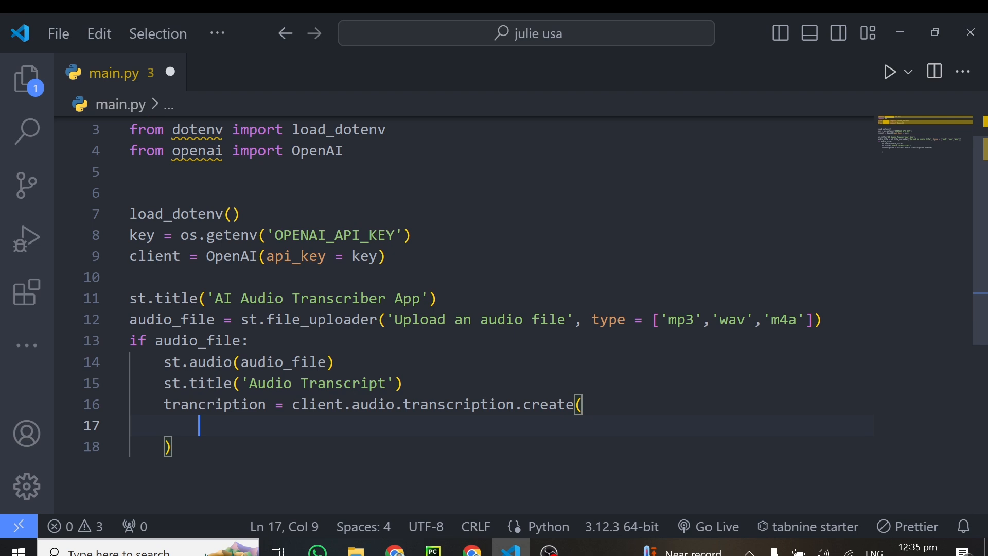
text(model =)
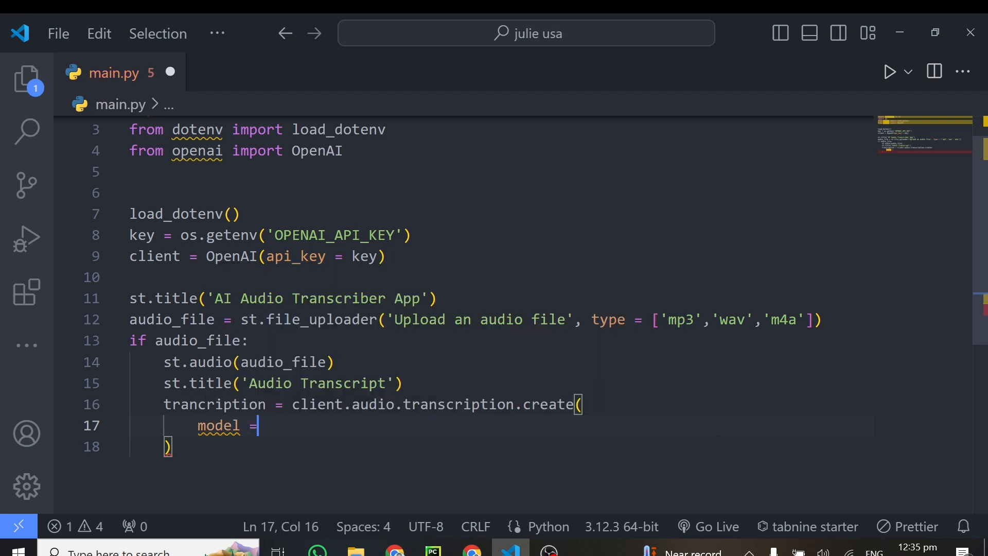
text('whi')
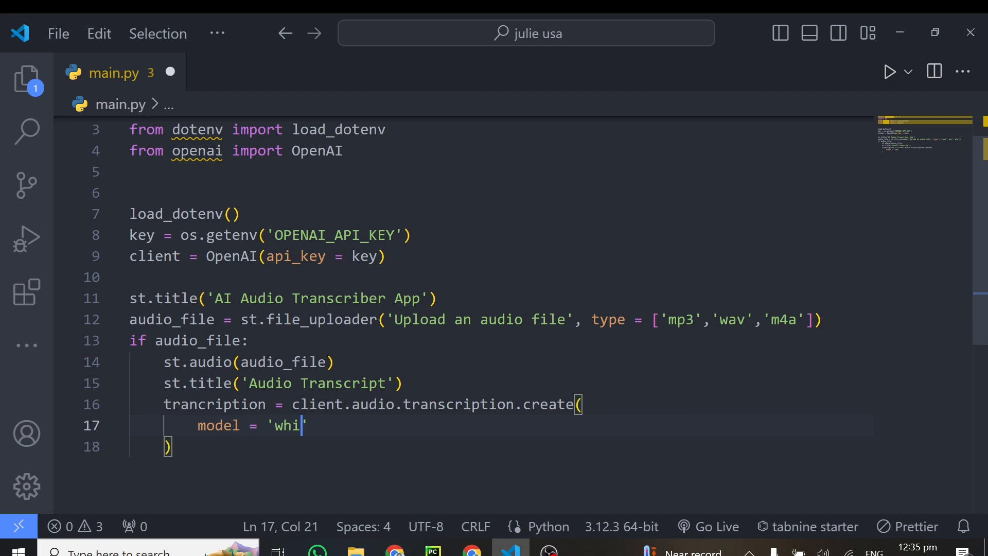
text(s)
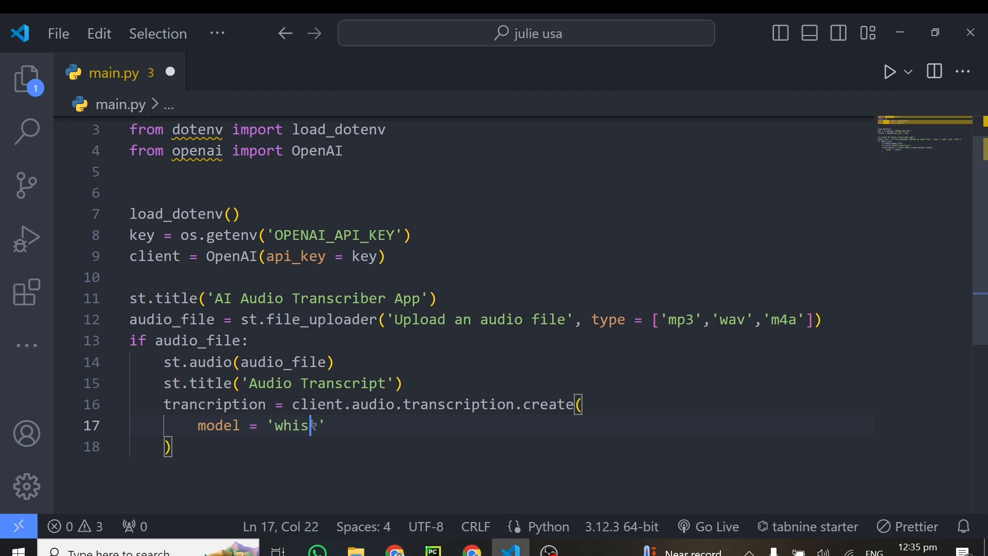
text(per,)
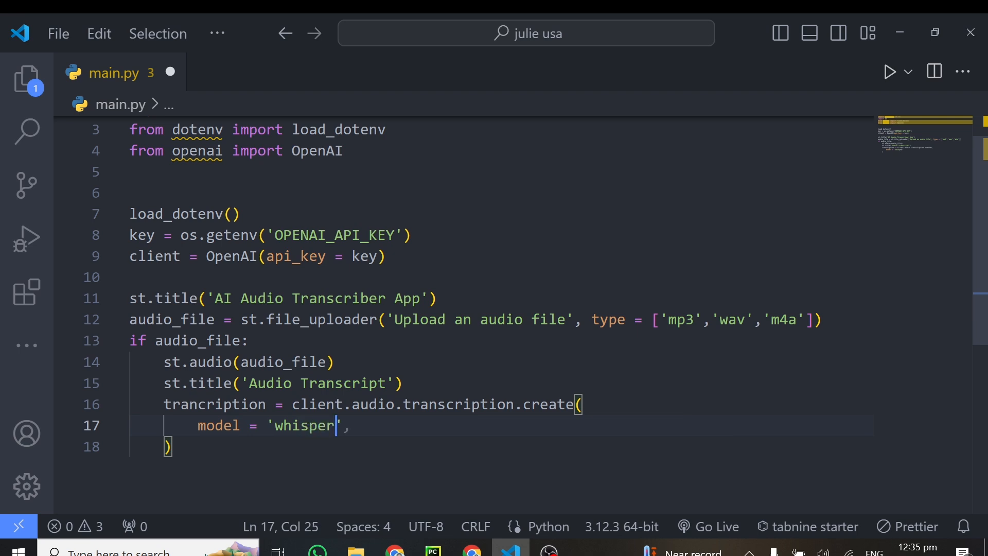
text(-1)
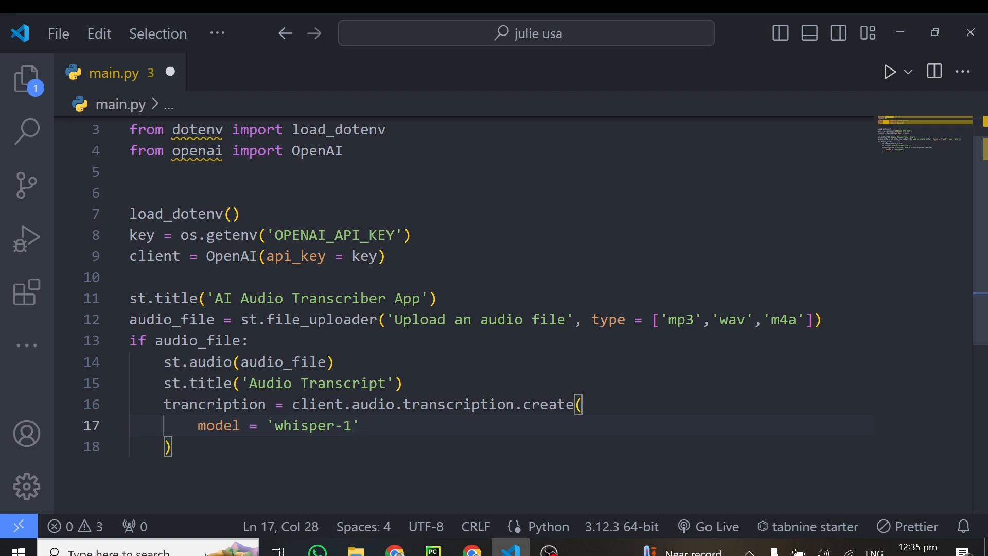
Step: Add file = audio_file as the next argument on its own line
text(,)
key(Enter)
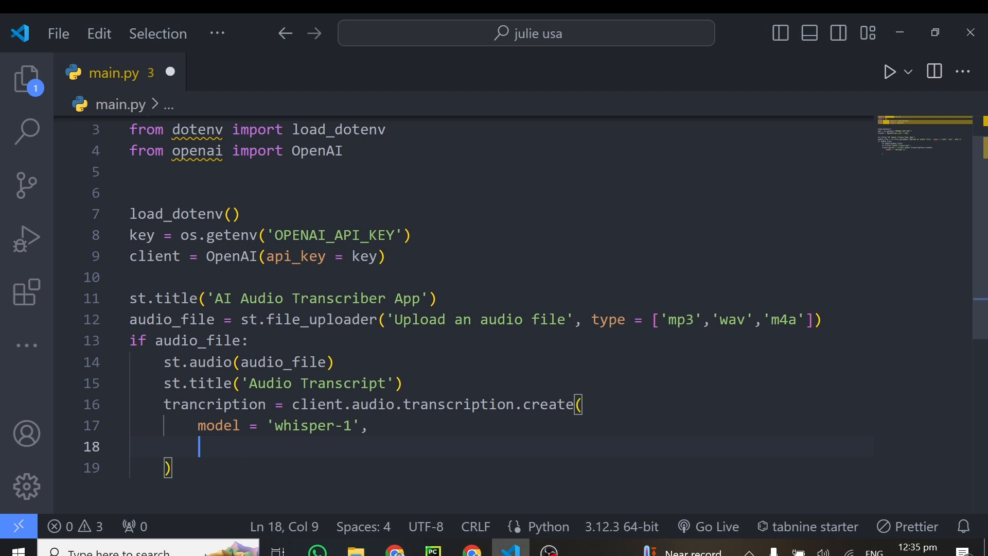
text(file =)
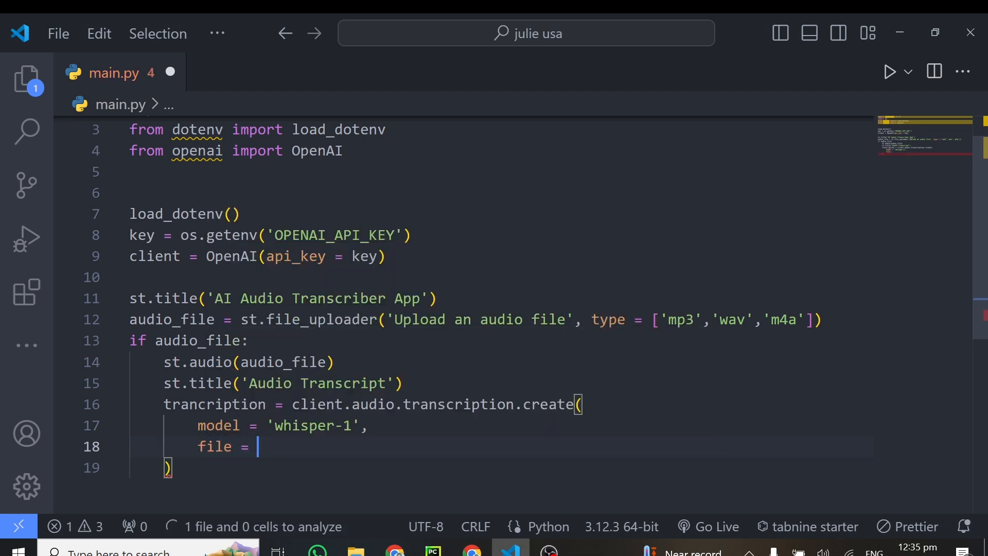
text(audio_)
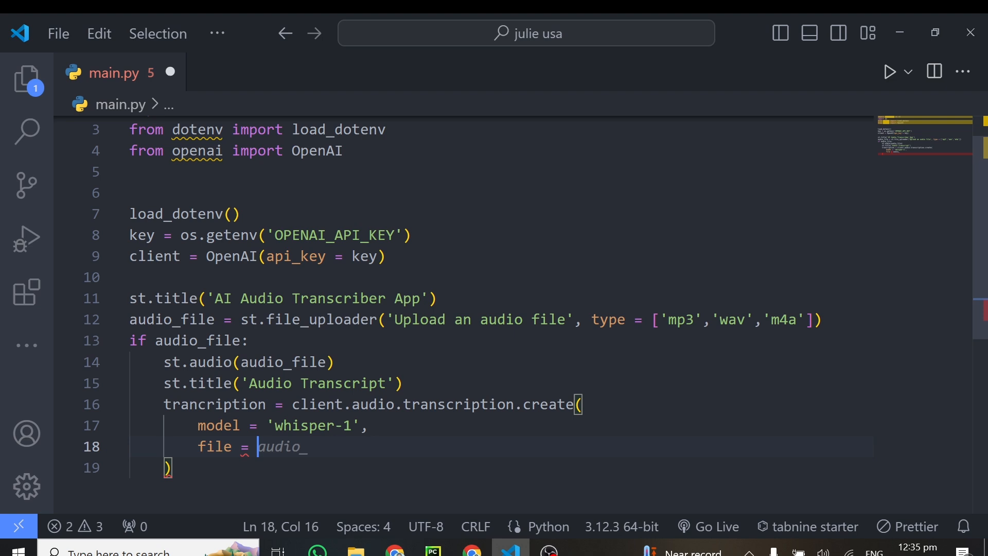
text(audio_f)
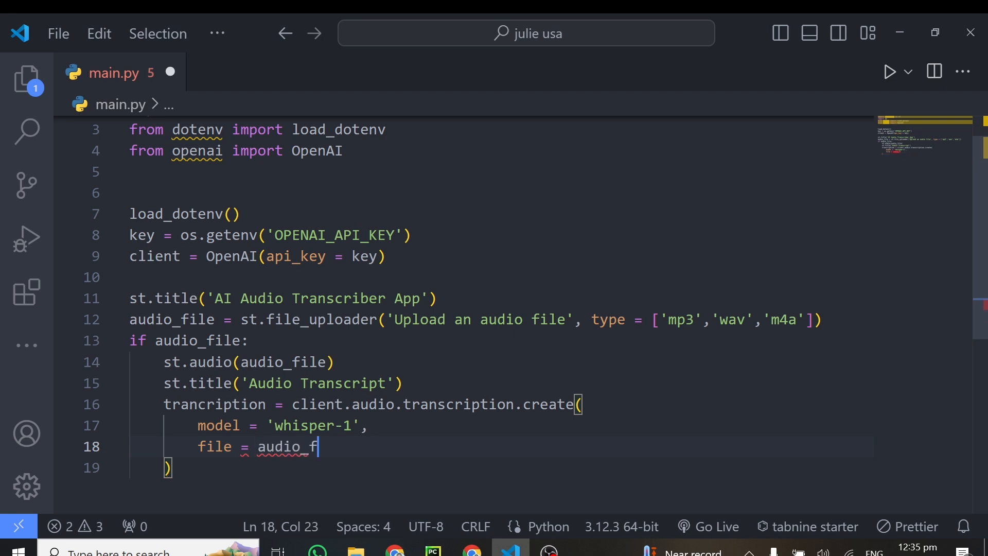
text(ile)
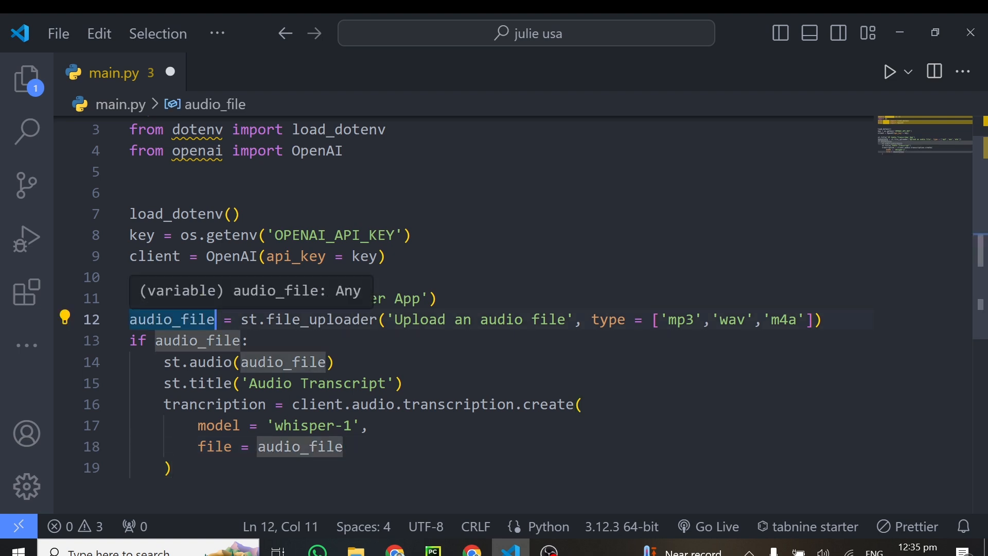
mouse_move(362, 531)
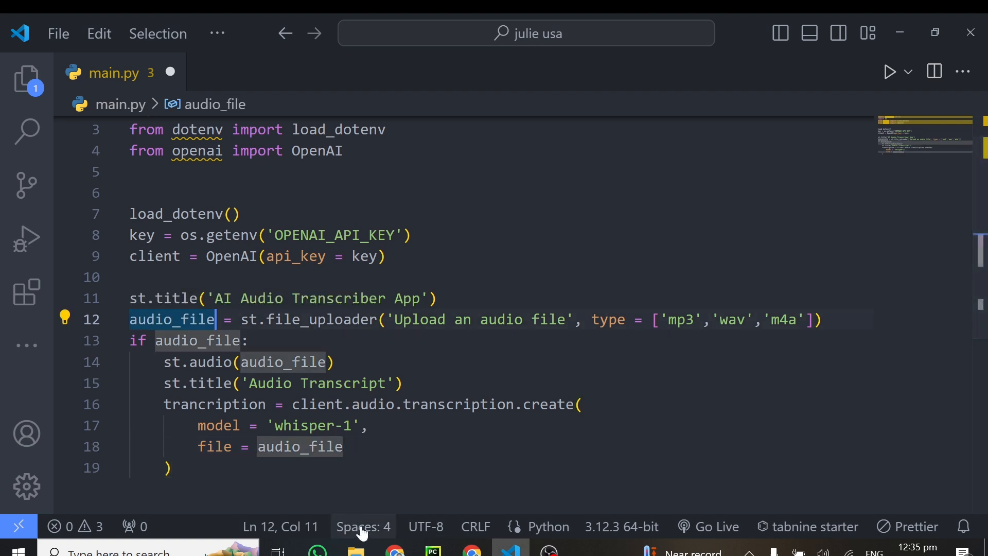
click(275, 446)
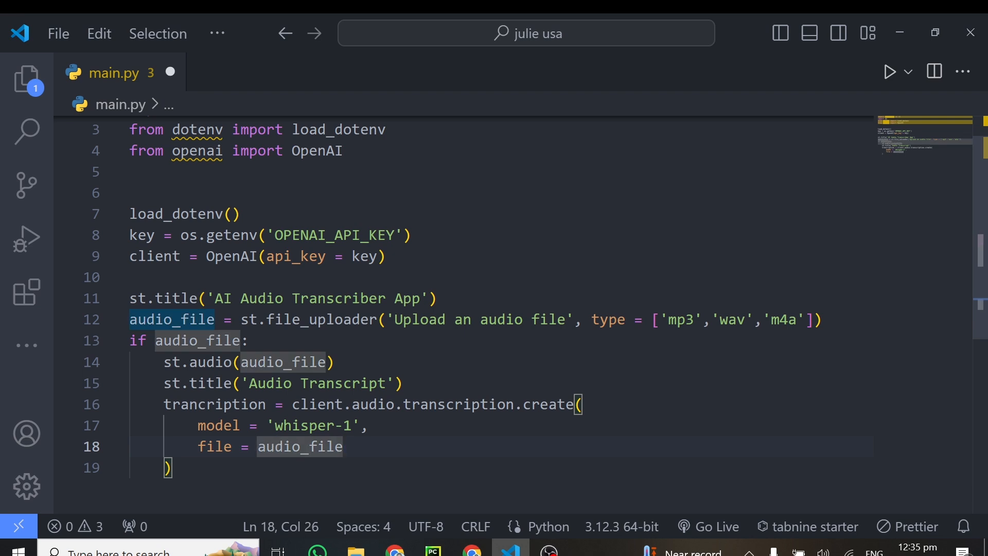
key(Enter)
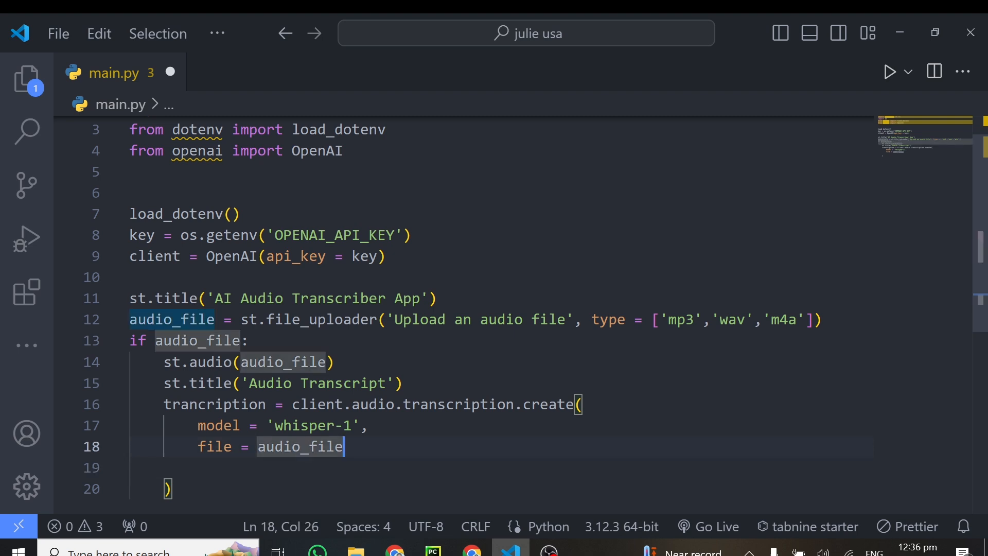
Step: Add prompt = 'Provide an accurate trancription of the audio file' as the third argument
text(,)
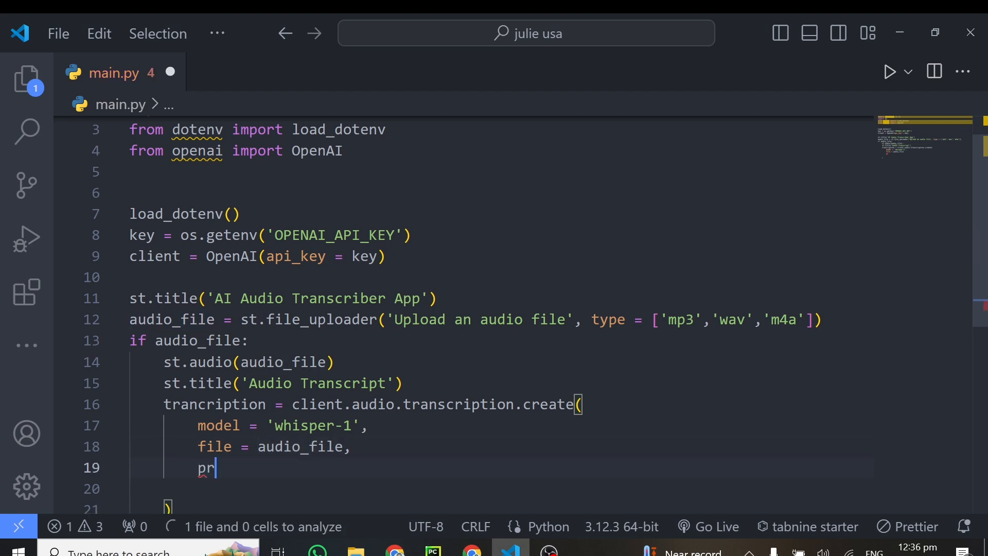
text(ompt =)
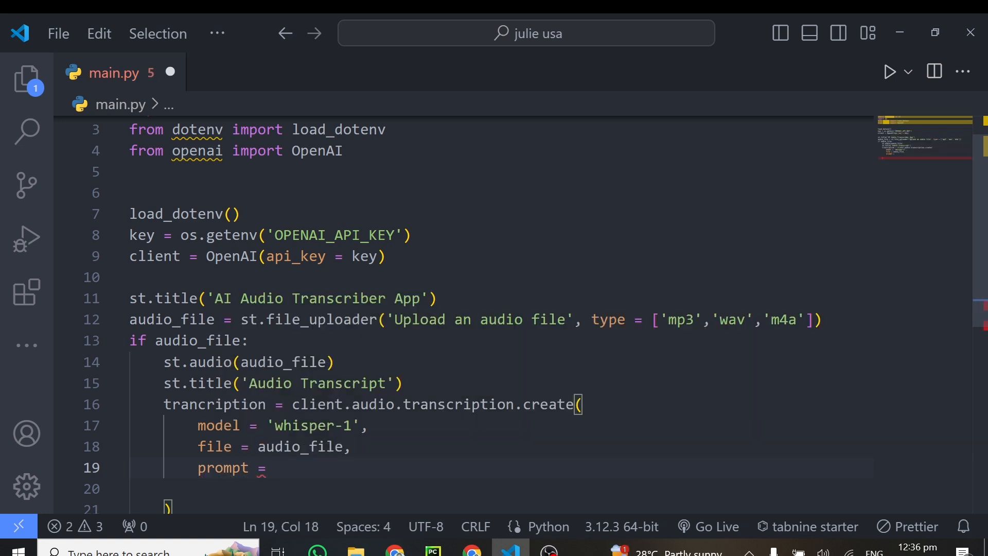
text('Trans')
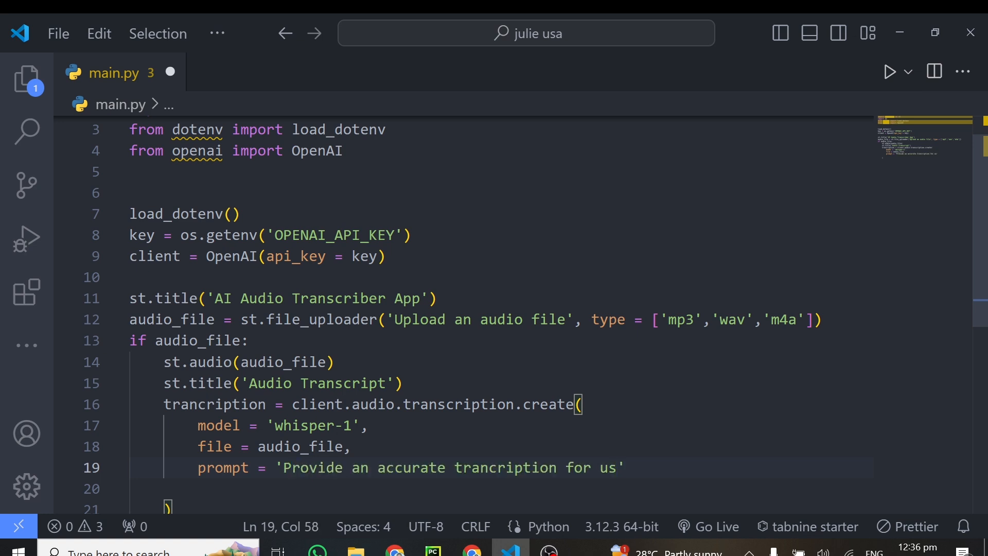
key(Backspace)
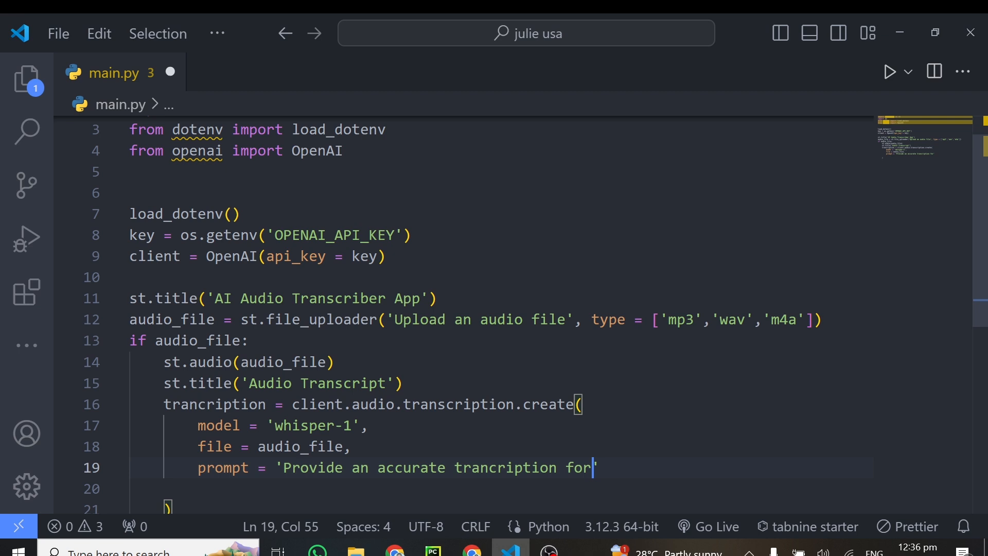
key(BackSpace)
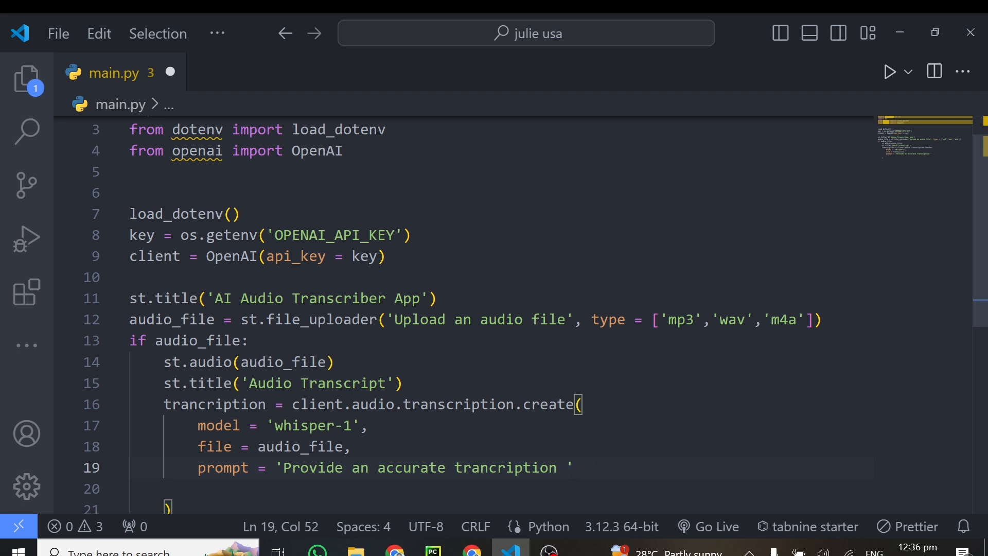
text(of)
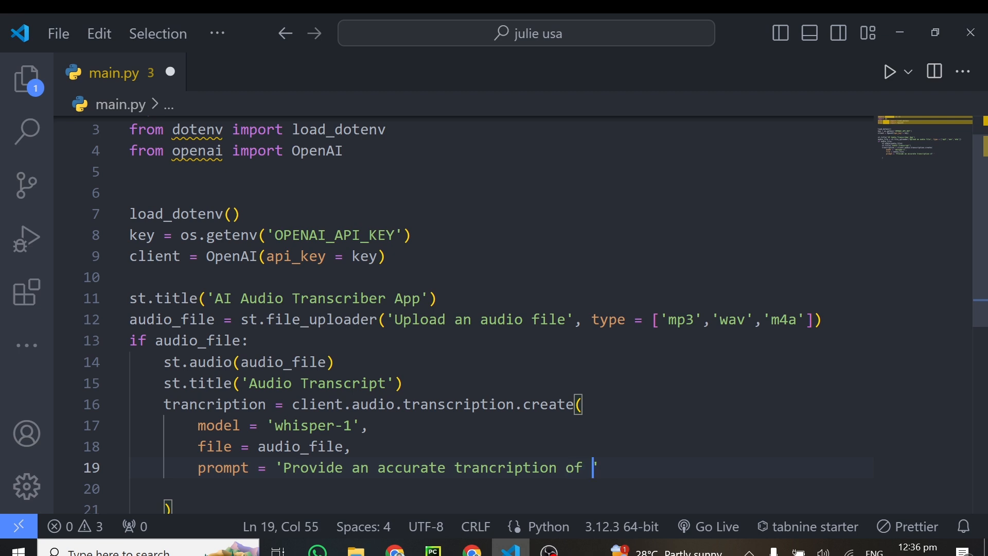
text(the audio file)
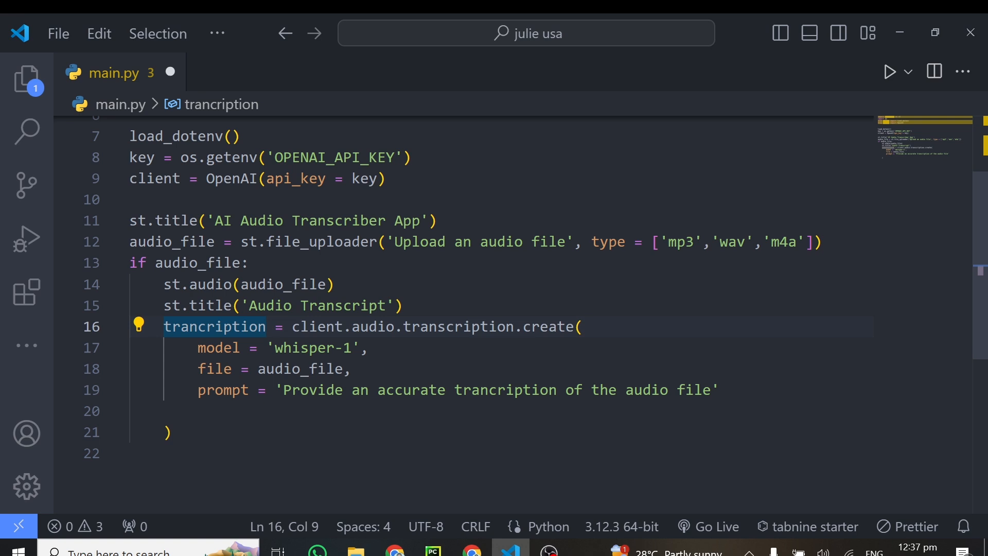
Step: Display transcription.text with st.markdown below the transcription call
text(s)
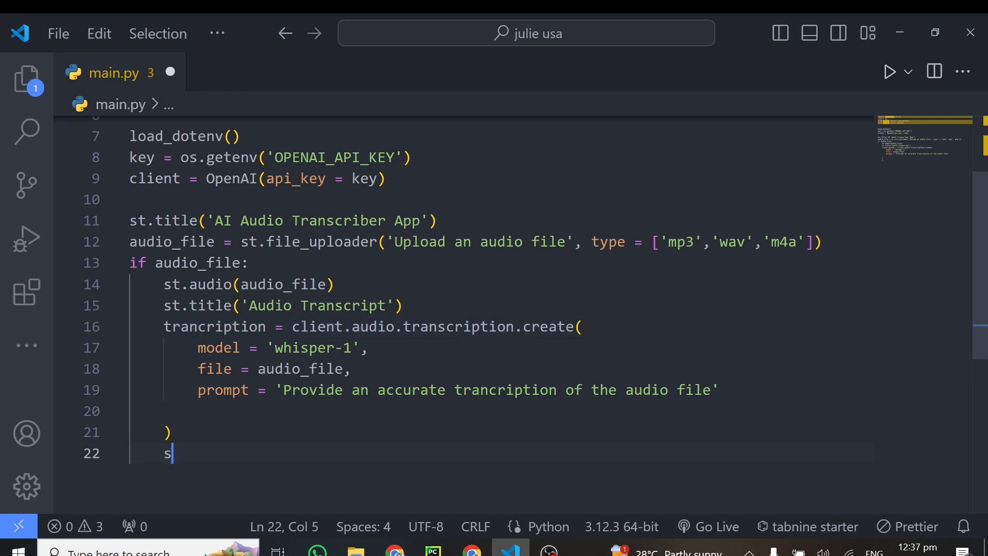
text(t.markdown(trancription)
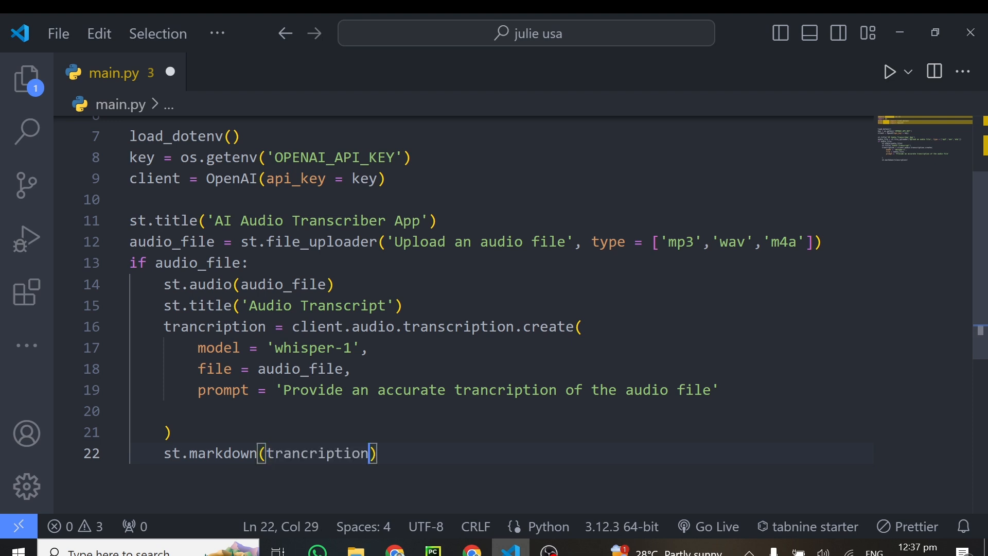
text(.text)
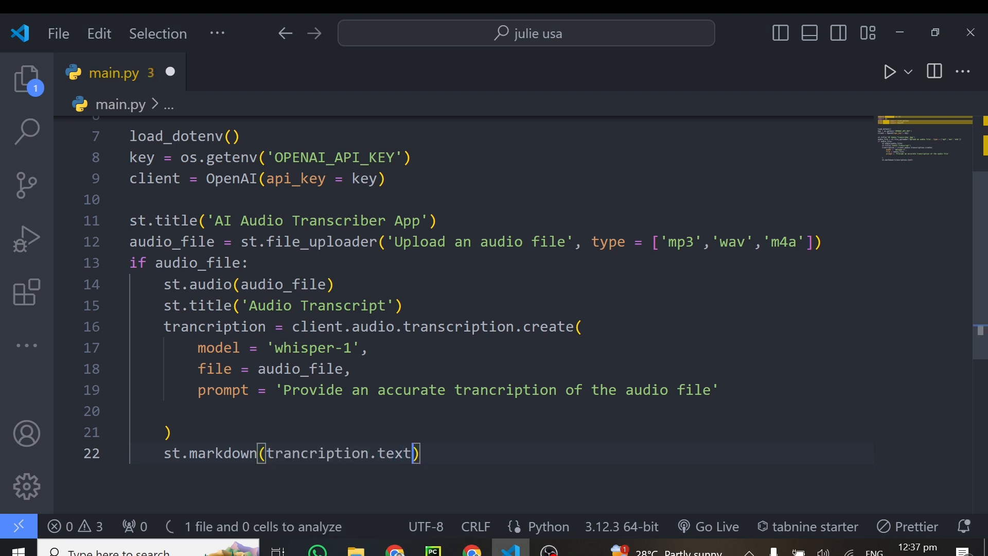
click(166, 432)
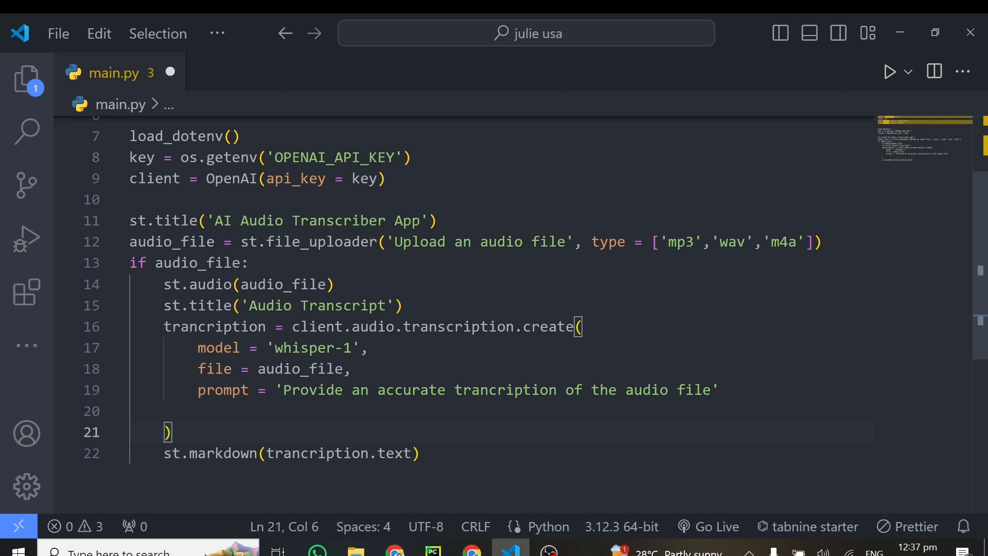
Step: Review the transcription variable's uses, then switch to the running app in Chrome
click(214, 327)
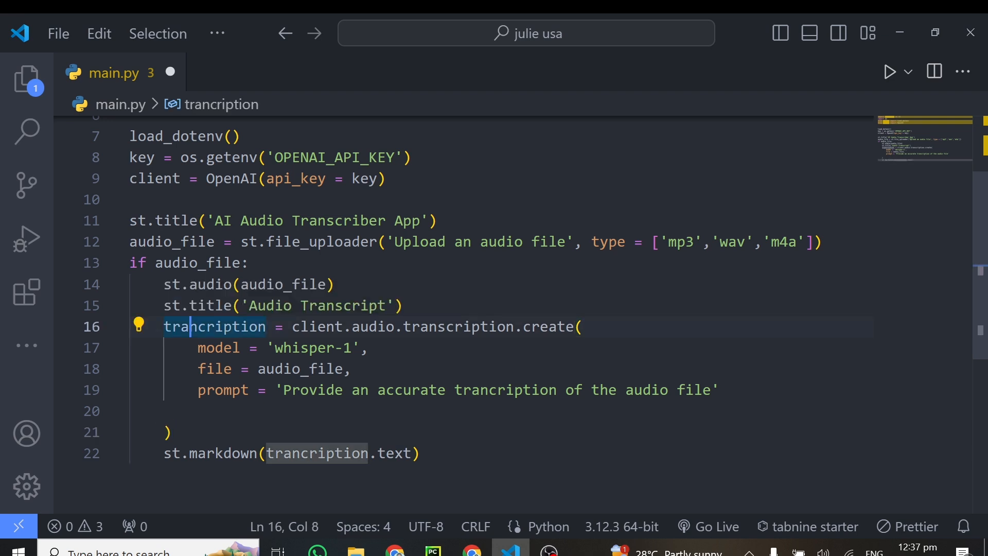
click(414, 452)
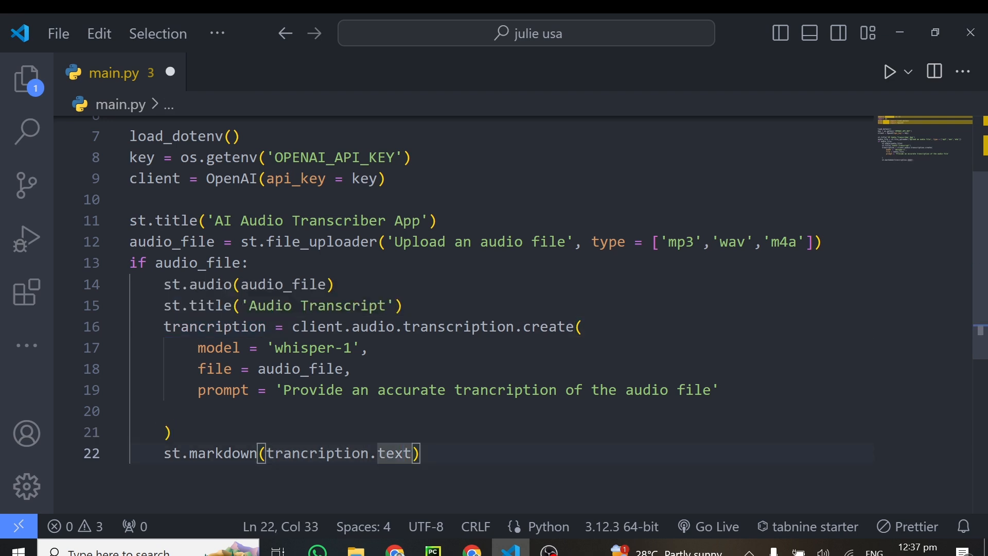
mouse_move(127, 73)
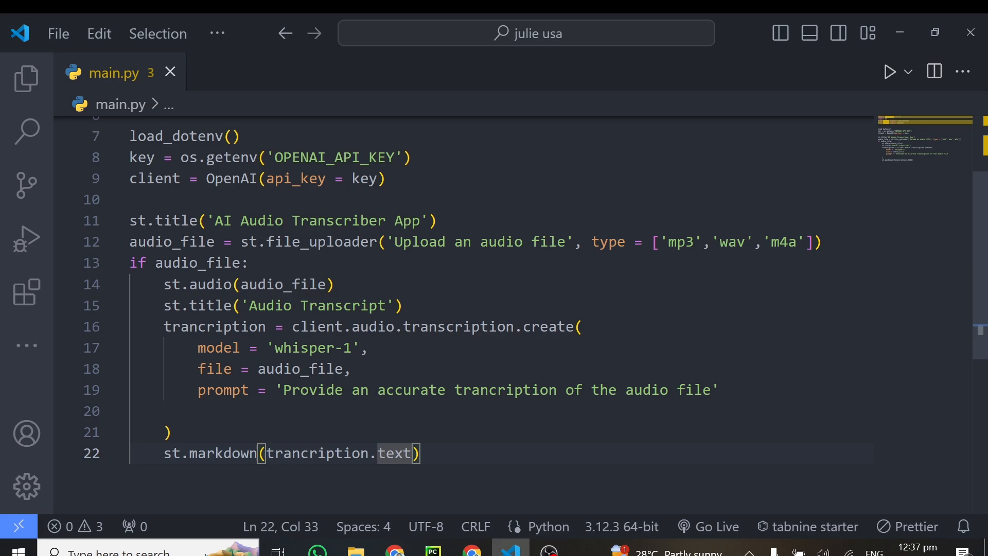
click(472, 550)
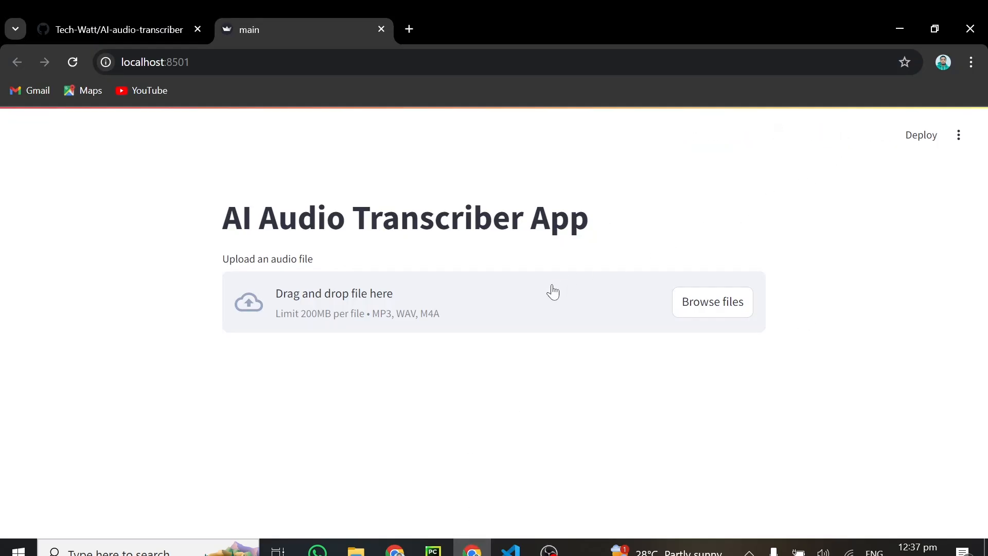
mouse_move(696, 297)
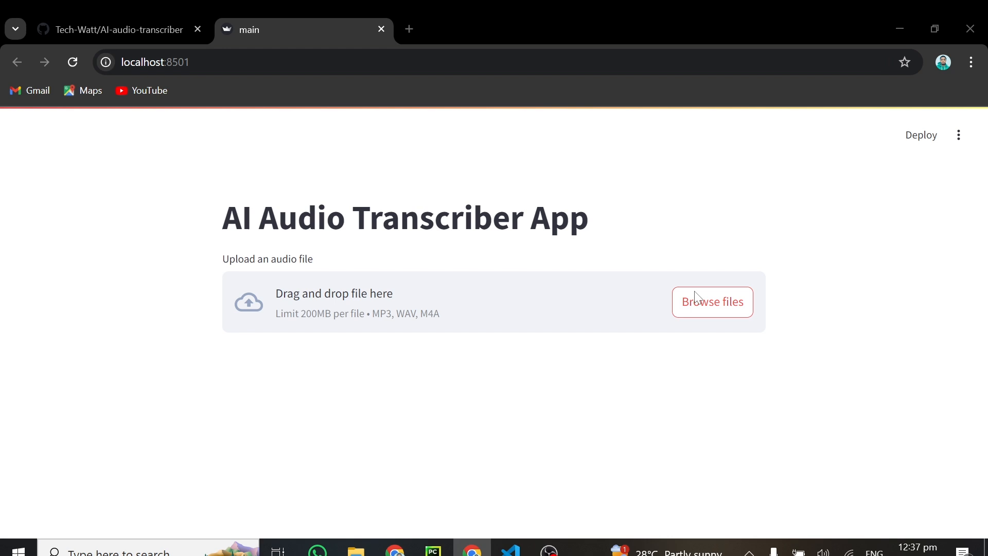
Step: Upload audio.m4a via Browse files and scroll down to the AttributeError traceback
click(711, 302)
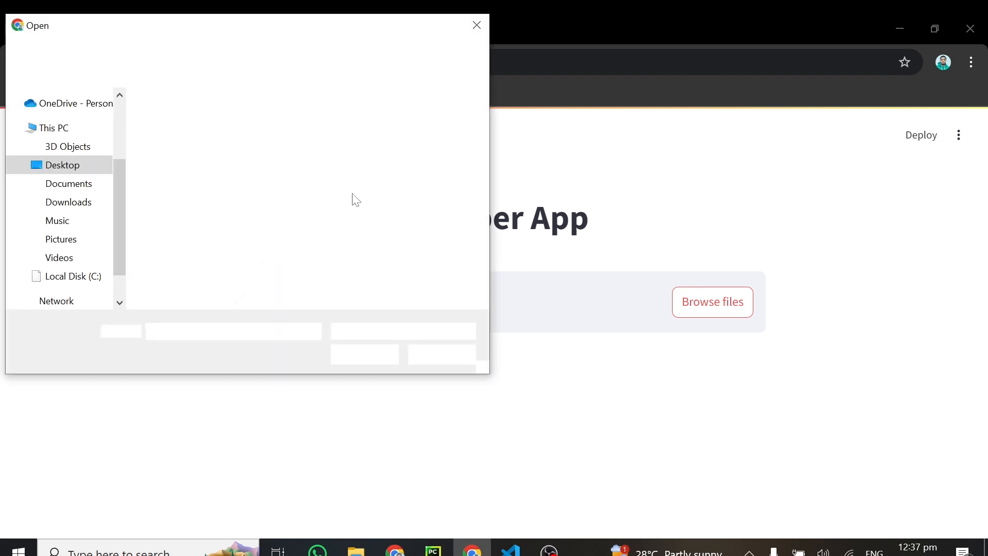
click(267, 132)
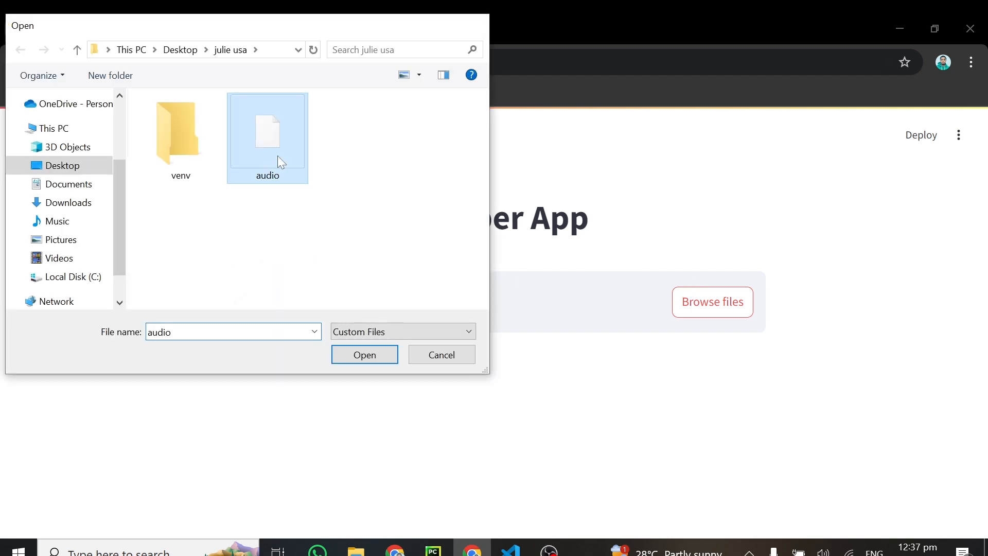
click(364, 354)
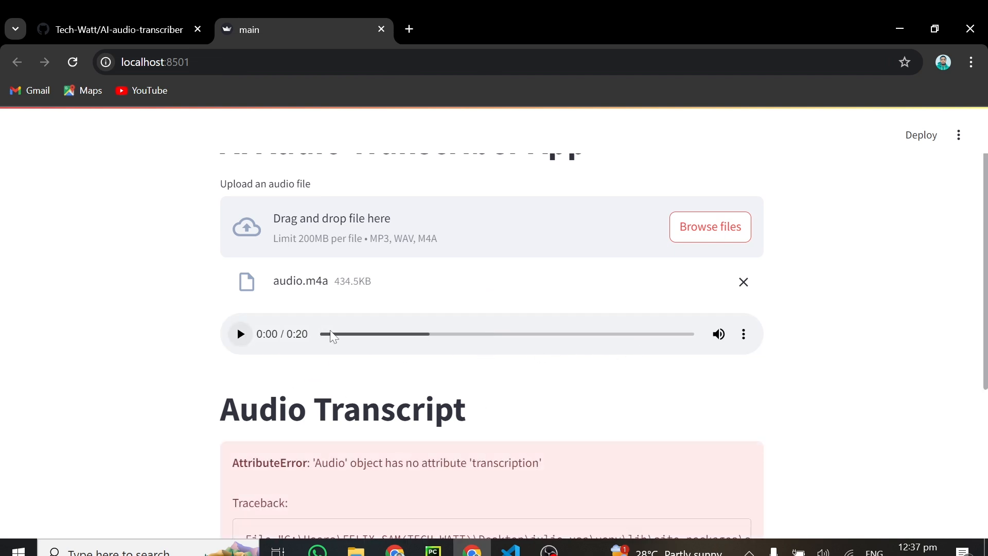
scroll(down, 3)
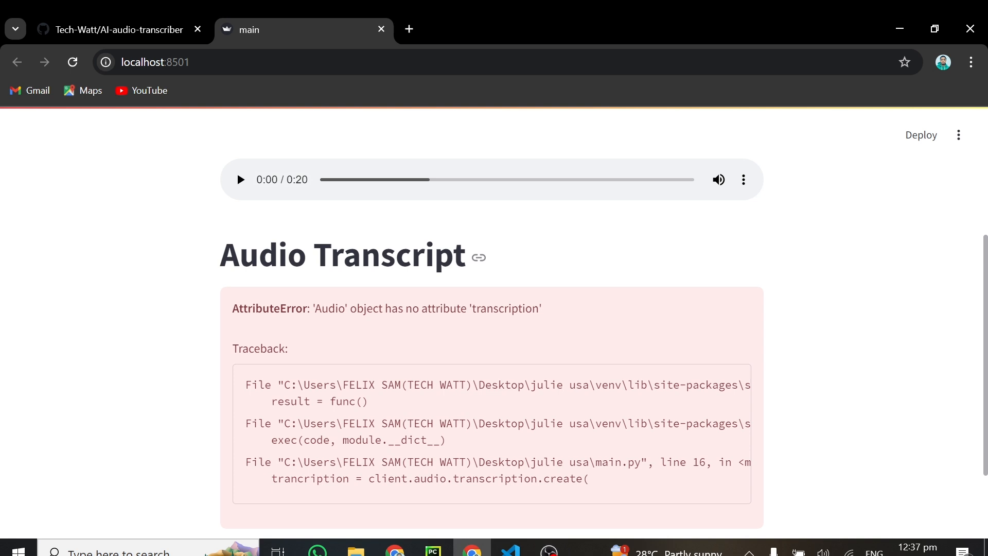
scroll(down, 3)
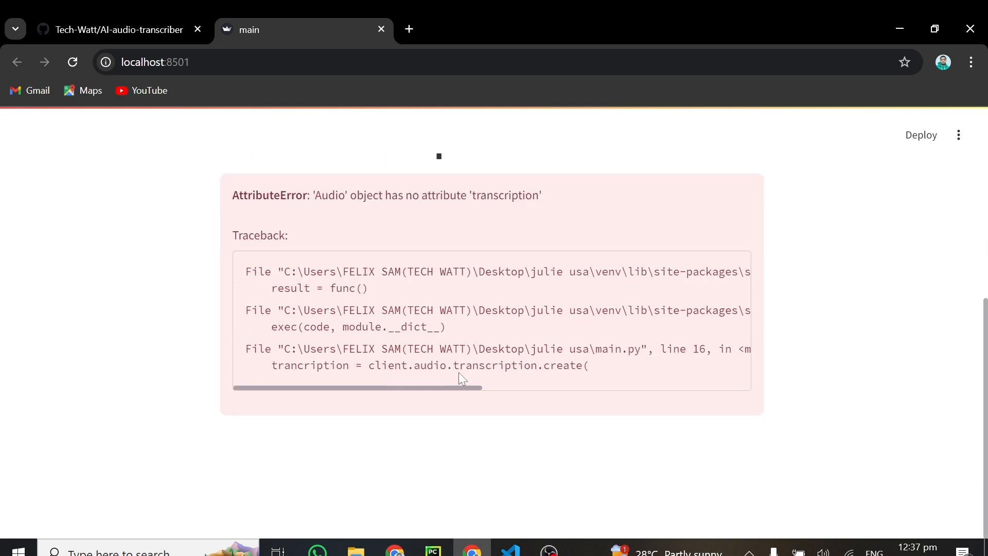
mouse_move(410, 520)
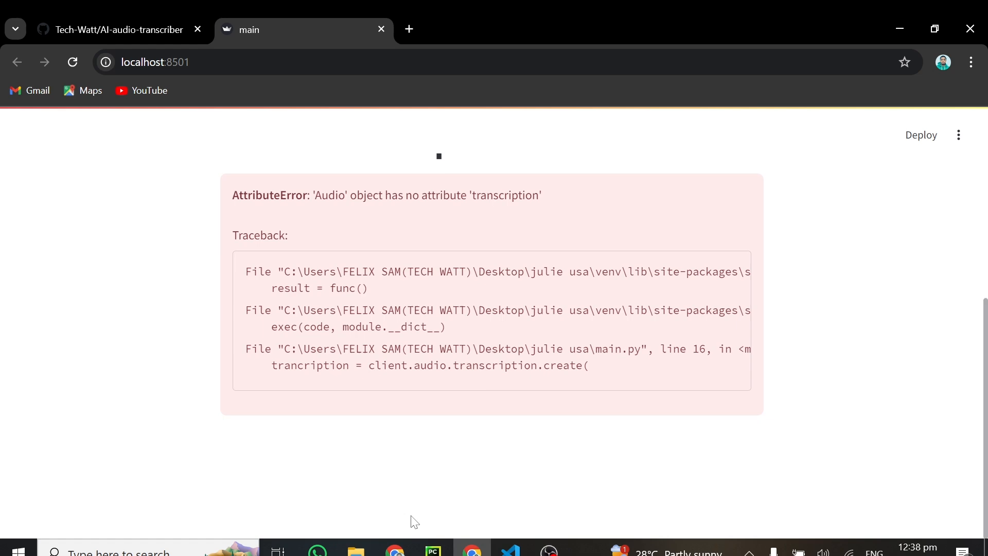
mouse_move(547, 550)
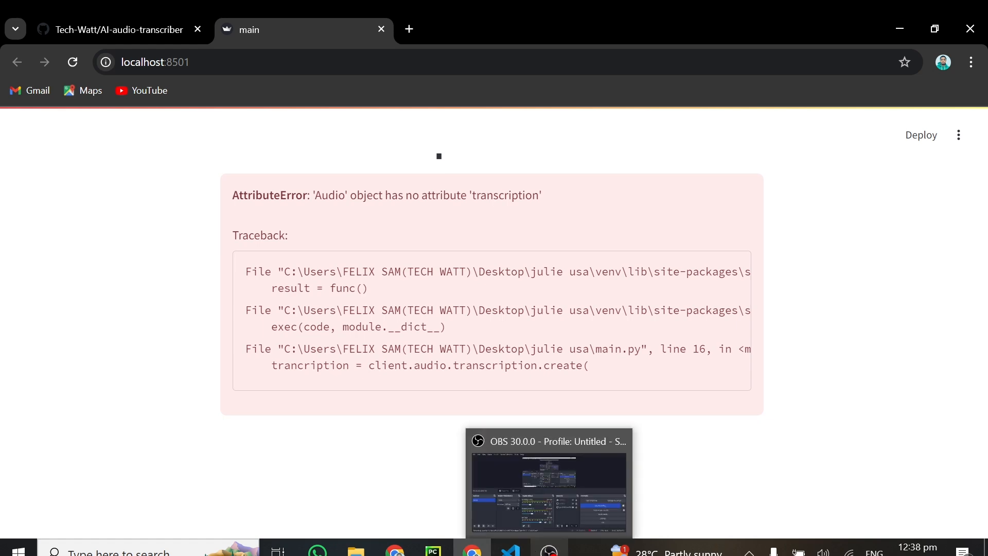
Step: In main.py, change 'transcription' to 'transcriptions' on line 16
click(509, 550)
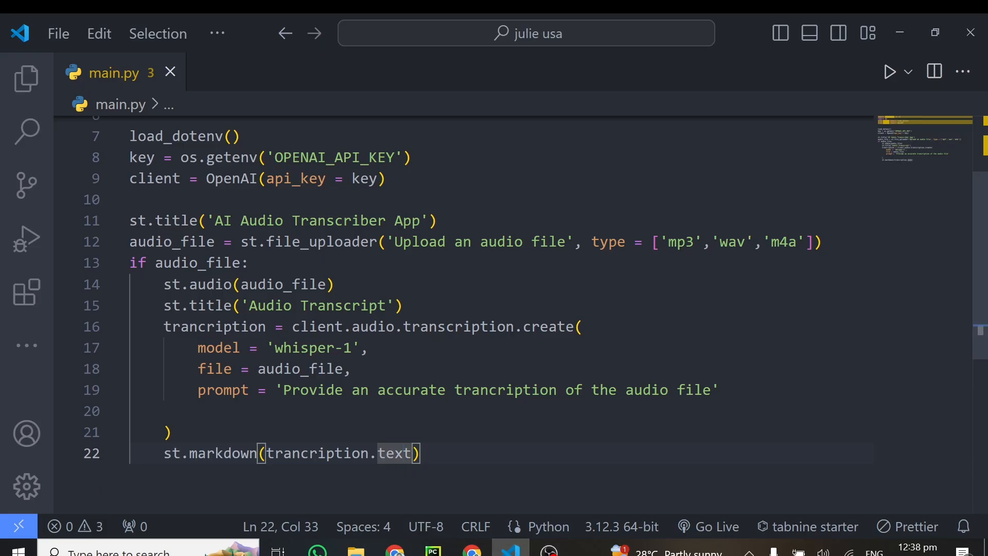
click(516, 327)
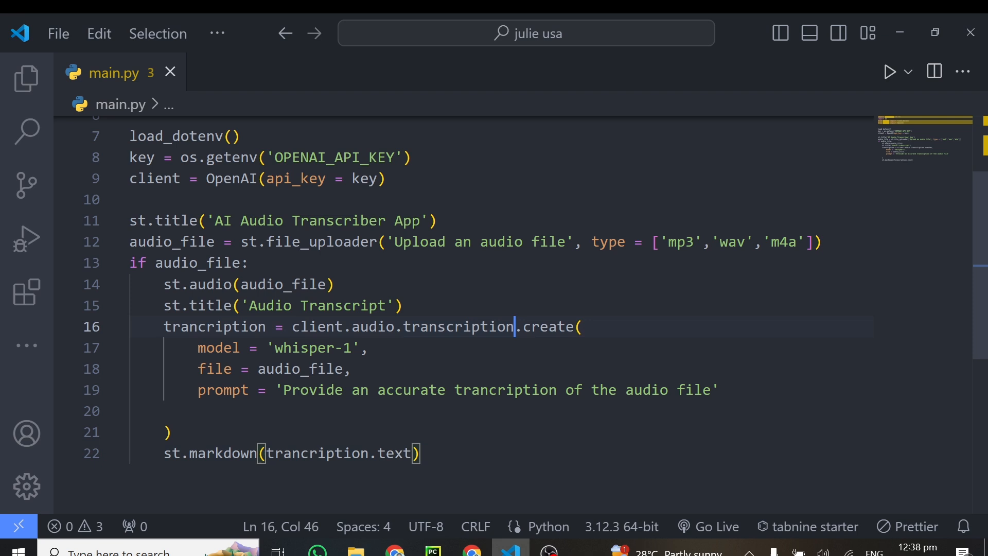
text(s)
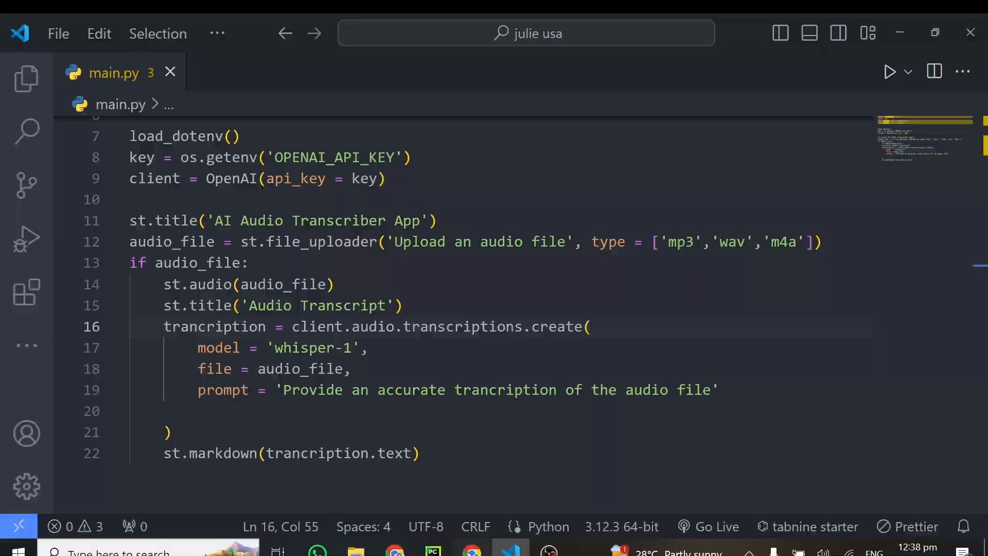
Step: Scroll the rerun app to read audio.m4a's transcript, then play the clip
click(471, 550)
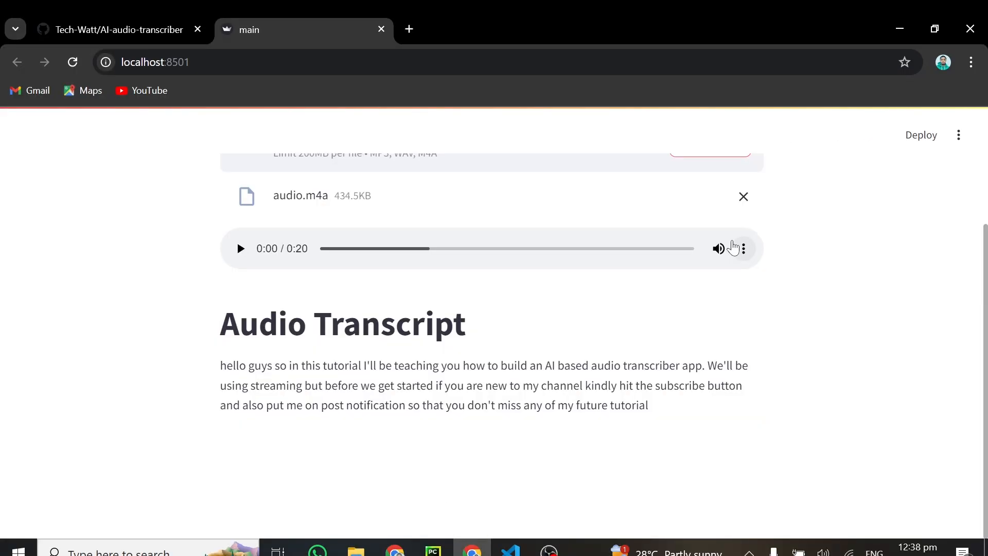
scroll(up, 3)
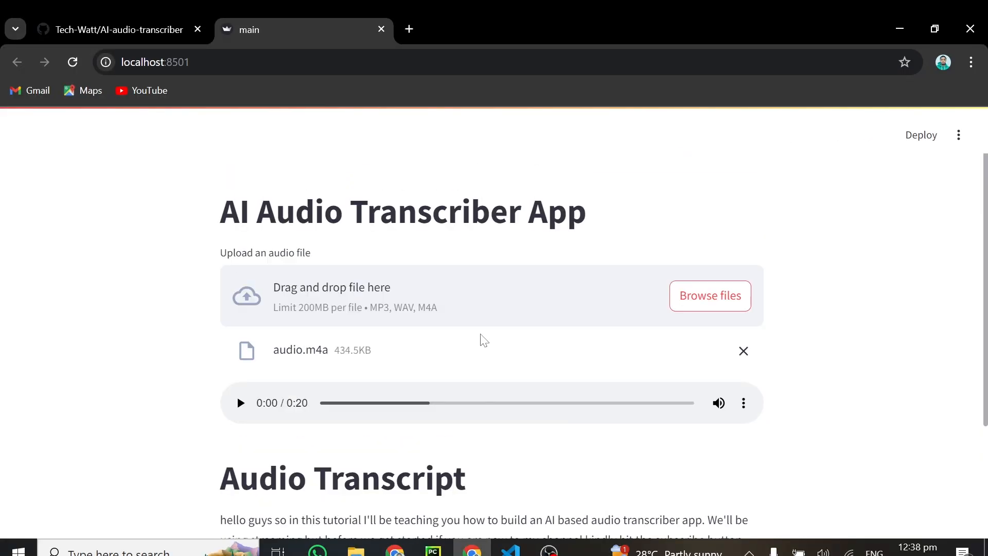
scroll(down, 3)
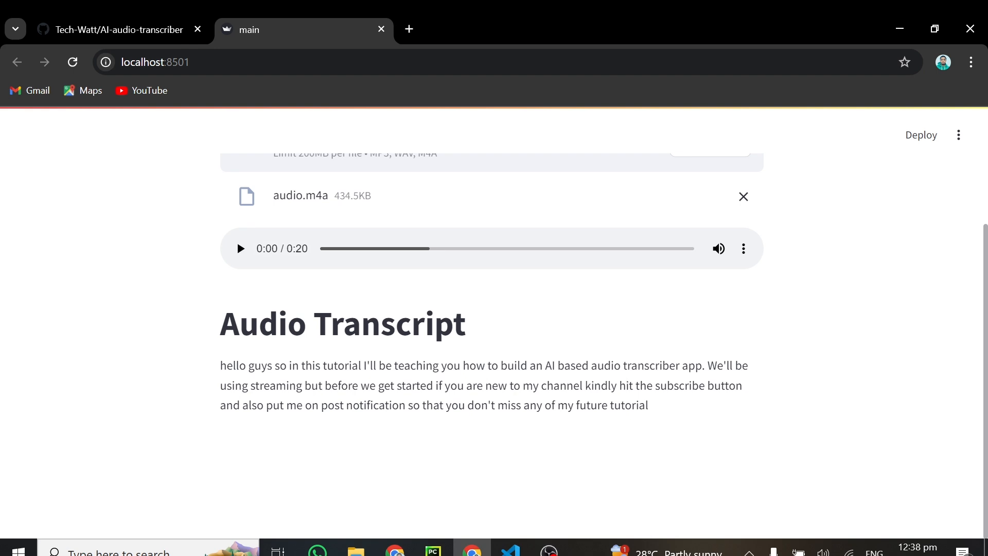
mouse_move(491, 430)
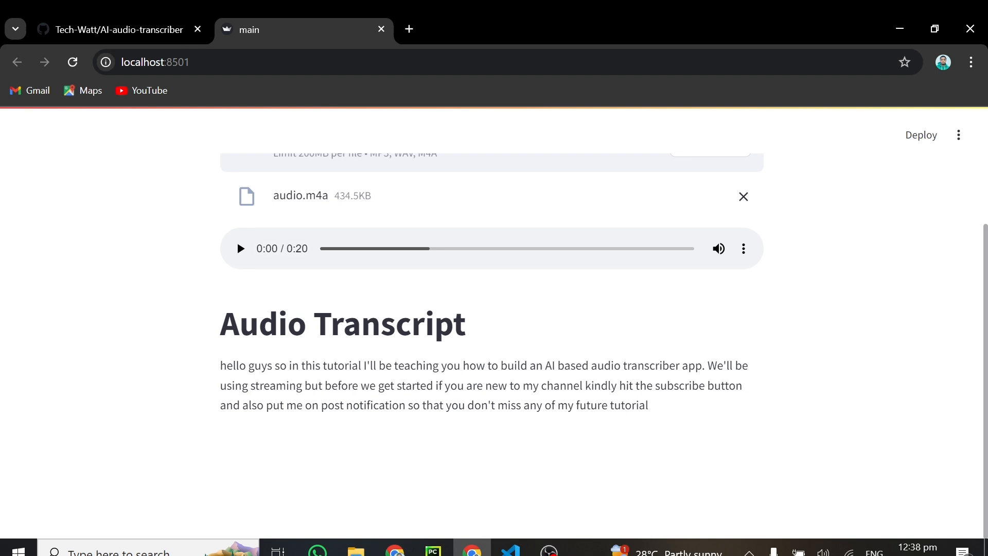
mouse_move(649, 401)
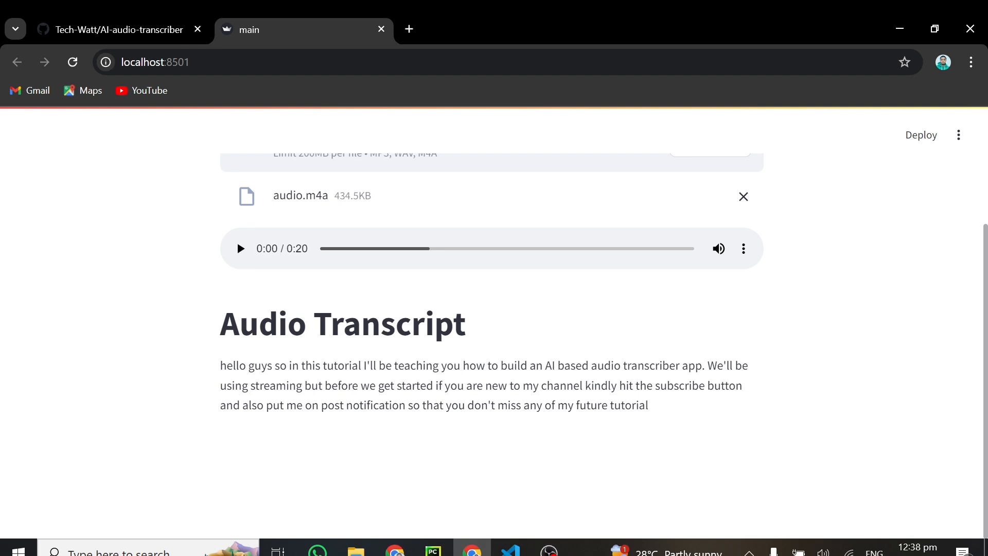
mouse_move(376, 420)
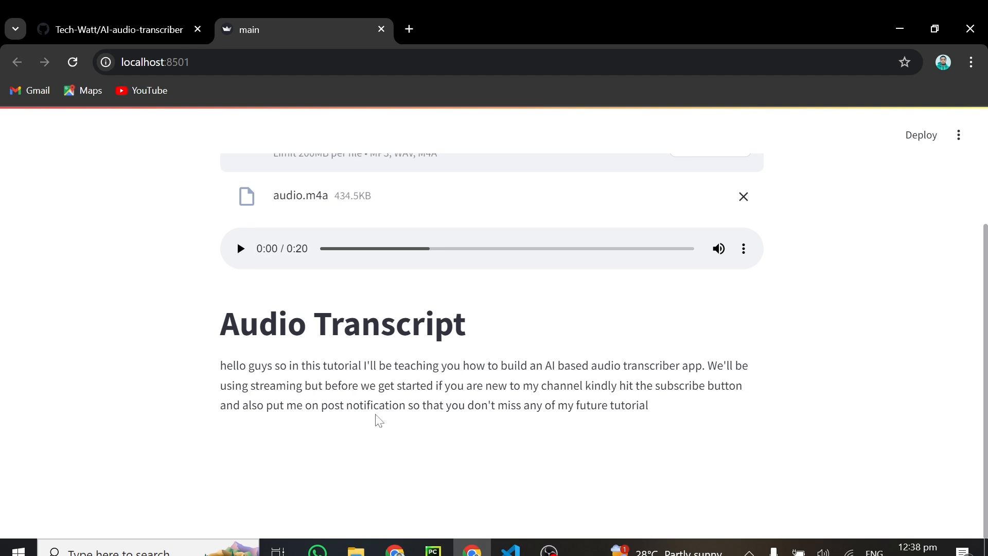
mouse_move(379, 421)
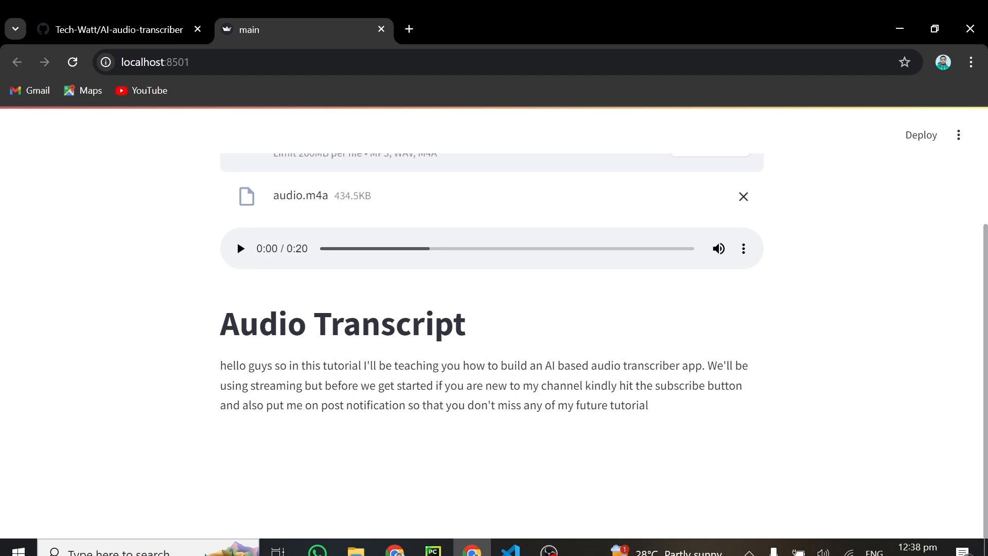
click(240, 248)
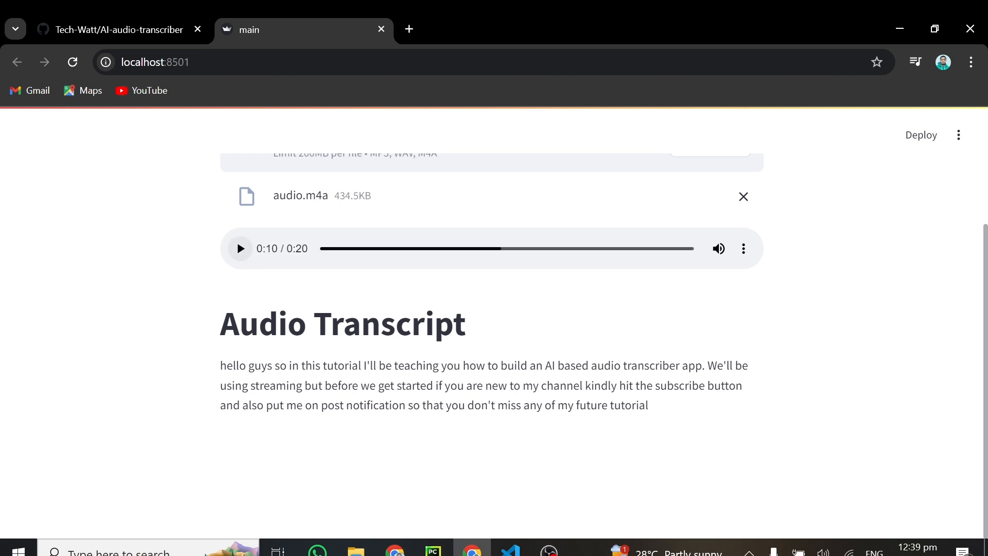
Step: Switch back to VS Code and place the cursor at the end of line 21
click(509, 550)
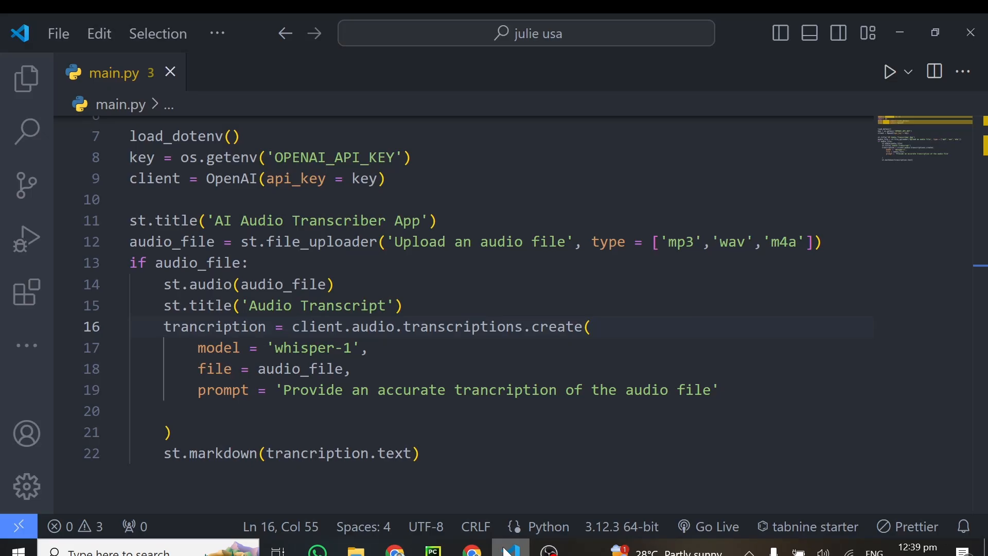
click(170, 431)
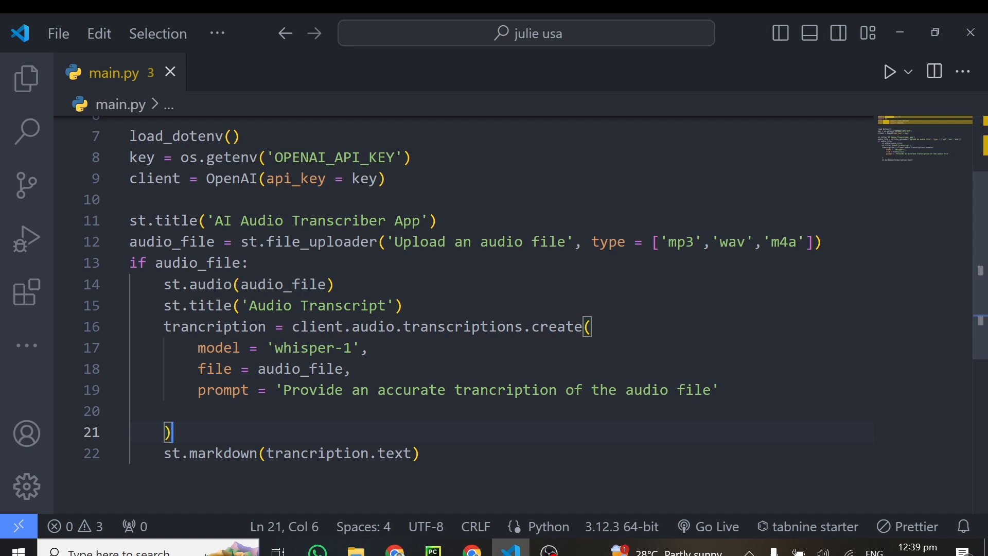